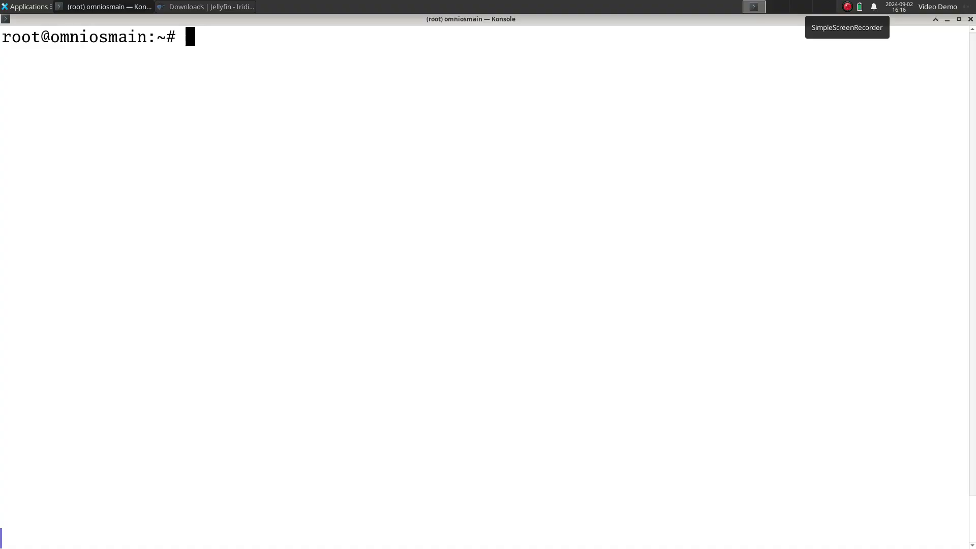
Step: List all available zone images with zadm list-images
type("zadm lius")
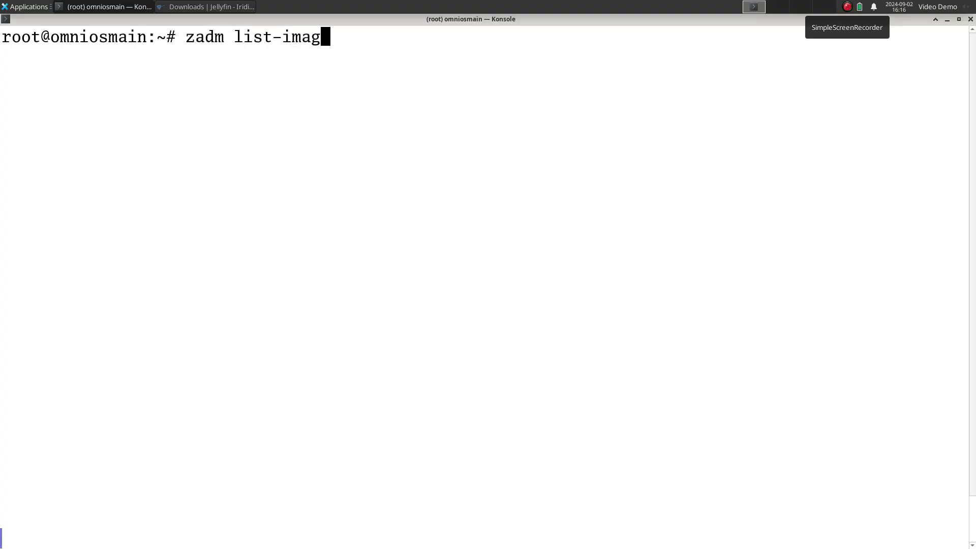
type("es")
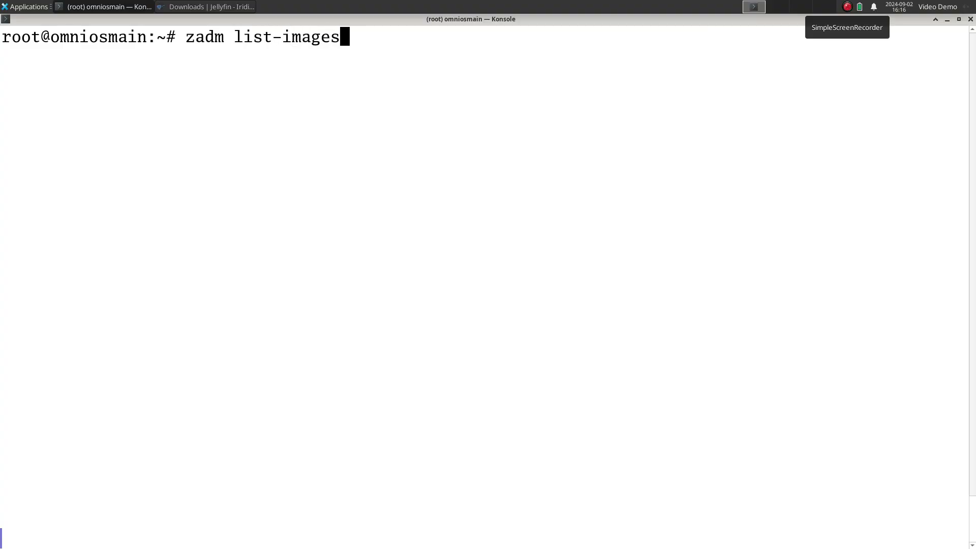
key("Return")
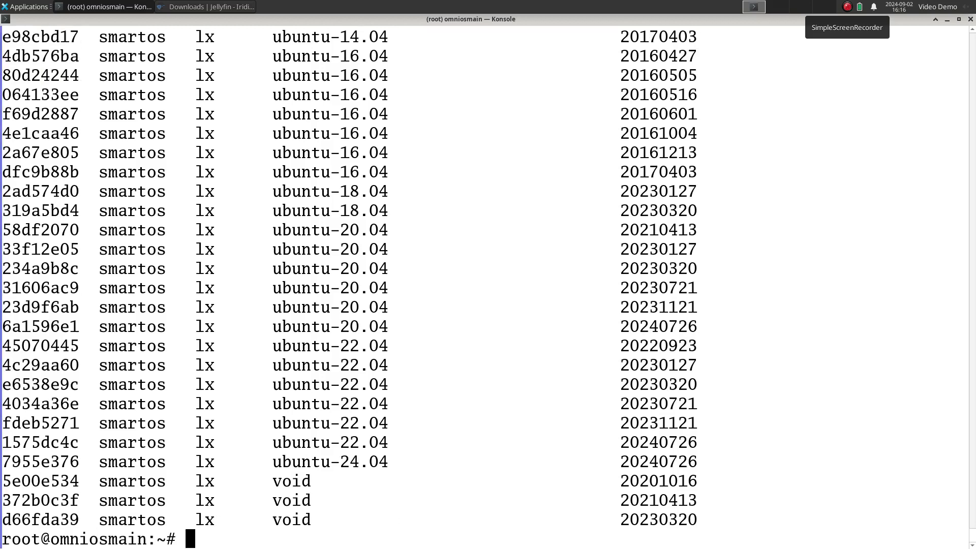
Step: Filter the LX images to Debian, page through them, and pick out the bookworm image UUID
type("zadm list-images -b lx |grep debian")
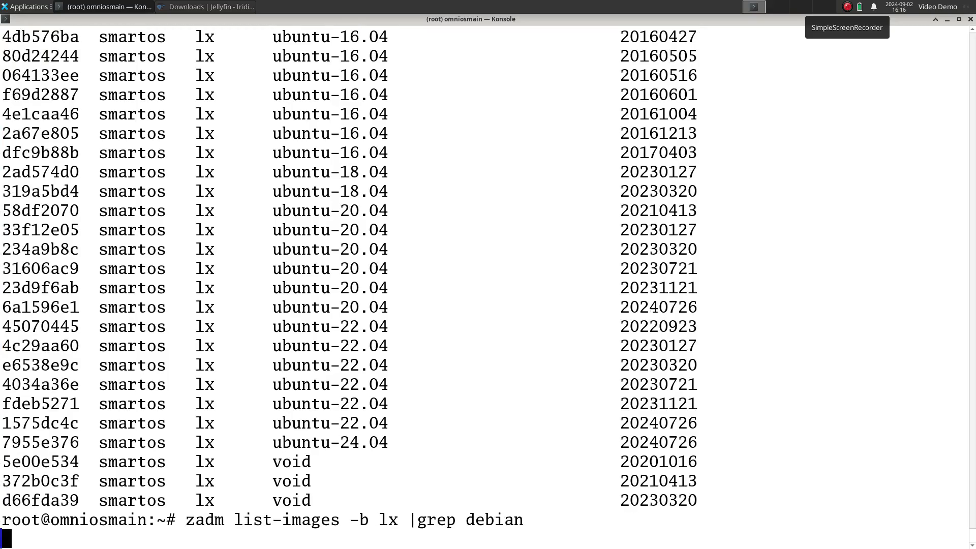
key("Return")
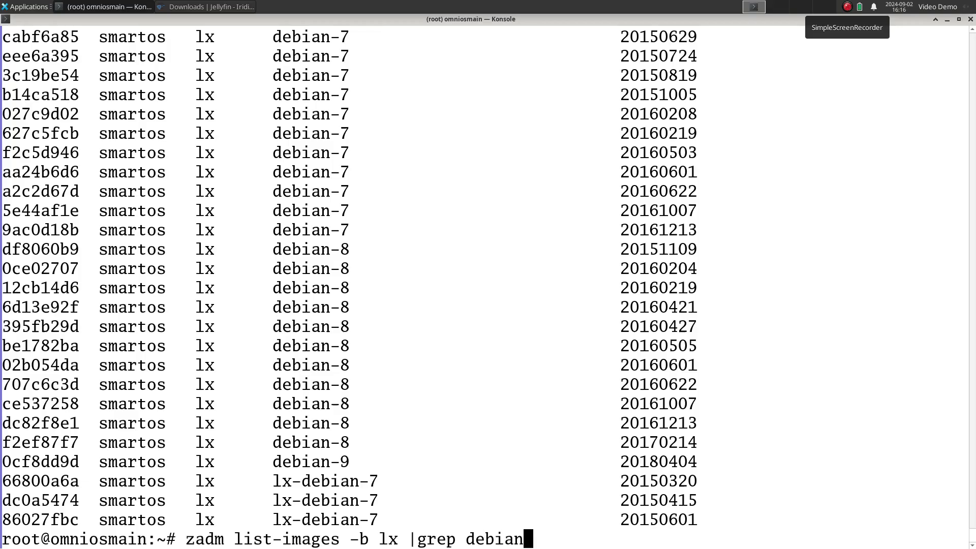
type(" |more")
key("Return")
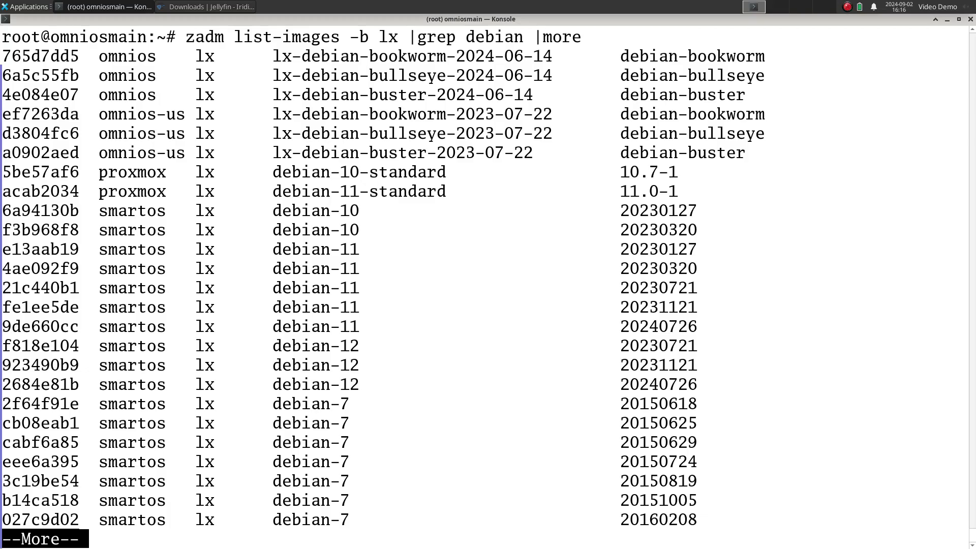
double_click(39, 56)
type("zadm list")
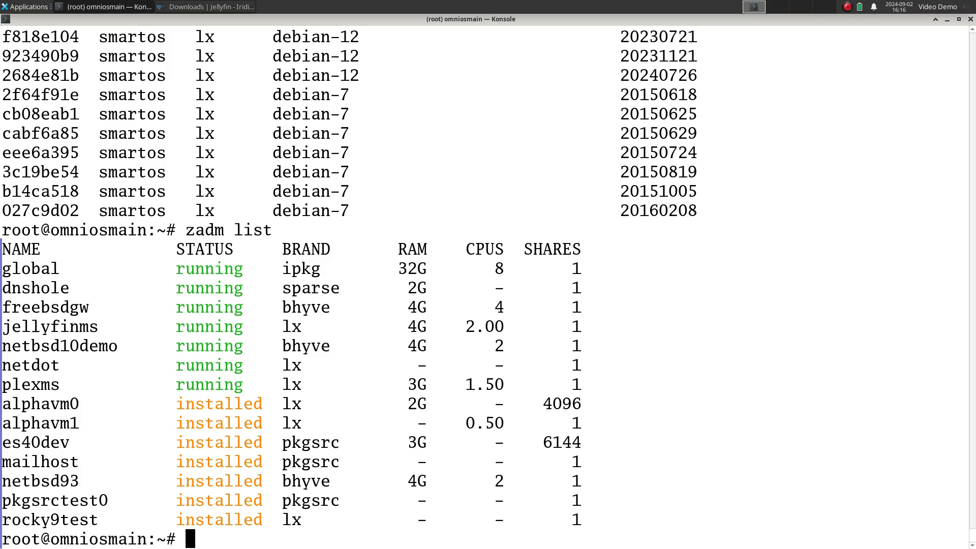
Step: Show zadm's general usage and note the create command's brand option
double_click(50, 326)
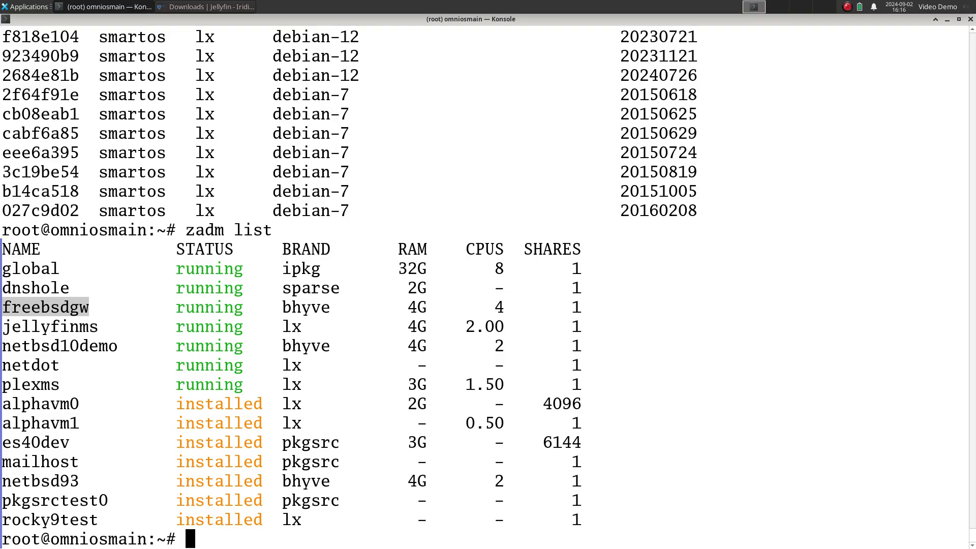
type("zadm create")
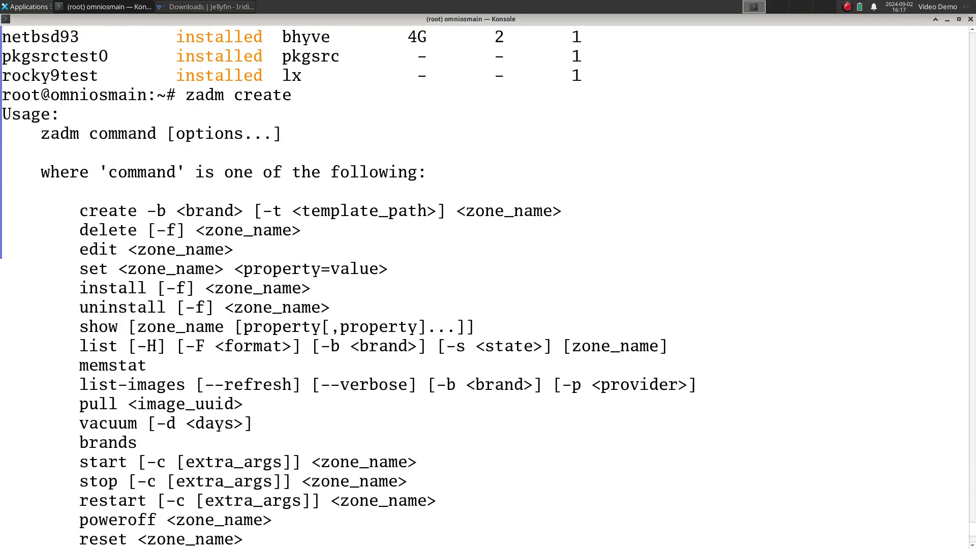
double_click(160, 210)
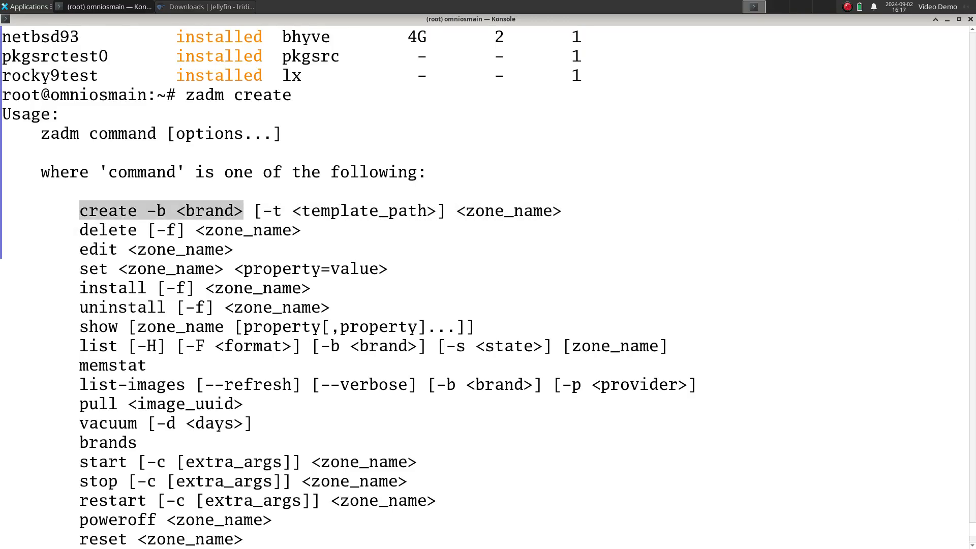
scroll("down", 3)
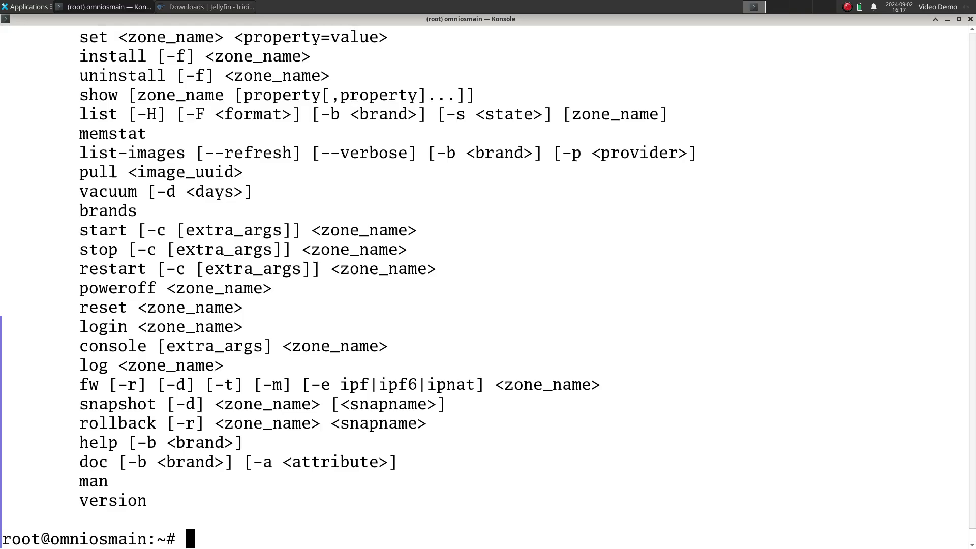
Step: Show zadm help for the lx brand and read through its create and install syntax
type("zadm create")
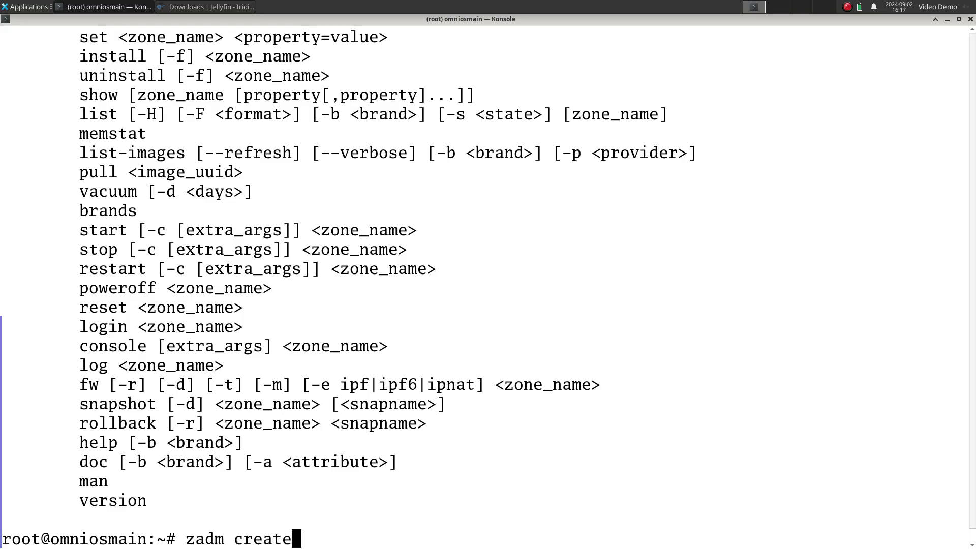
type("help")
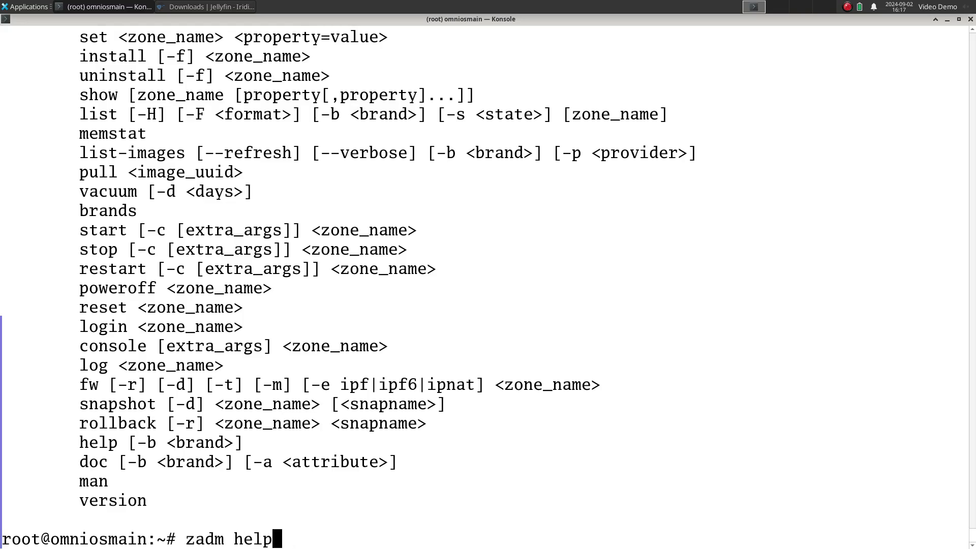
key("Return")
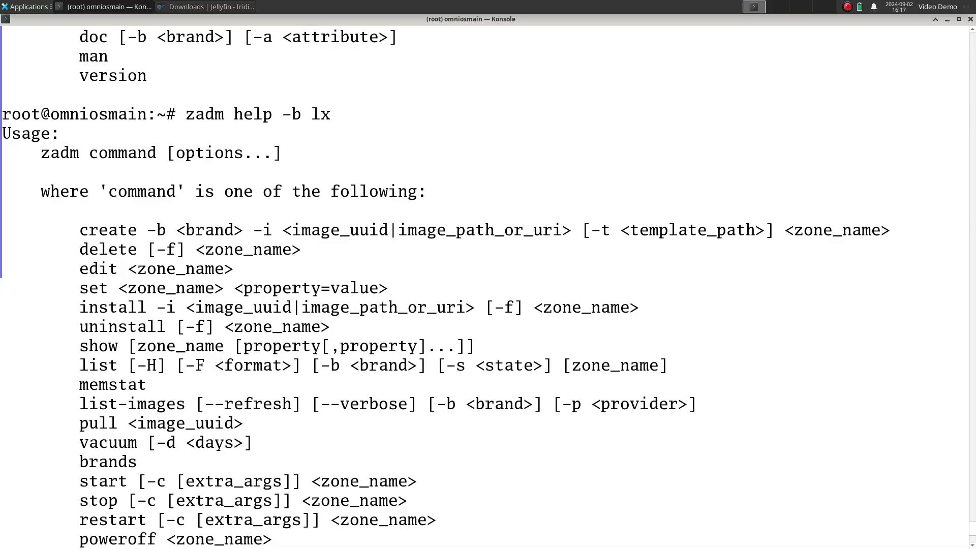
scroll("down", 3)
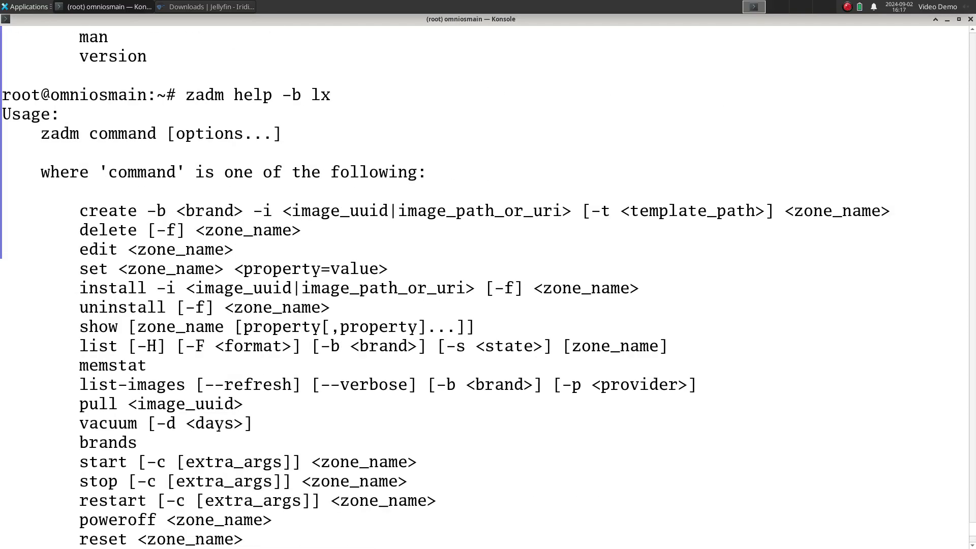
scroll("down", 3)
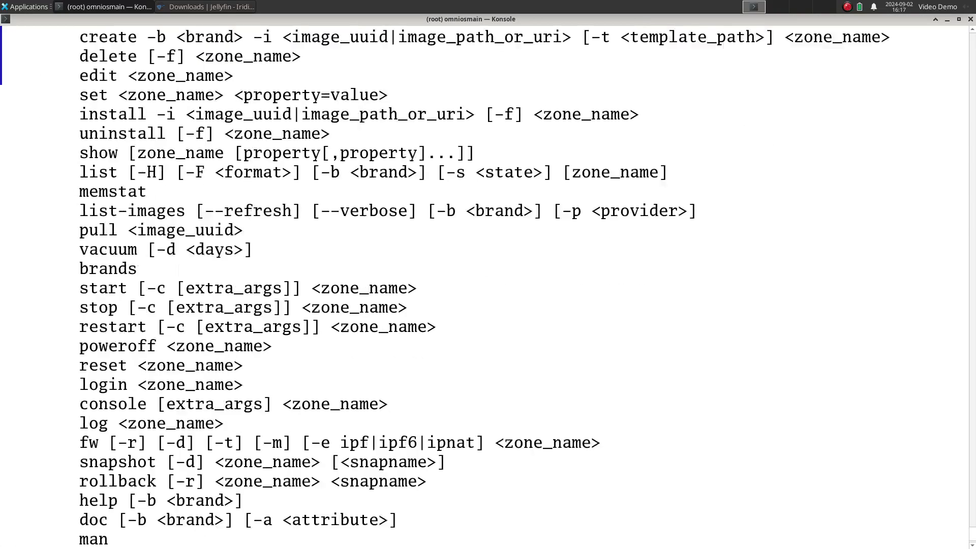
scroll("down", 3)
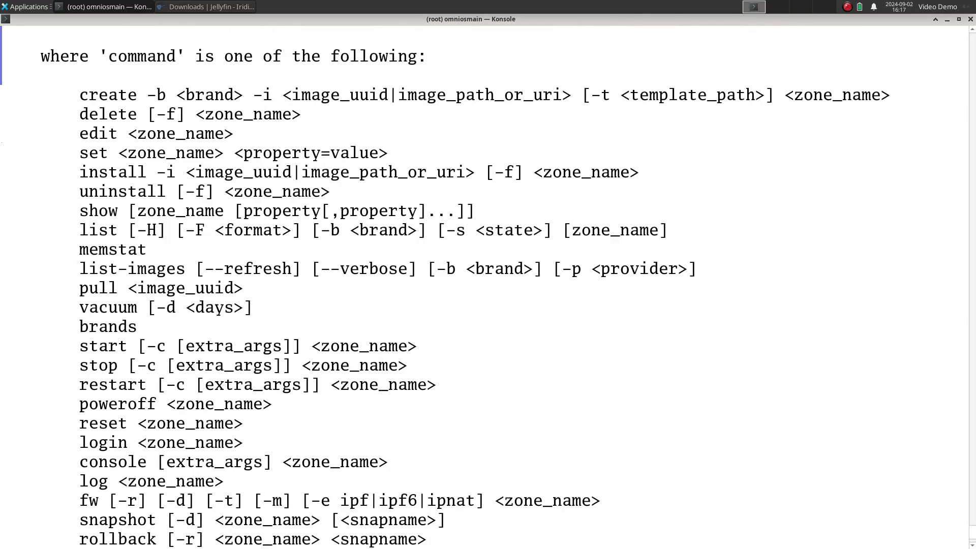
scroll("down", 3)
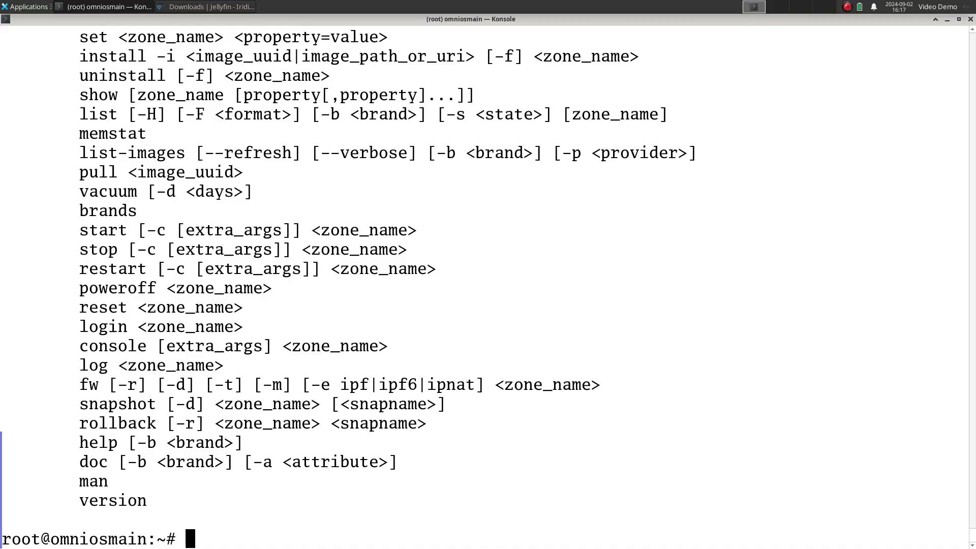
Step: Run zadm create -b lx -i 765d7dd5 jellyfindemo, landing in its JSON configuration editor
type("za")
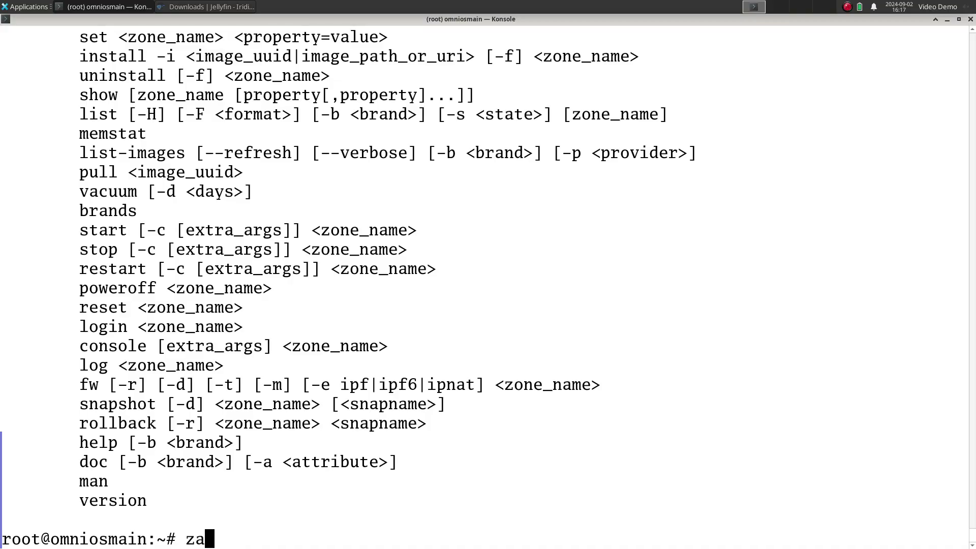
type("dm create -b x")
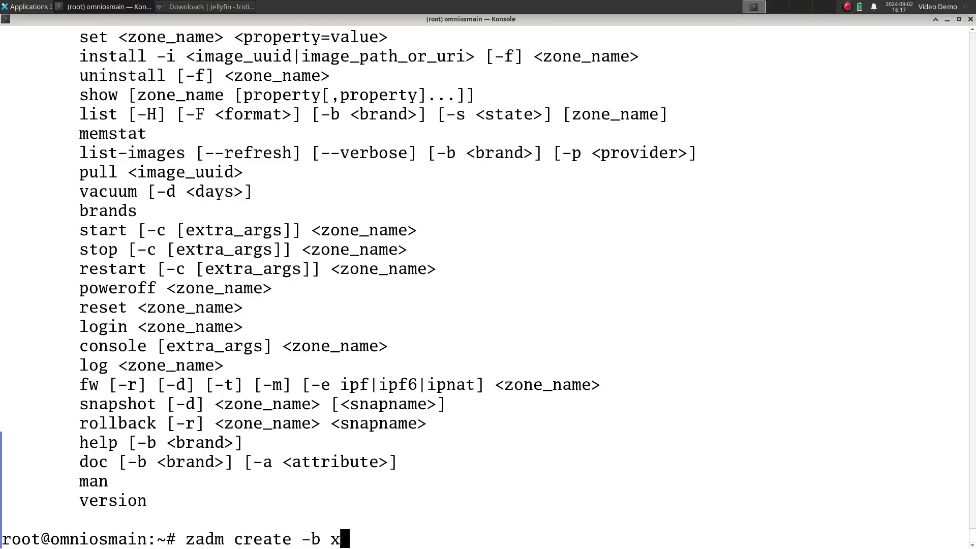
type("lx -")
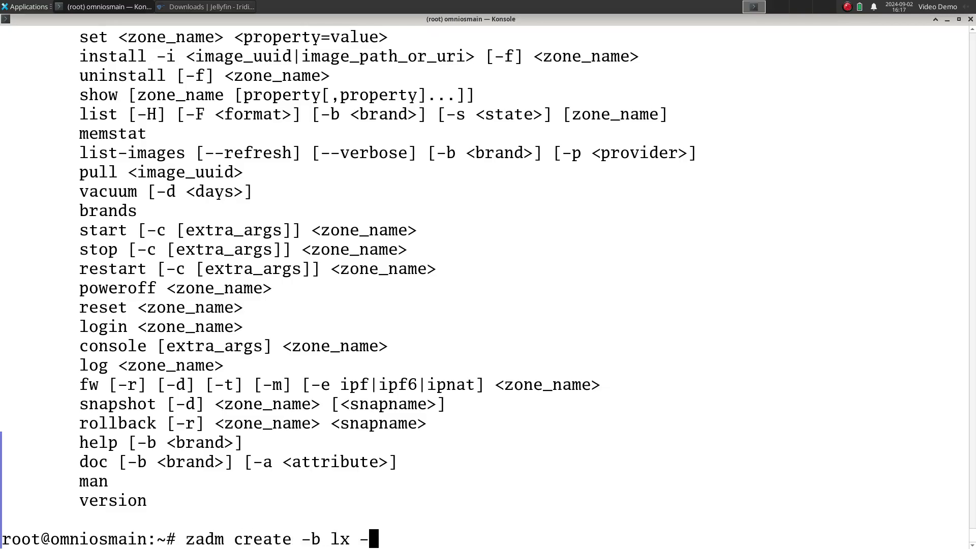
type("i")
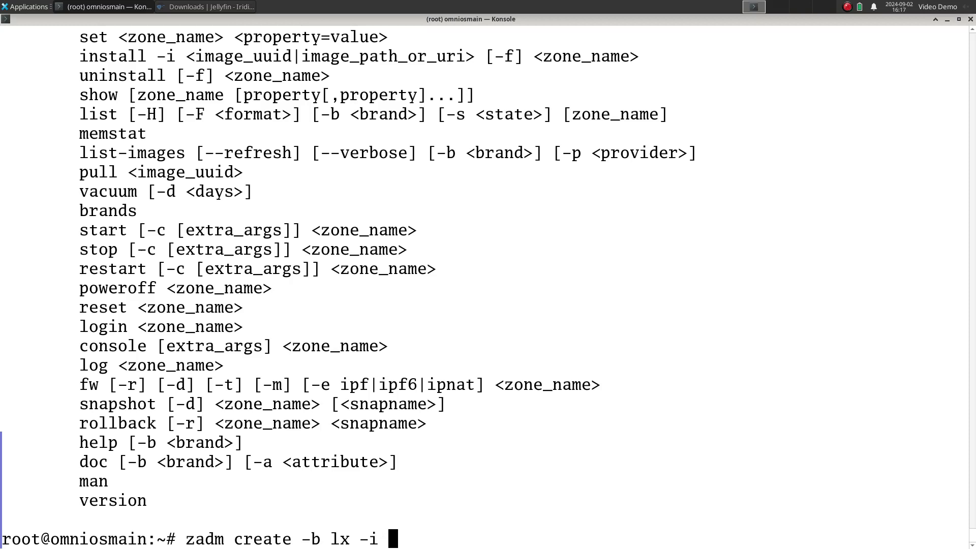
type("765d7dd5")
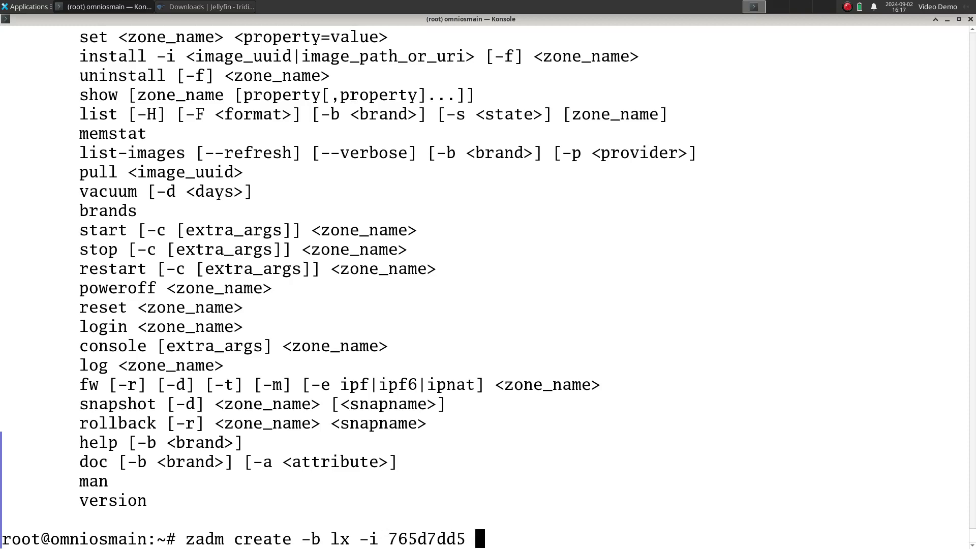
type("je")
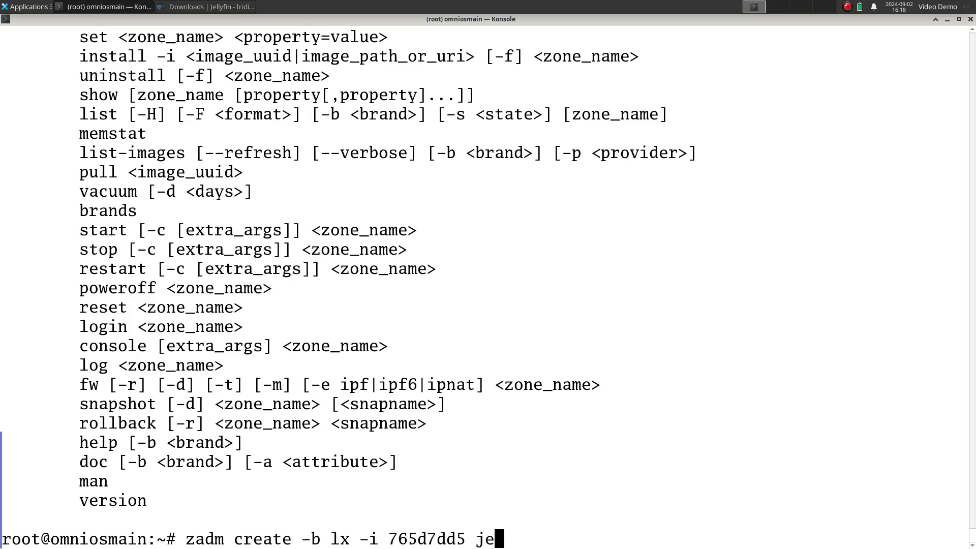
type("llyfindemo")
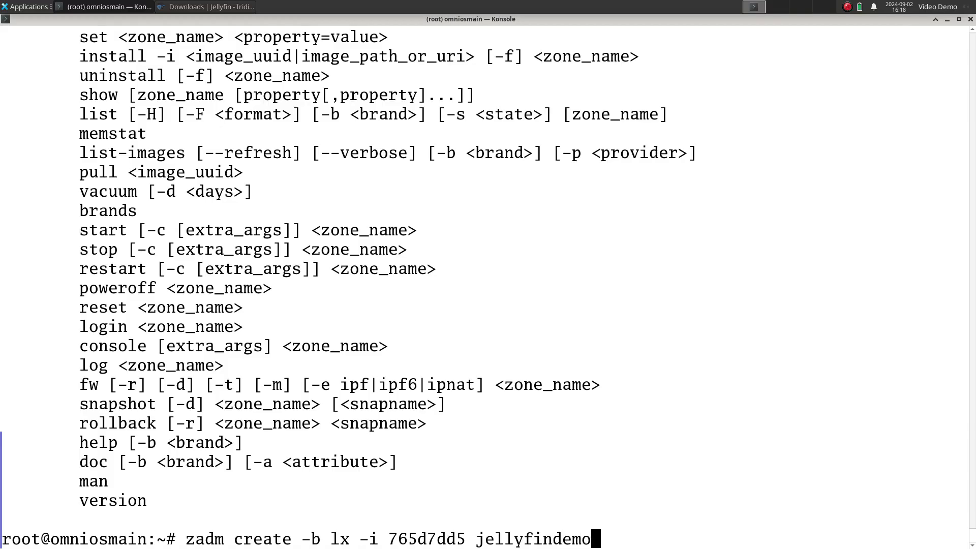
key("Return")
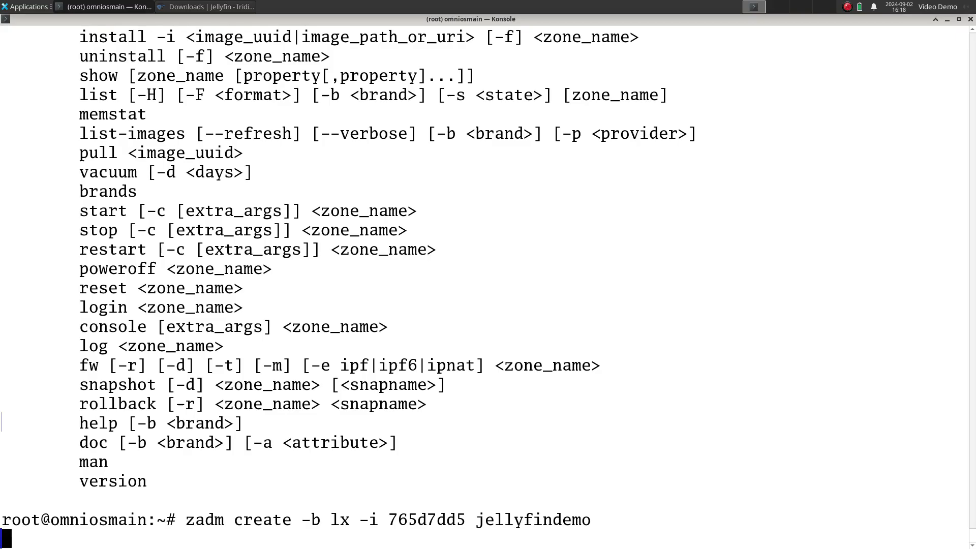
key("Return")
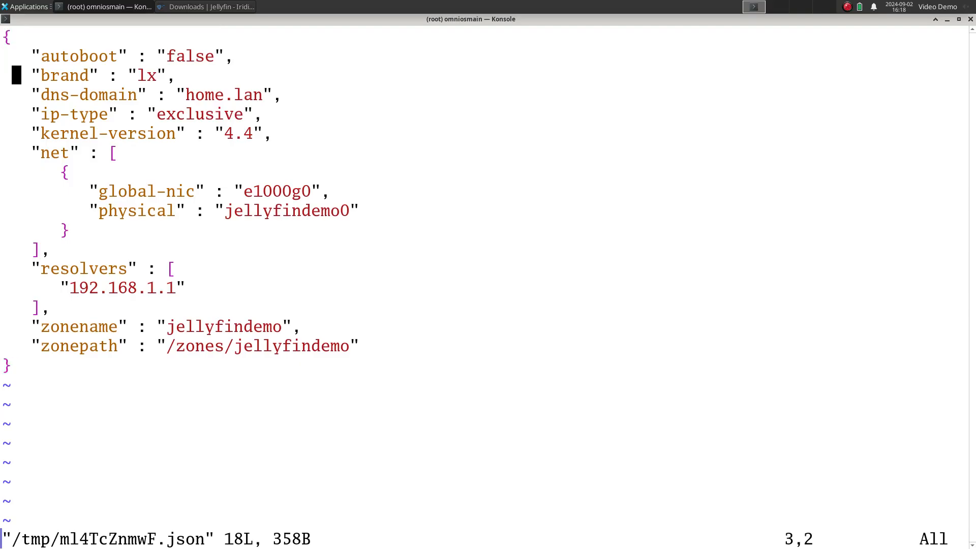
Step: Add a capped-cpu block with ncpus 2 to the zone configuration
key("o")
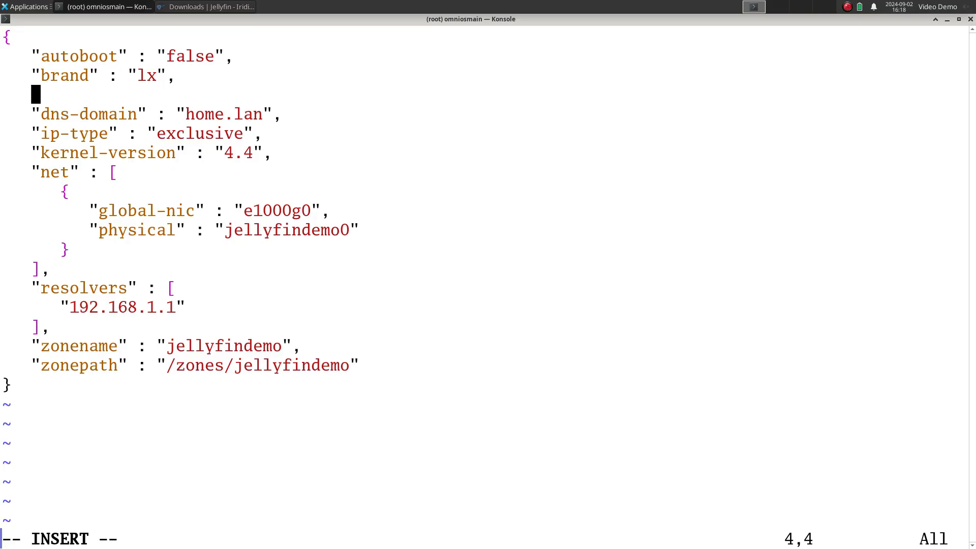
type("\"c")
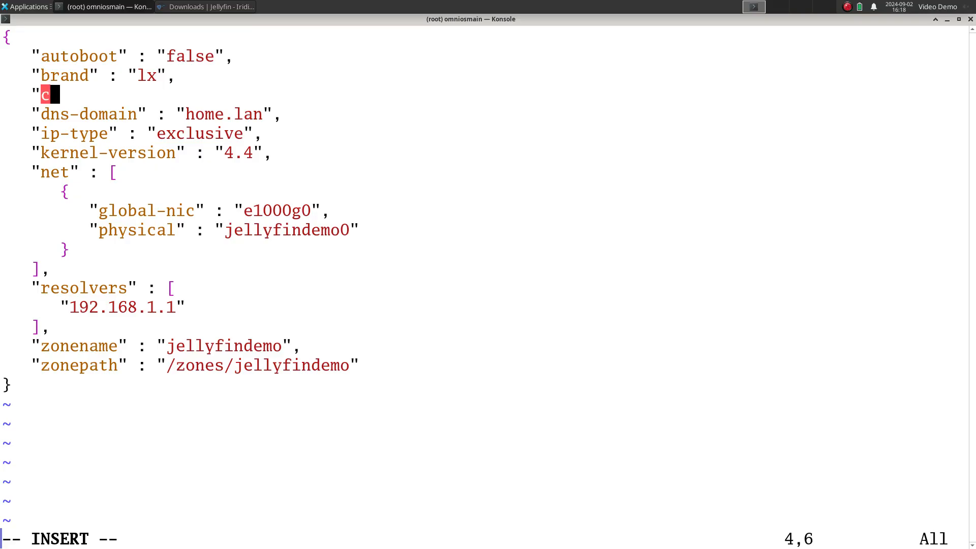
type("capped-cpu\": {")
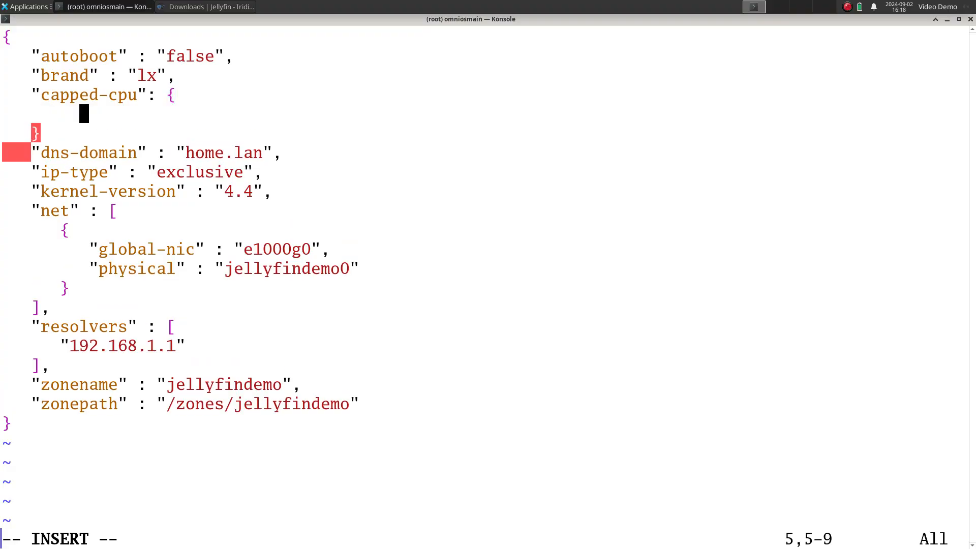
type("\"ncpus\":")
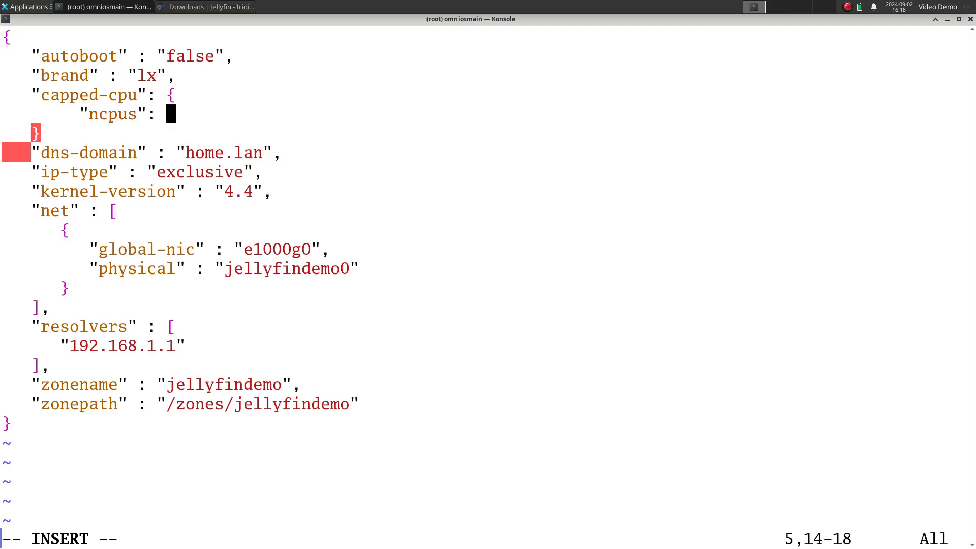
type("\"2.")
type("\"capped-")
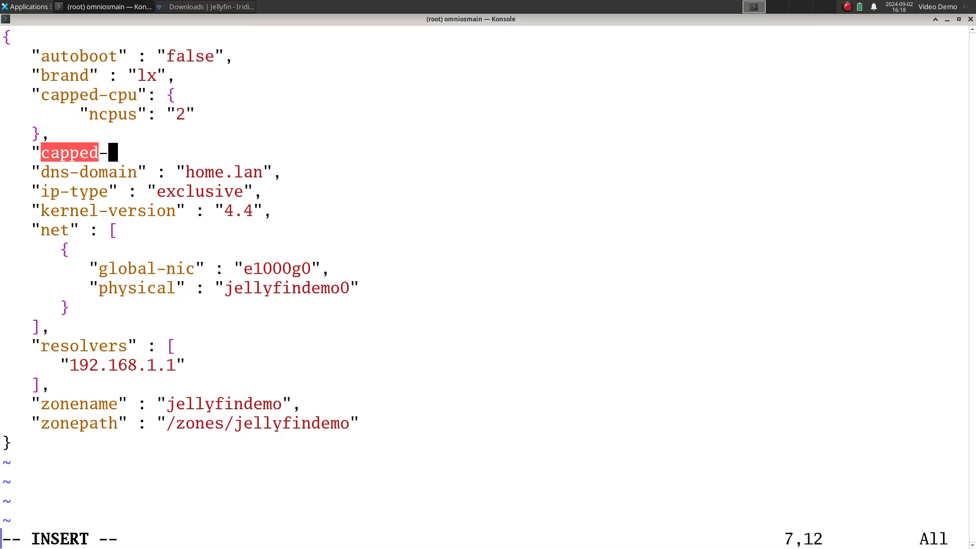
Step: Add a capped-memory block with locked 4G, physical 4G and swap 6G
type("memory\": {")
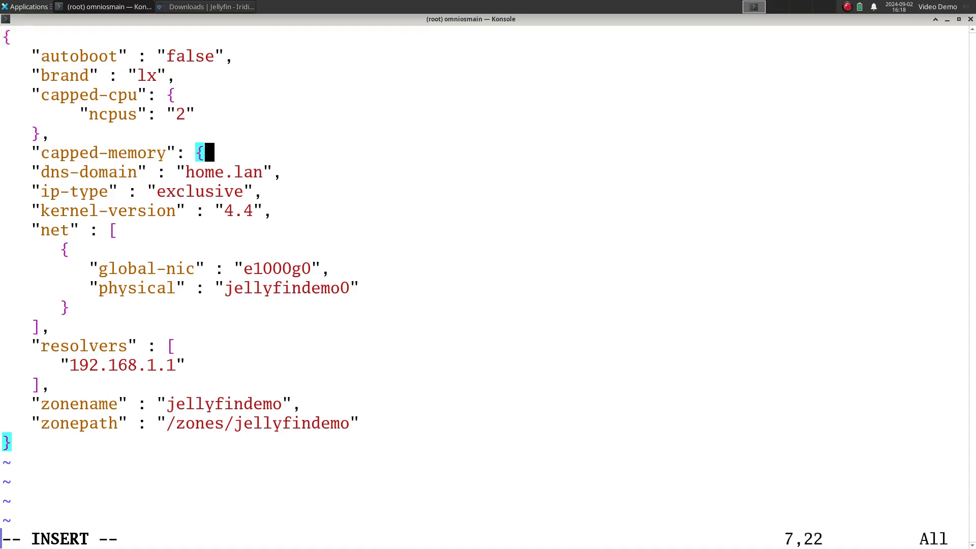
key("Return")
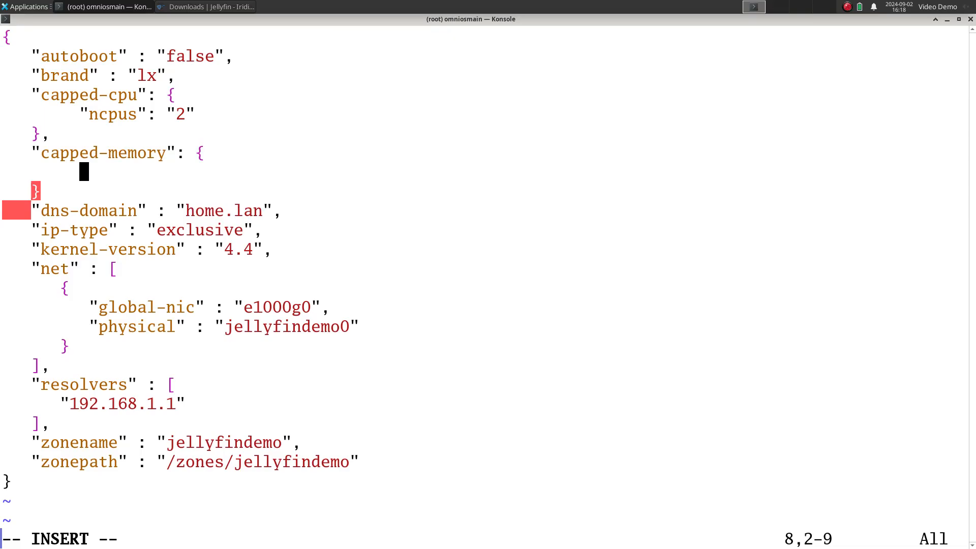
type("\"locked\":")
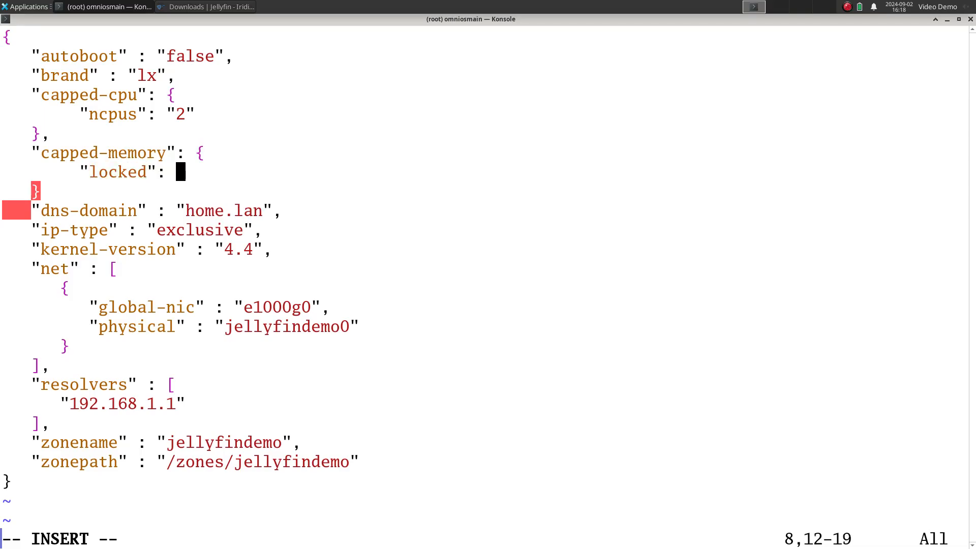
type("\"46")
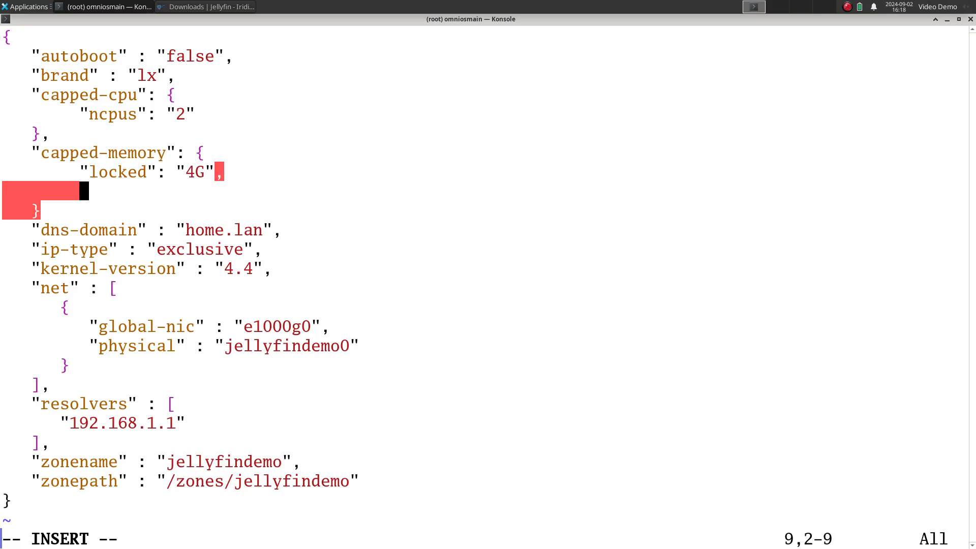
type("\"ph")
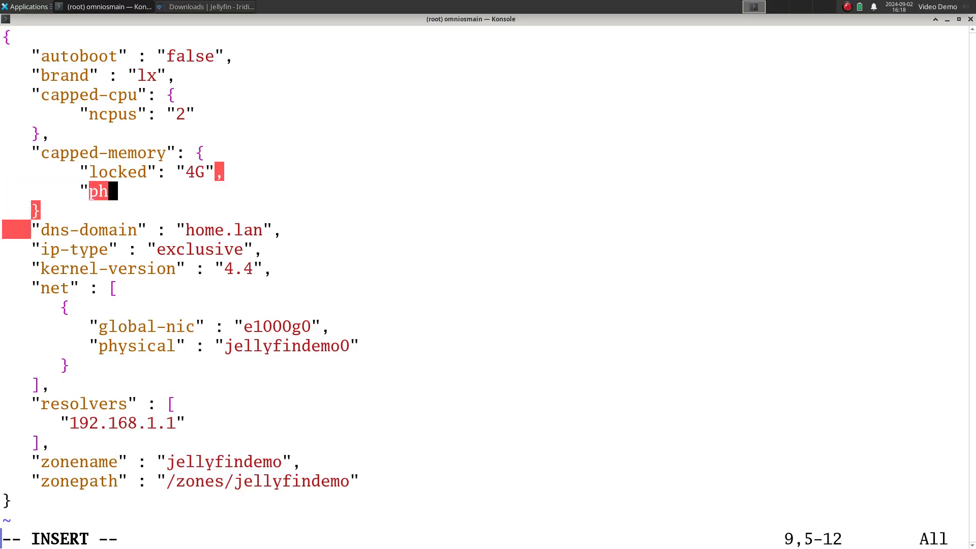
type("ysical\"")
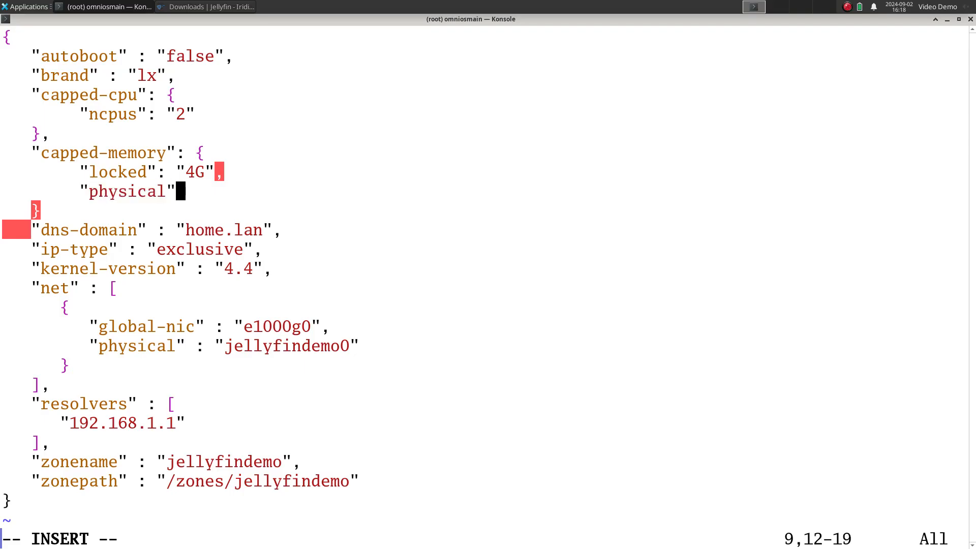
type(": \"46")
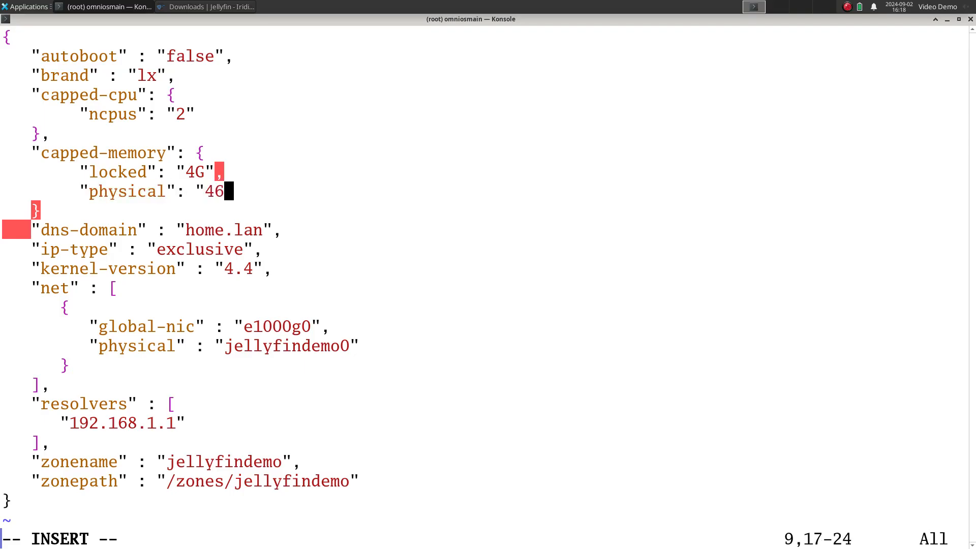
type("G\",")
type("\"s")
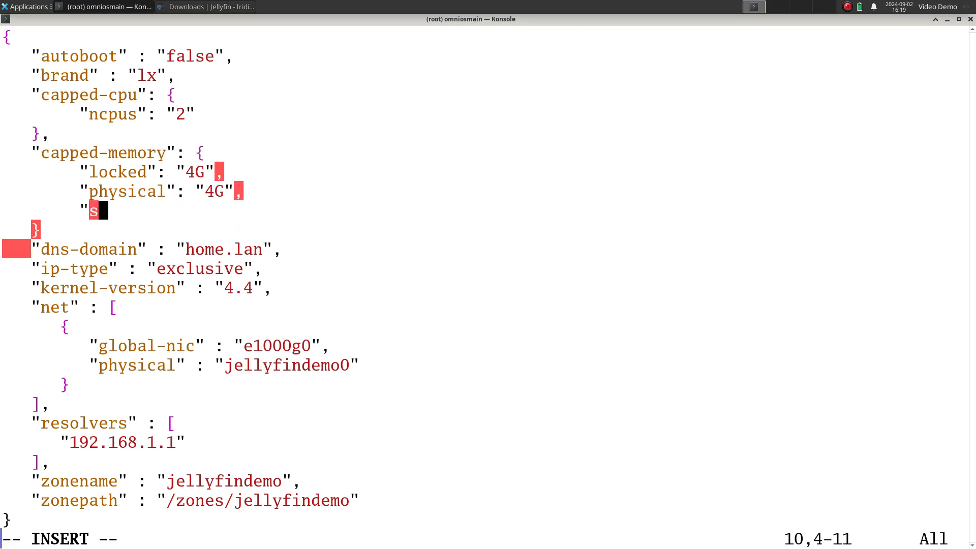
type("wap\": \"")
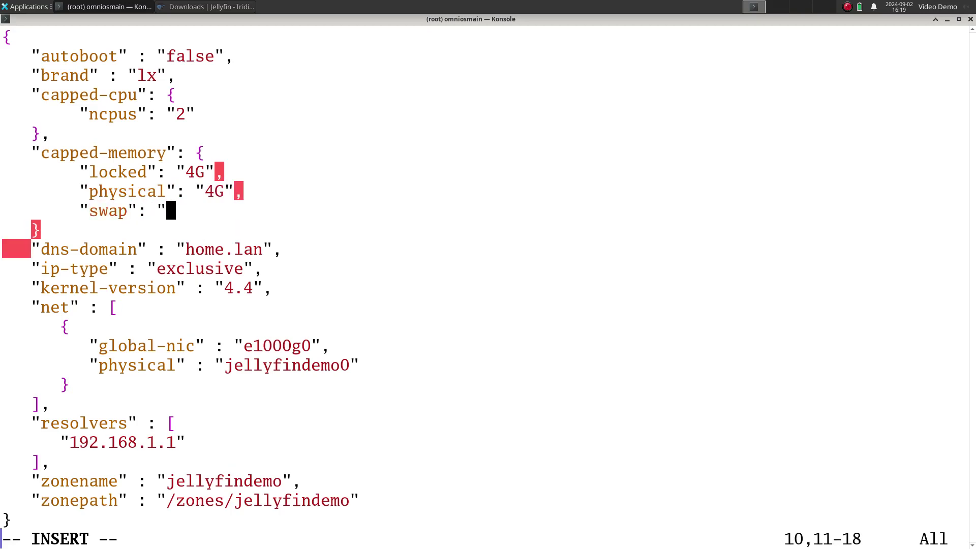
type("6G")
left_click(38, 230)
type(",")
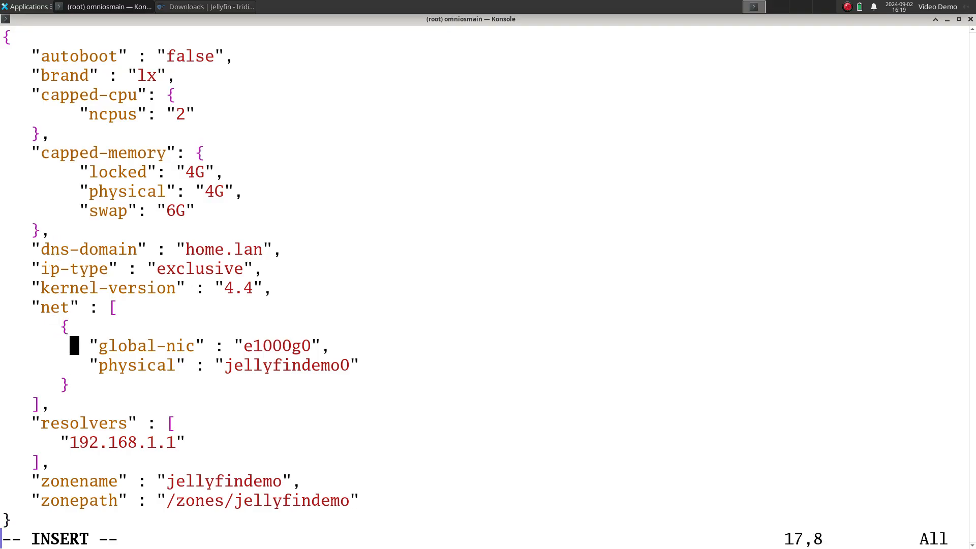
Step: Give the net entry allowed-address 192.168.1.223/24 and defrouter 192.168.1.1
key("End")
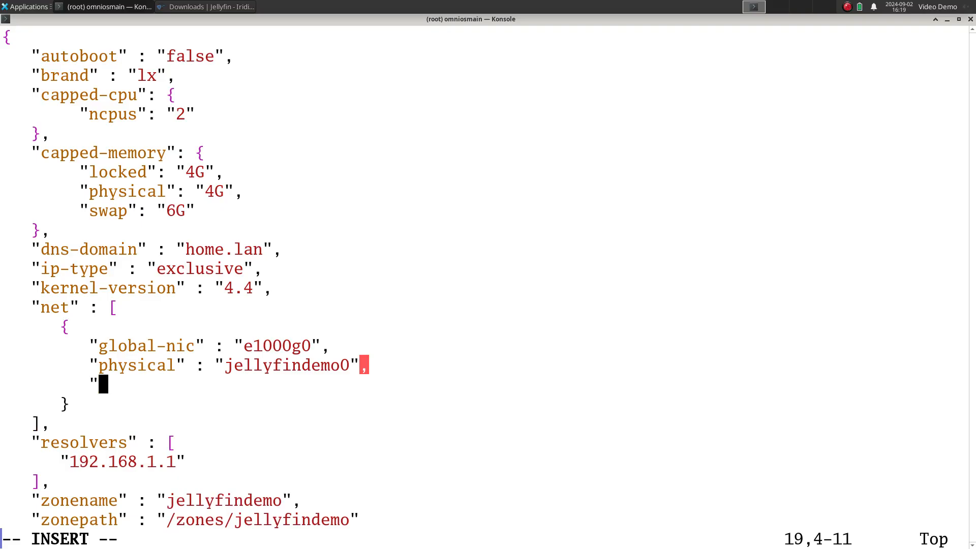
type("allowed-address\": \"1")
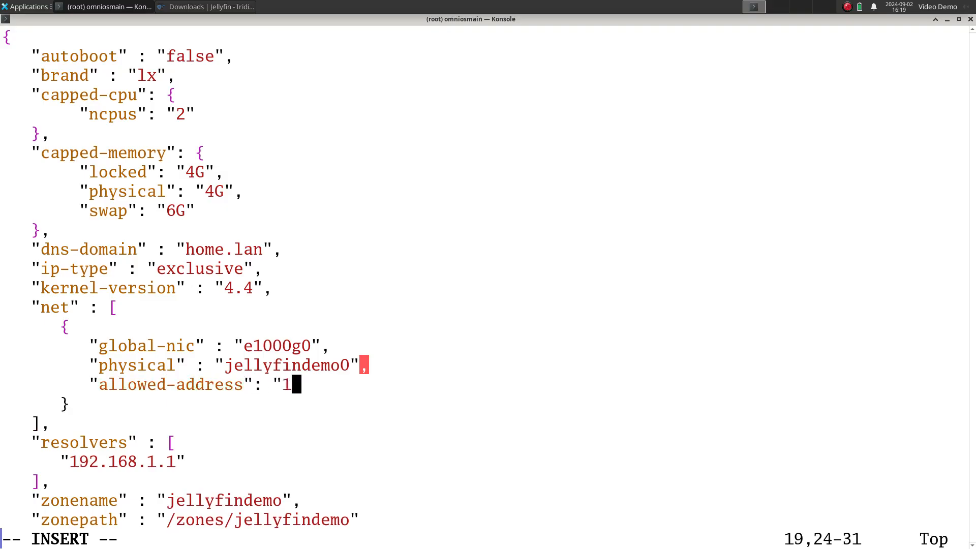
type("92.168.1.")
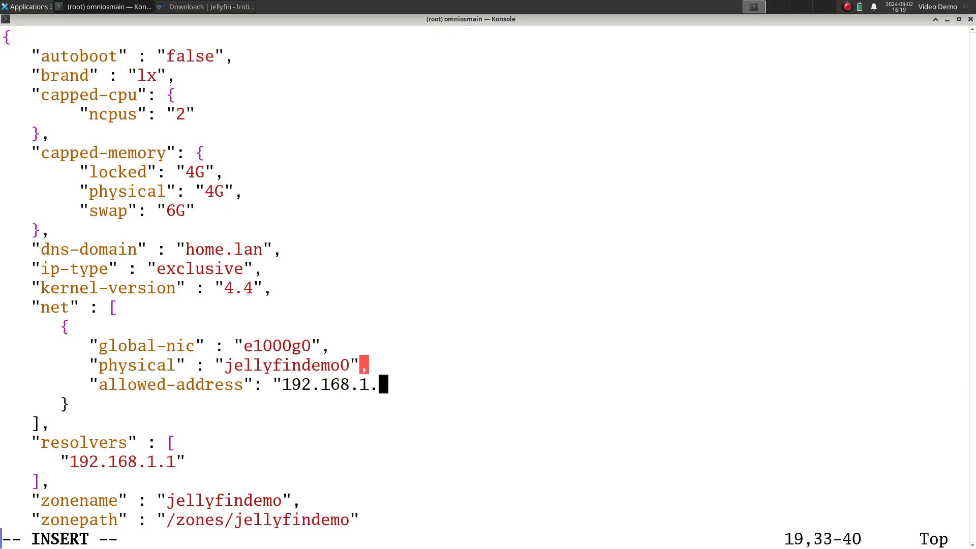
type("223/24\",")
type("\"defro")
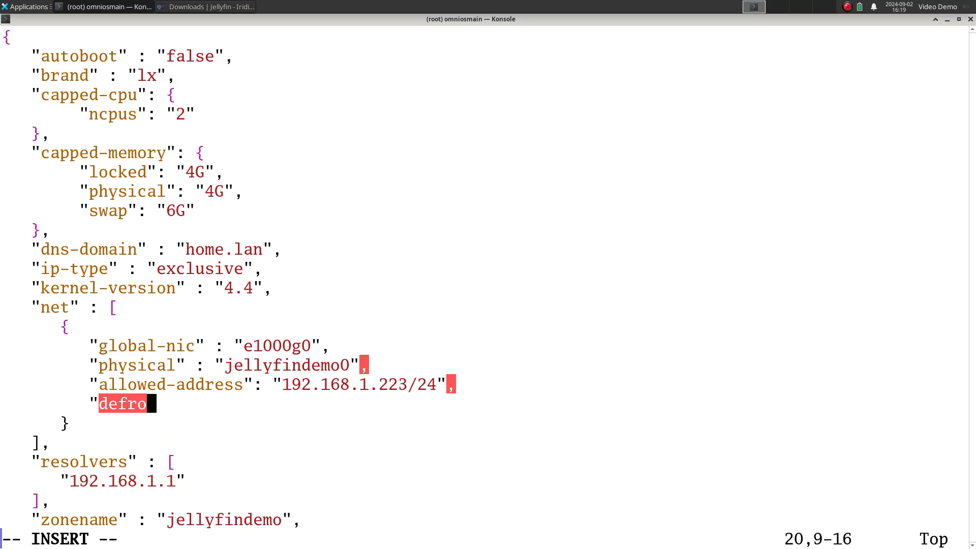
type("uter\": \"192")
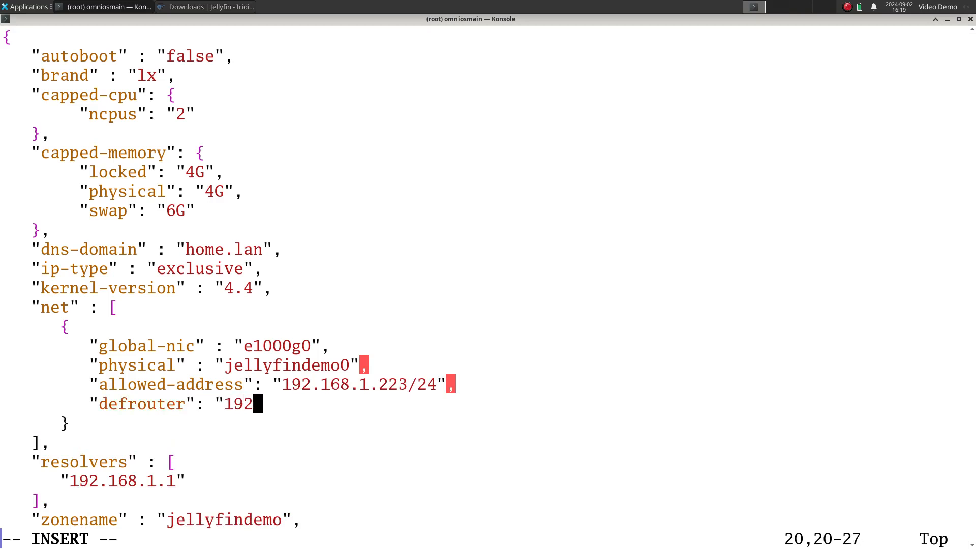
type(".168.1.1\"")
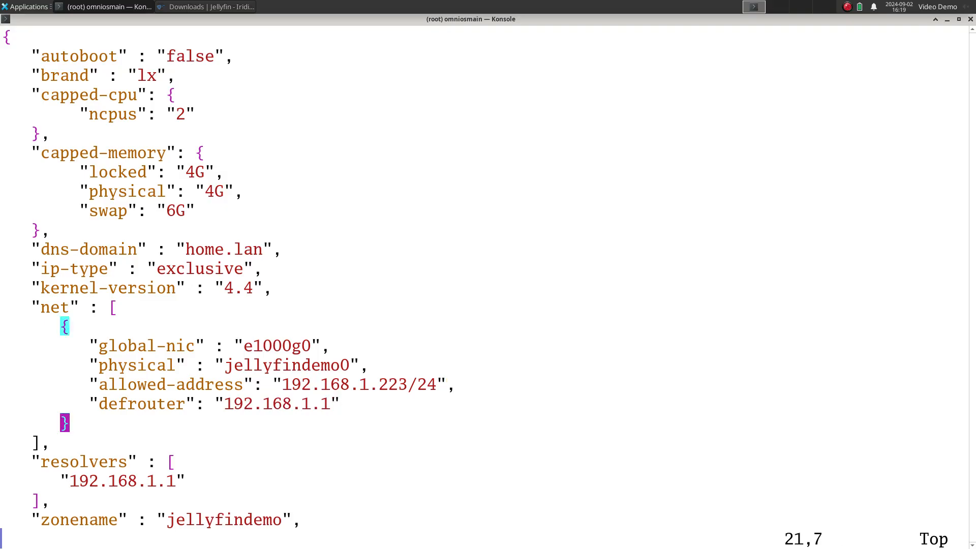
scroll("down", 3)
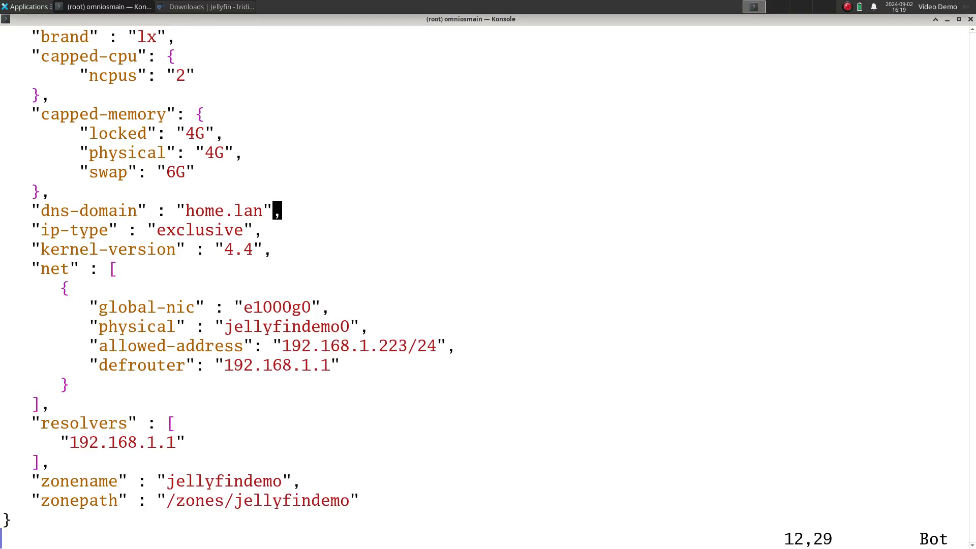
key("gg")
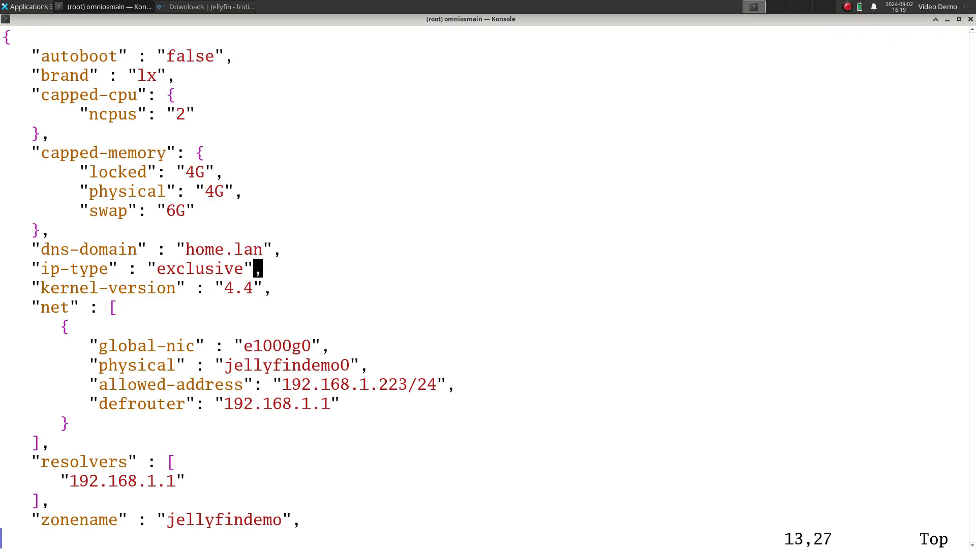
key("Up")
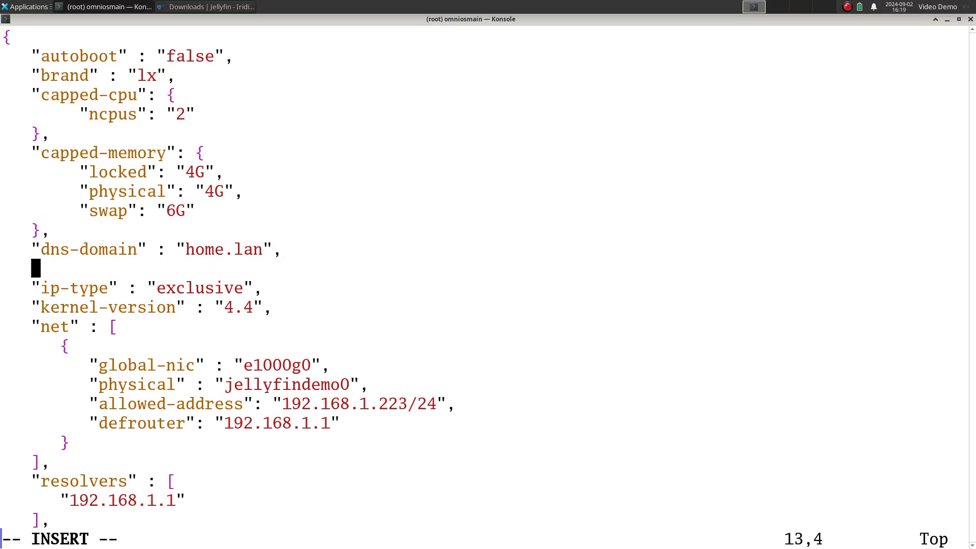
Step: Start an fs entry with dir /romedia and options ["ro"]
type("fs\": [")
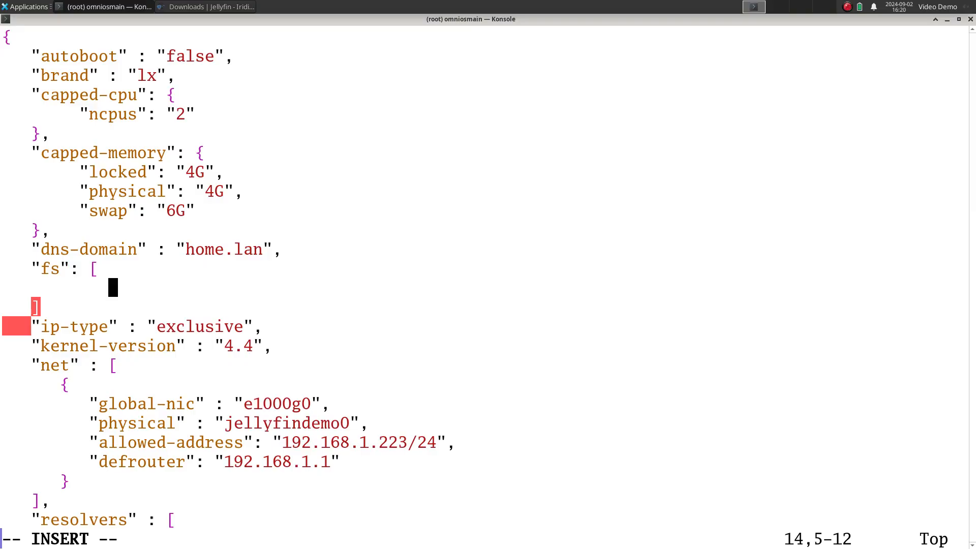
type("{}")
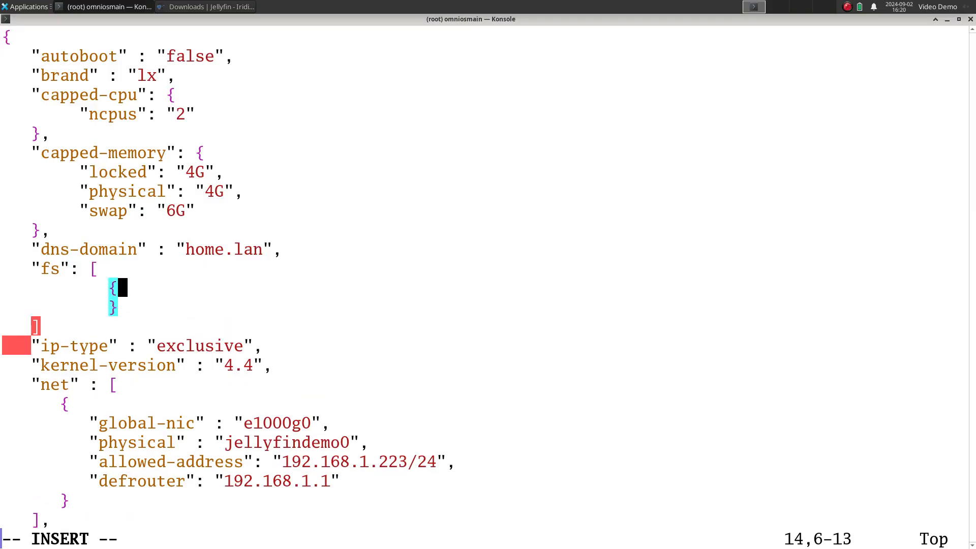
key("Return")
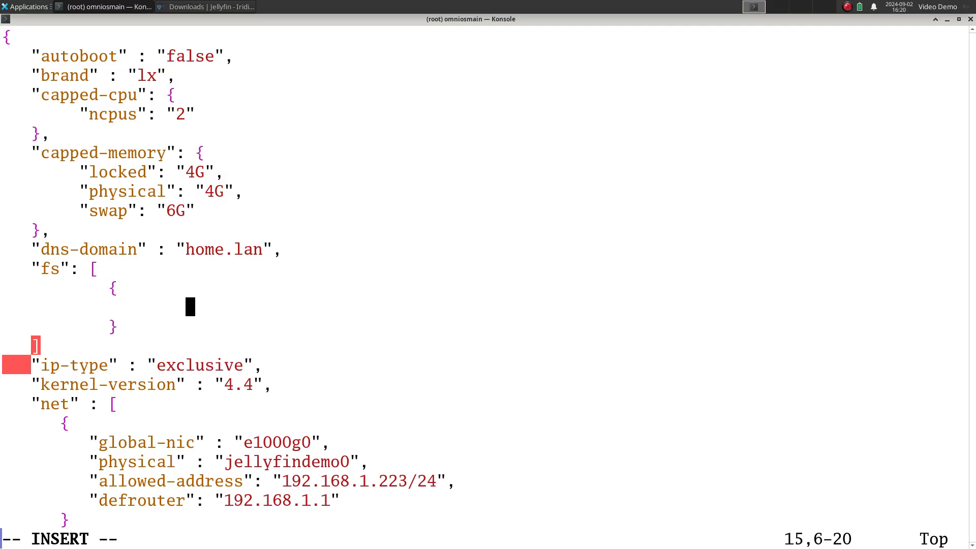
type("\"dir\": \"")
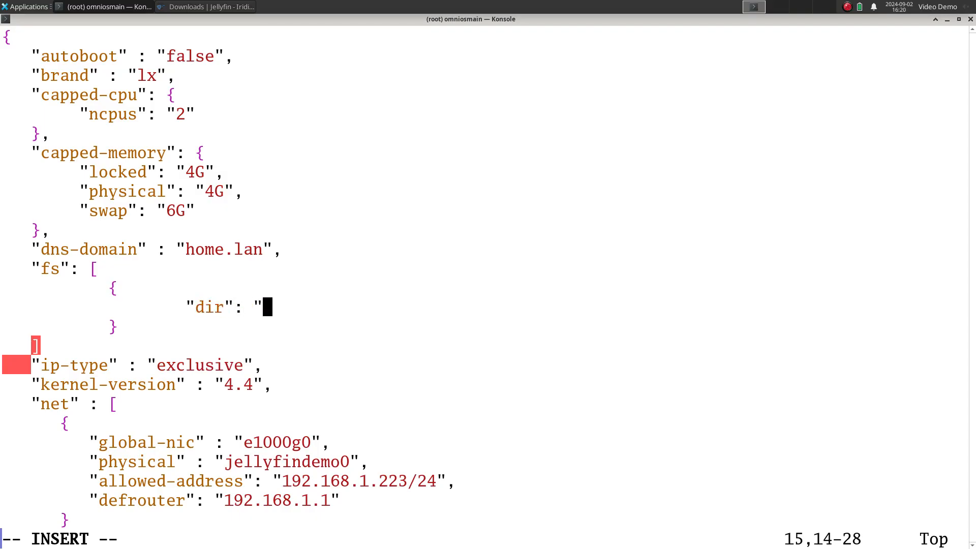
type("/romedia\",")
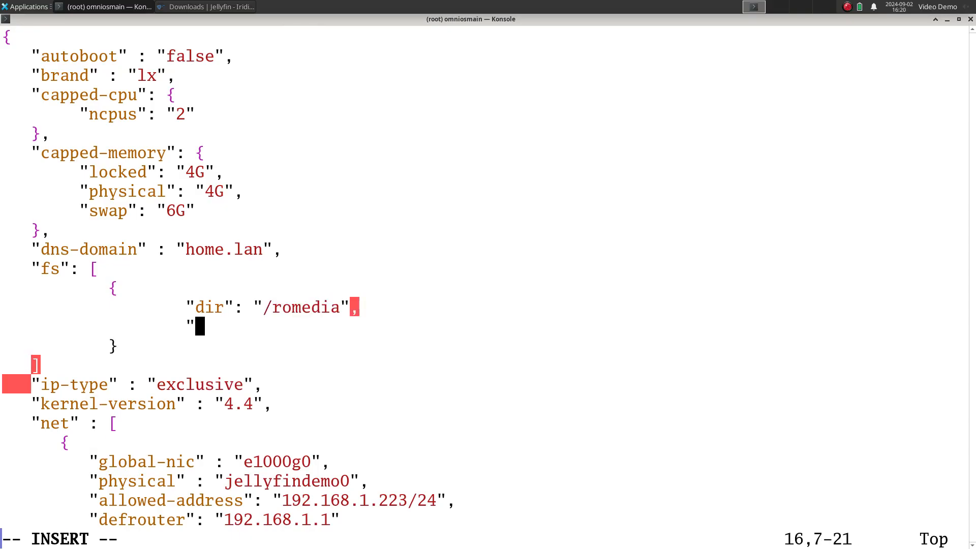
type("opti")
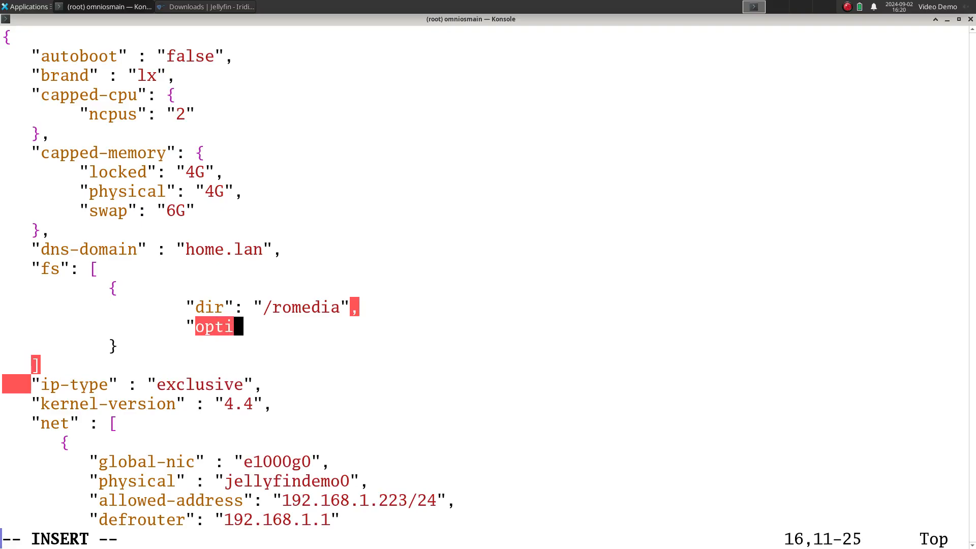
type("ons\": [")
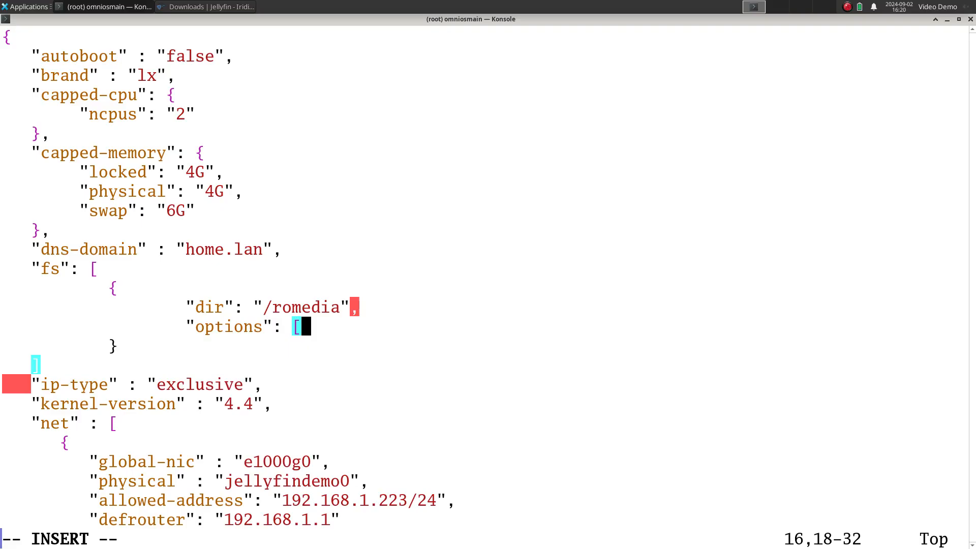
type("\"ro\"")
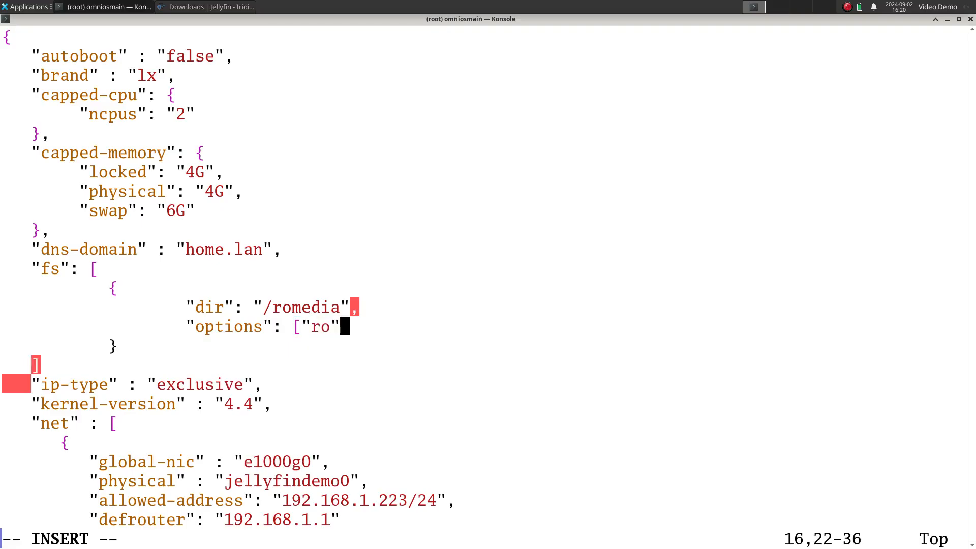
Step: Complete the mount with special /zones/media and type lofs, then save the file
key("Return")
type("\"speci")
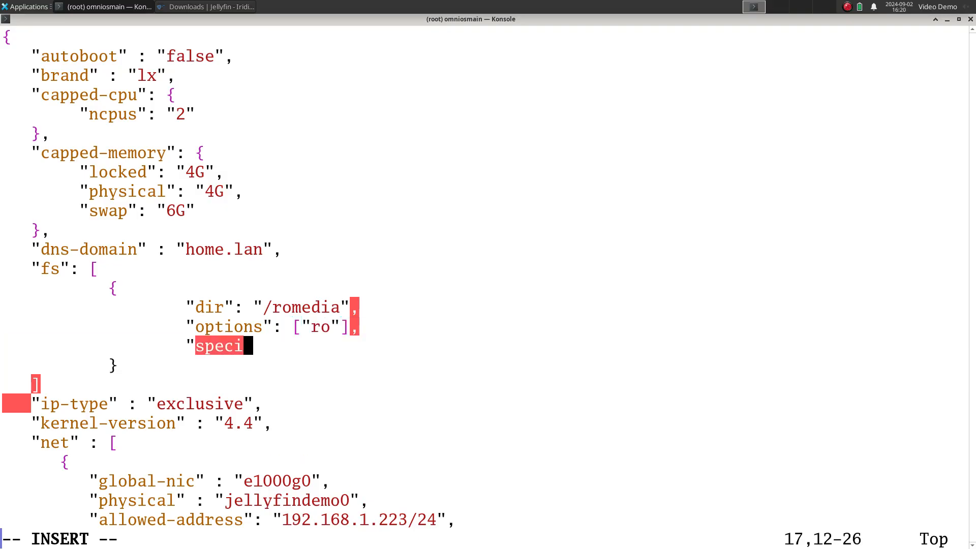
type("al\": \"")
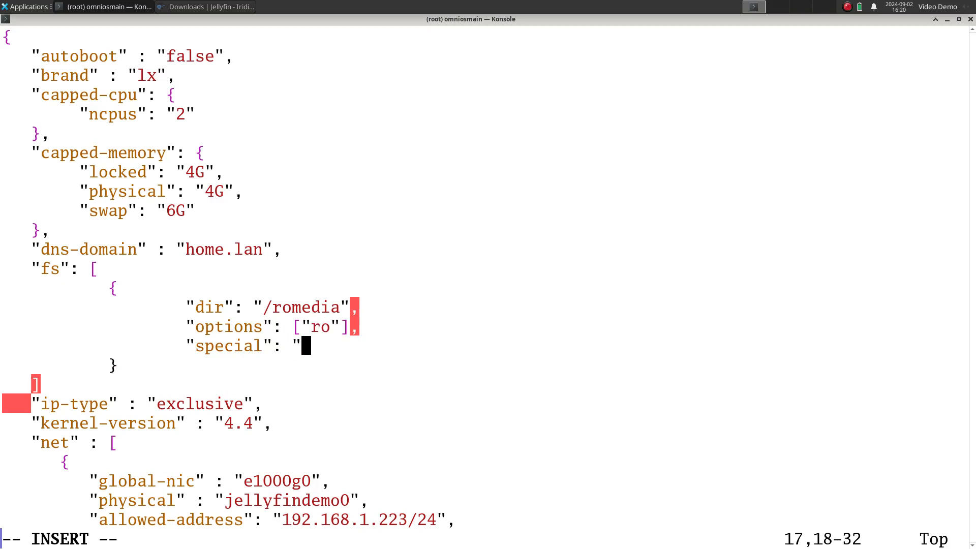
type("/zoe")
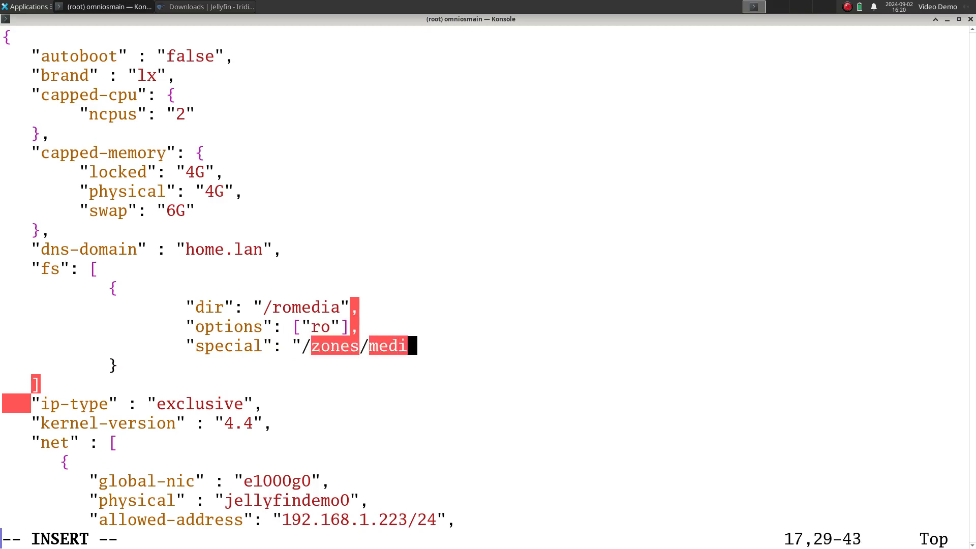
type("a\",")
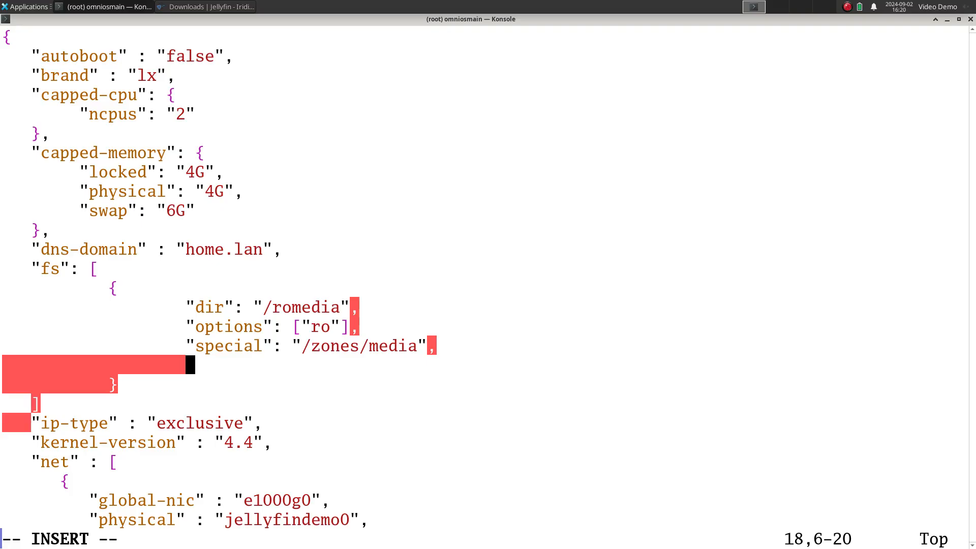
type("\"lofs\"")
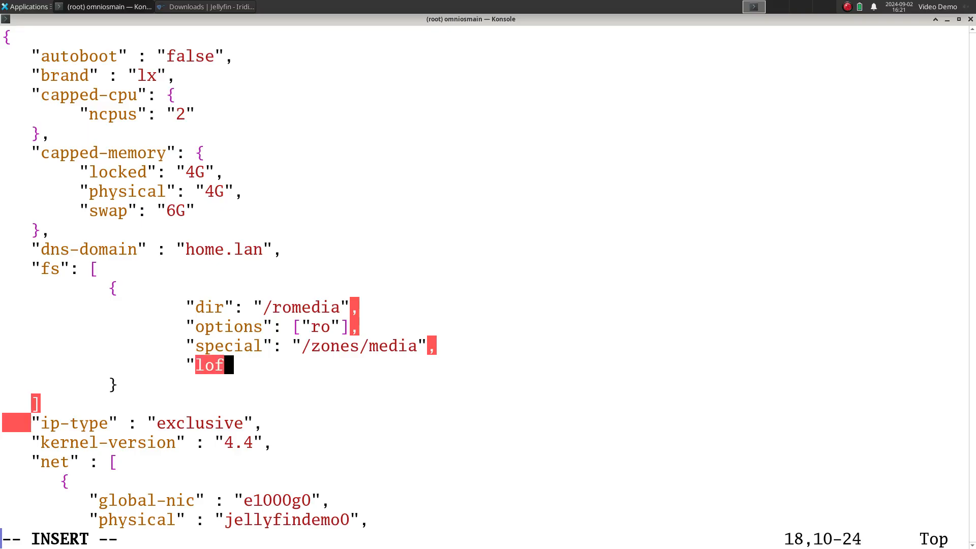
type("type\":")
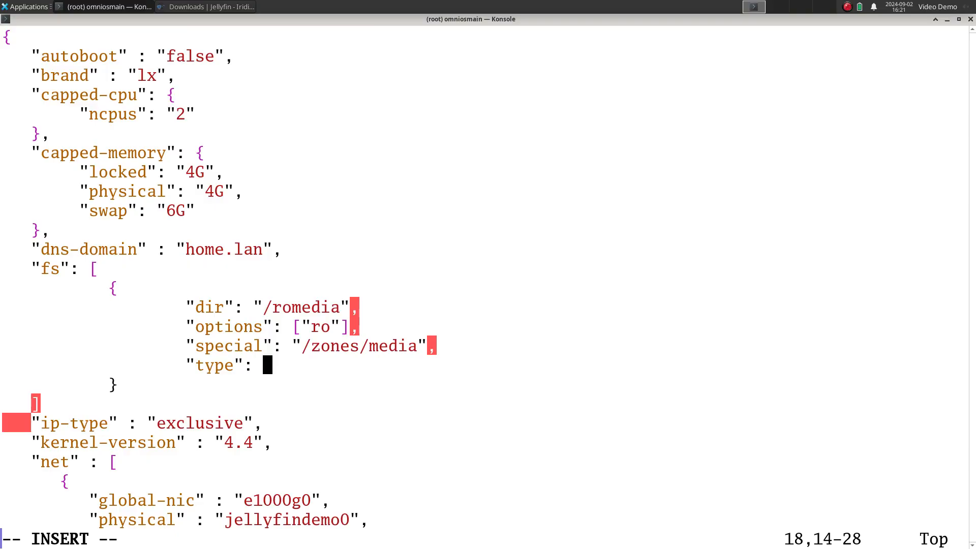
type("lofs")
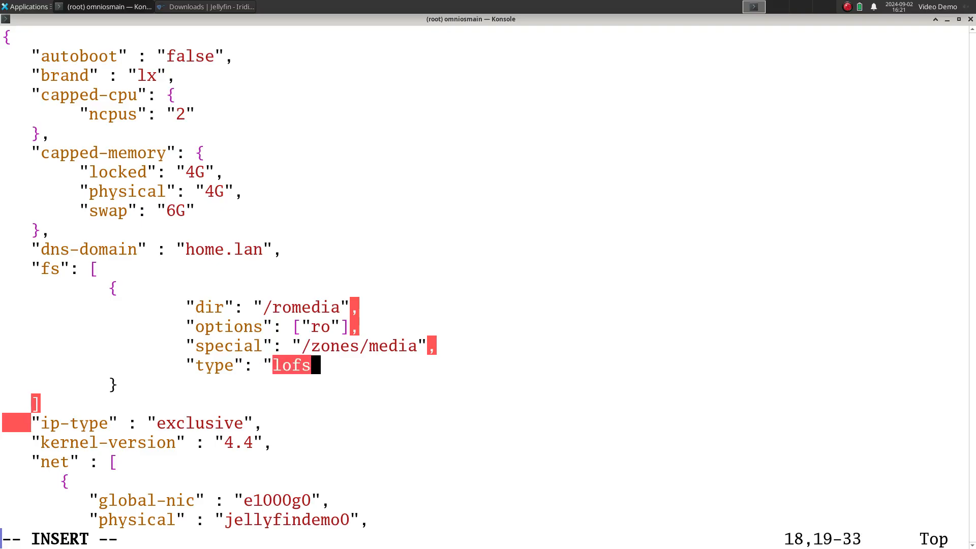
key("Escape")
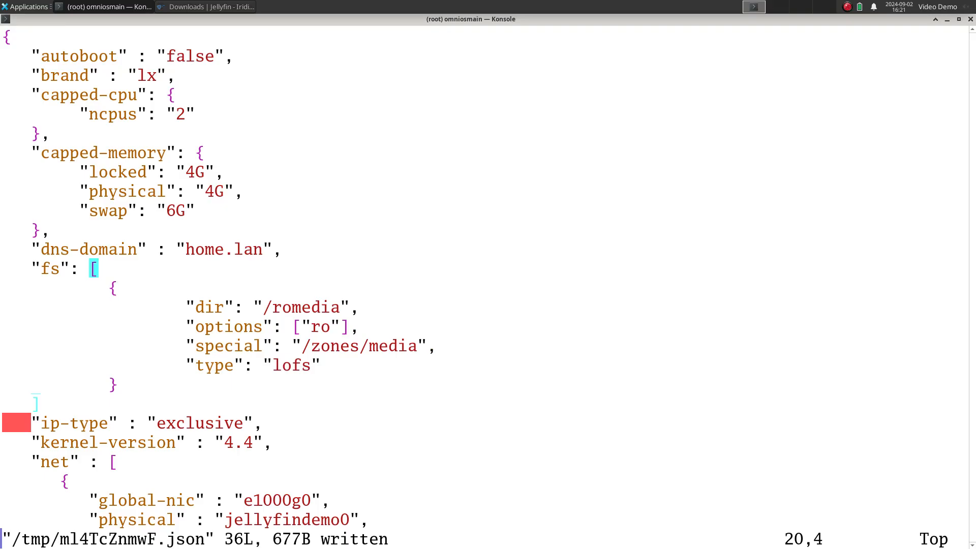
Step: Change zonepath to /zcage/vms/jellyfindemo and enter :wq to write and quit
scroll("down", 3)
type(",")
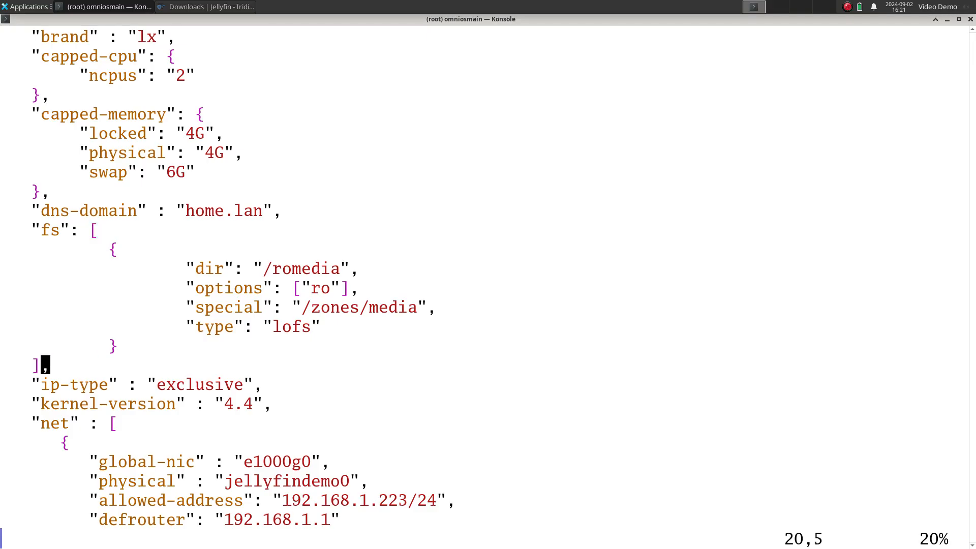
scroll("down", 3)
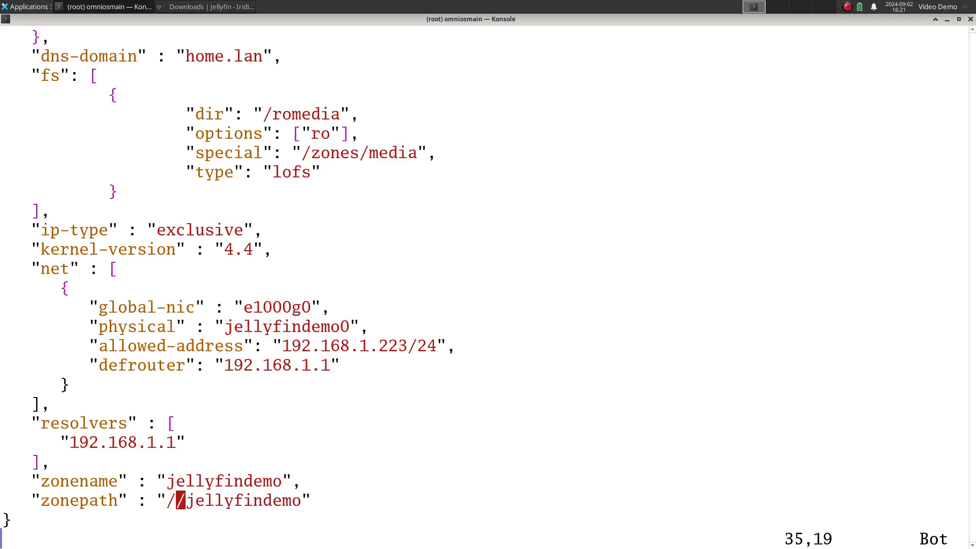
type("zcage")
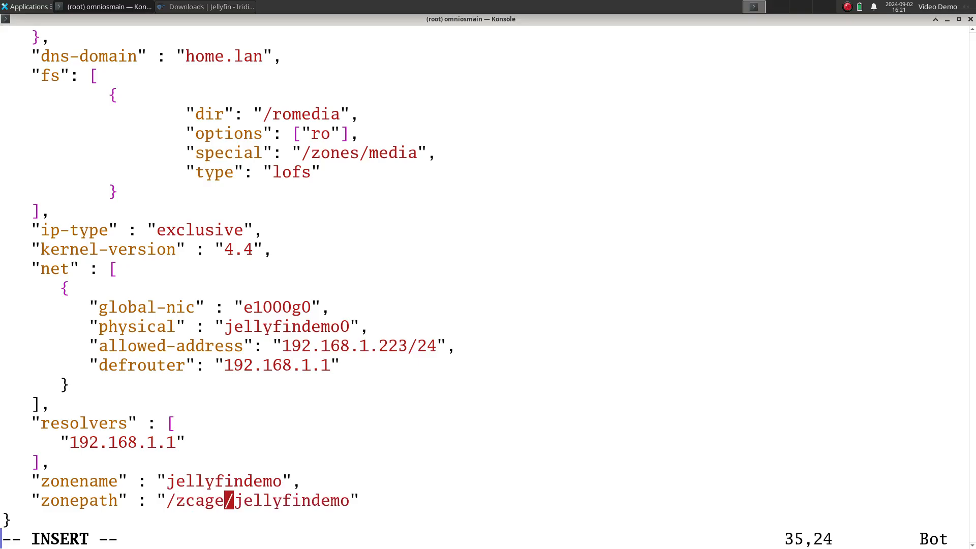
type("vms/")
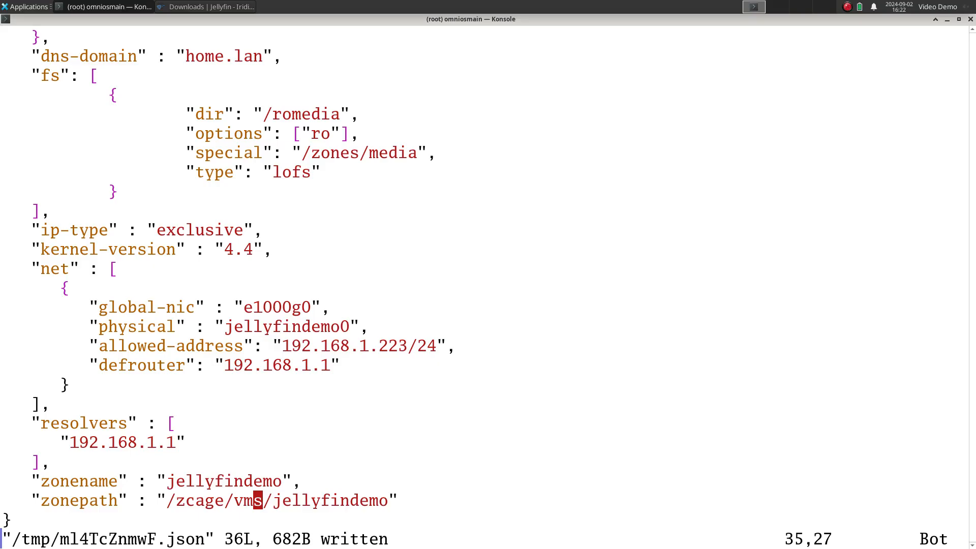
type(":wq")
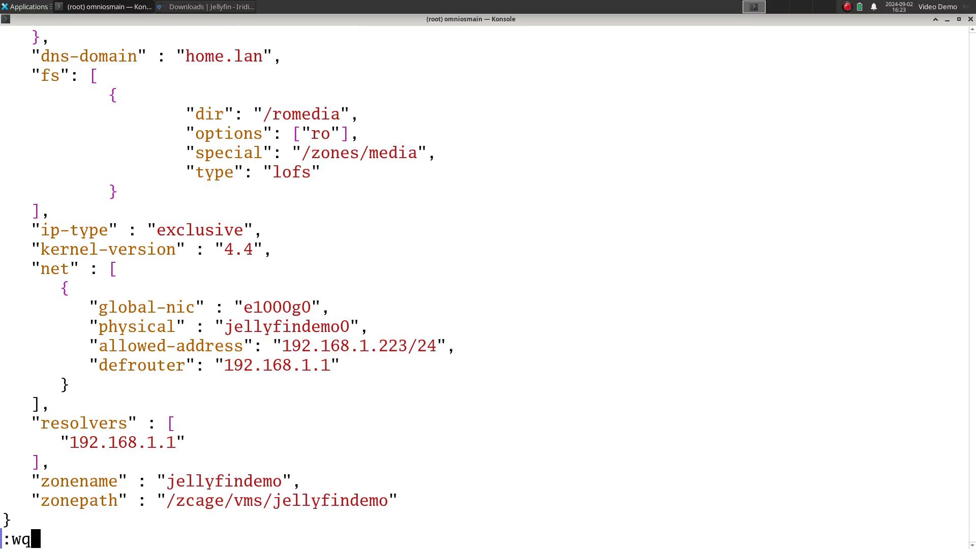
Step: Create the zone from the saved config, list zones, and boot jellyfindemo
key("Return")
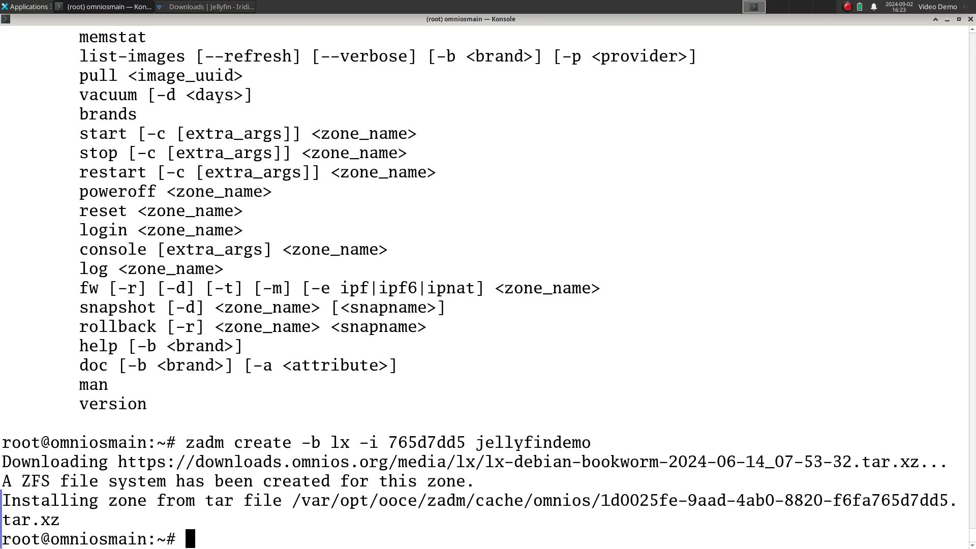
type("zadm list")
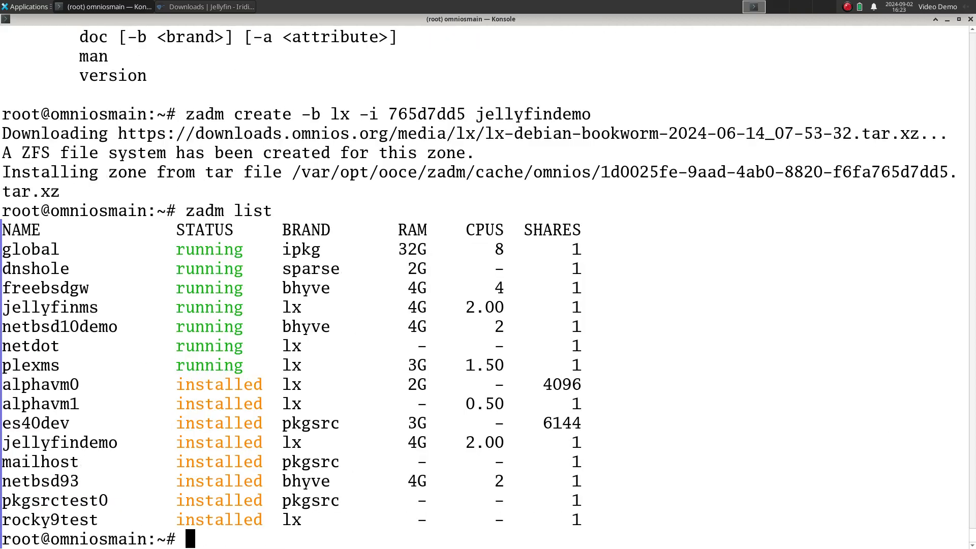
type("zadm boot")
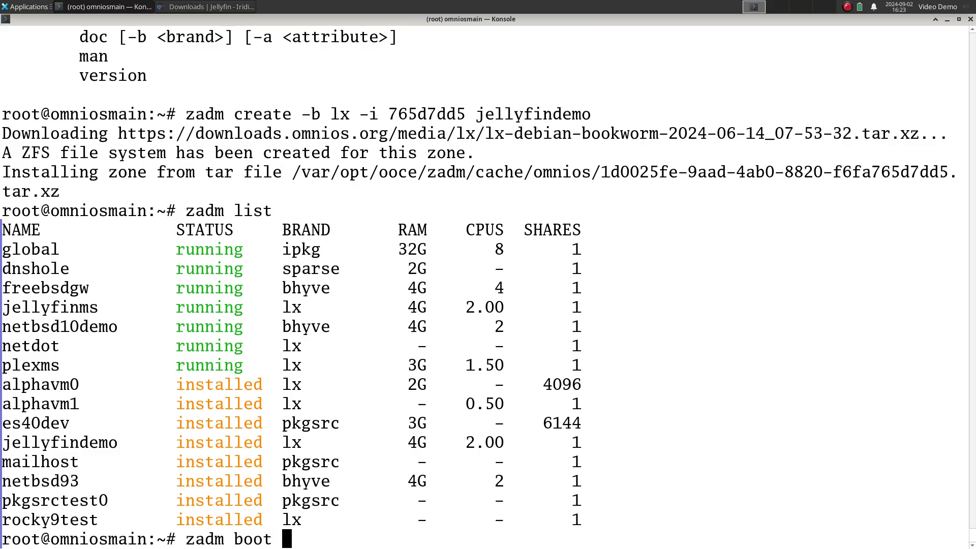
type("jelly")
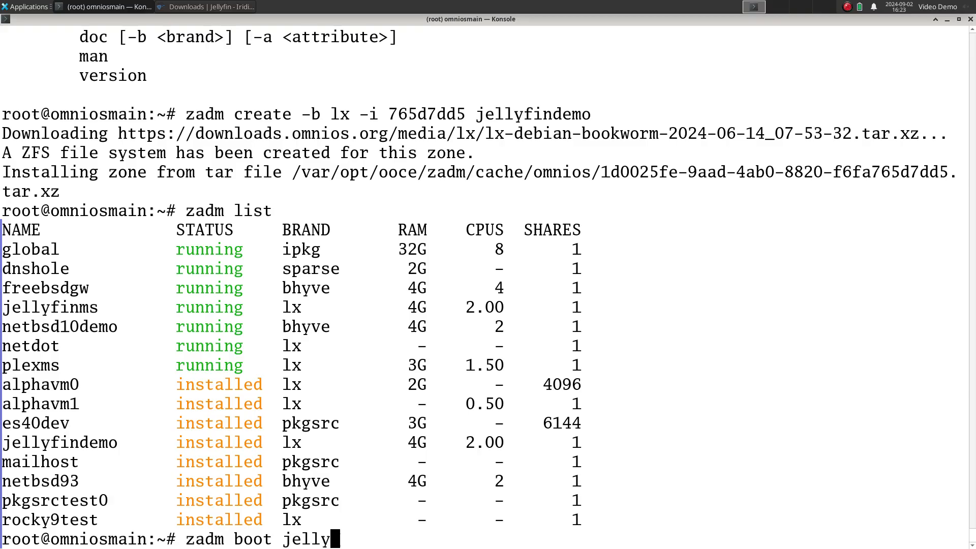
type("findemo")
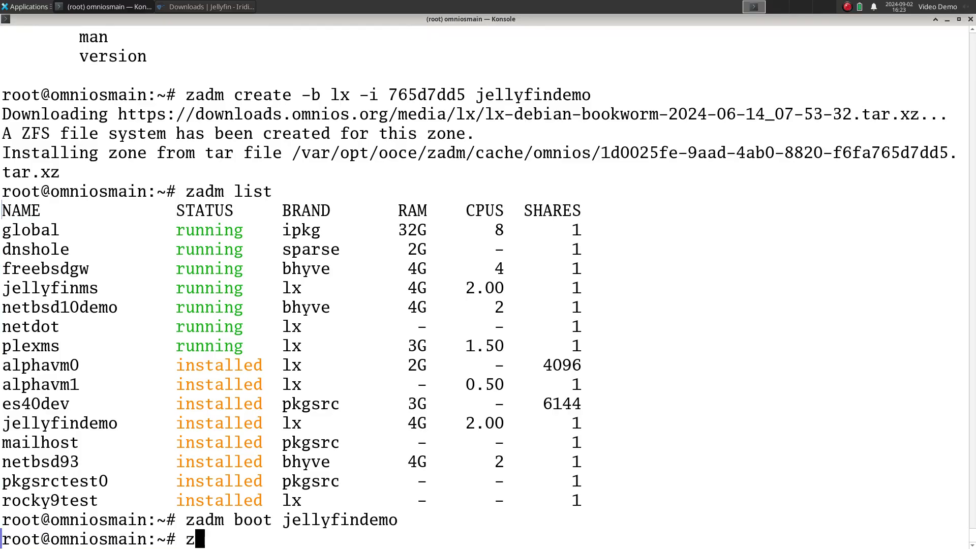
type("adm list")
key("Return")
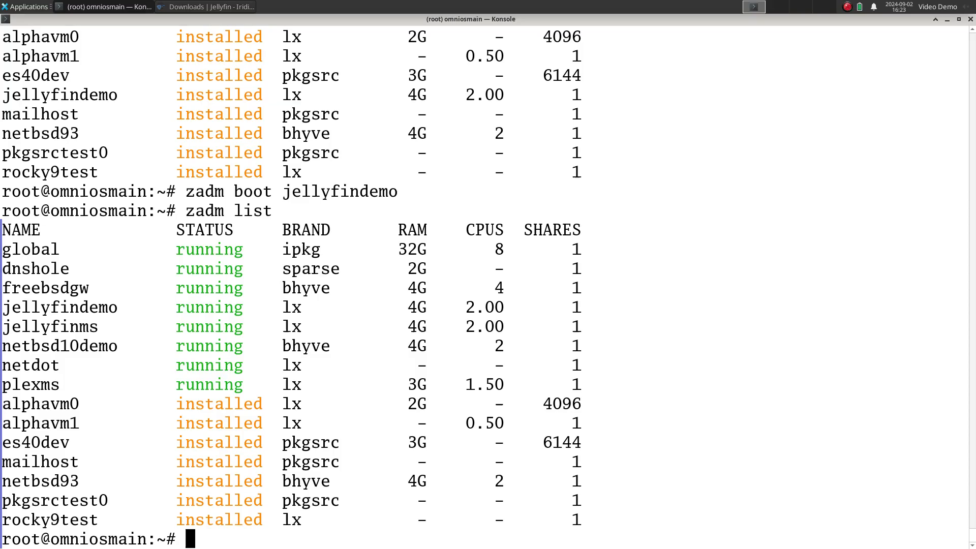
Step: Log into jellyfindemo with zlogin and list /romedia, showing movies, music and tv
type("zlogin")
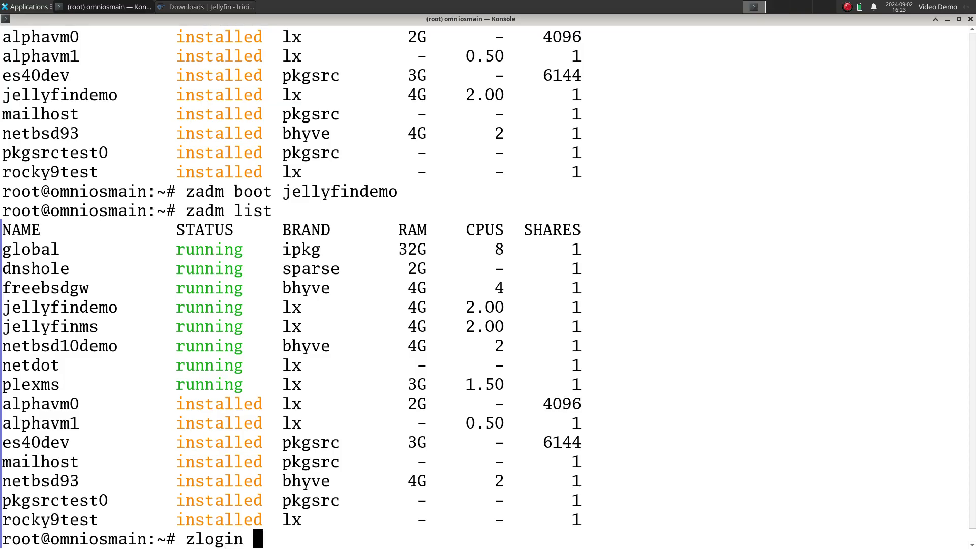
type("jellyfin")
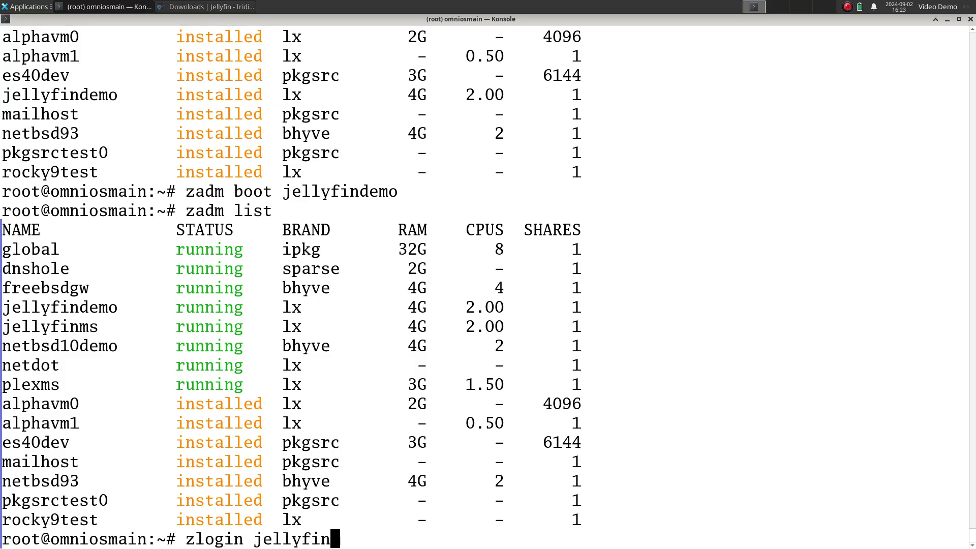
key("Return")
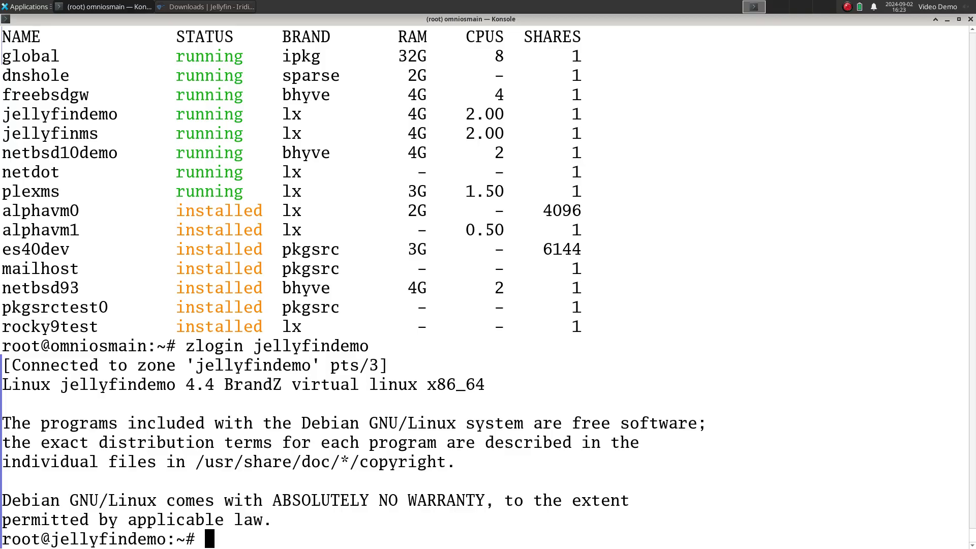
type("ls /ro")
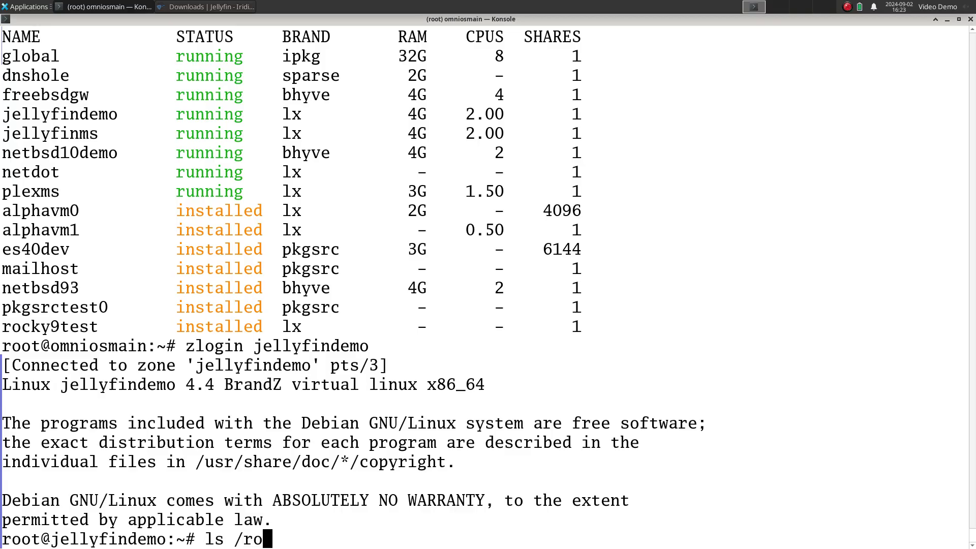
key("Return")
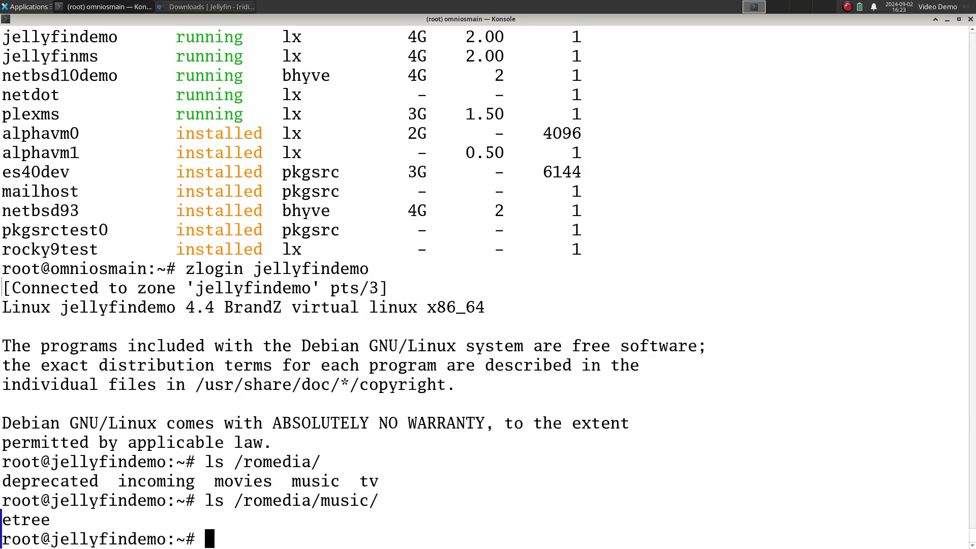
Step: List the music and tv subfolders, move up a directory, and switch to the browser
type("ls /romedia/m")
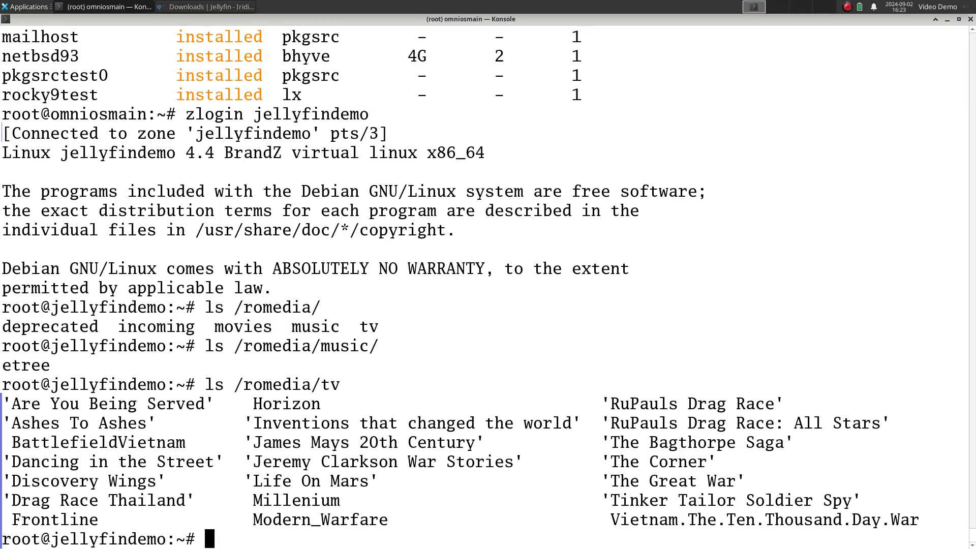
type("cd ..")
type("ls")
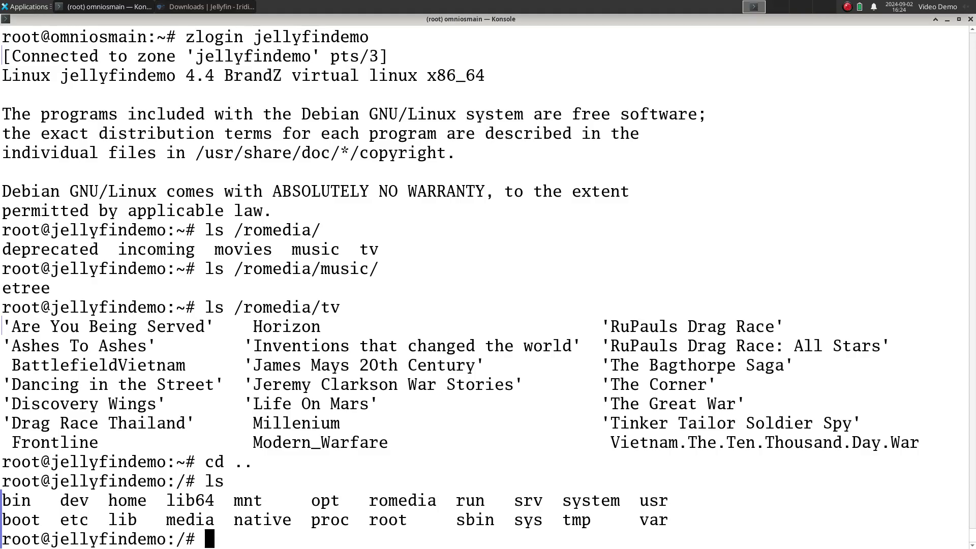
left_click(208, 6)
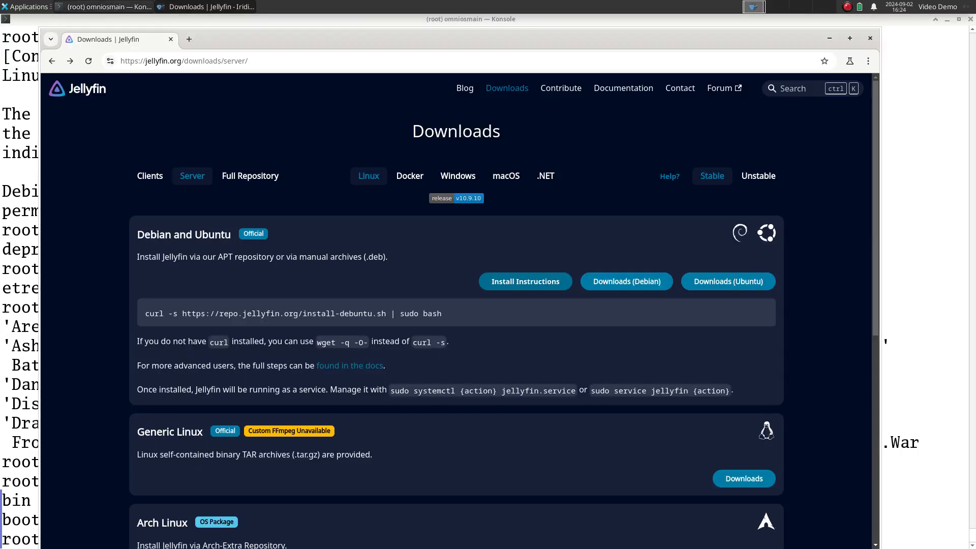
triple_click(293, 313)
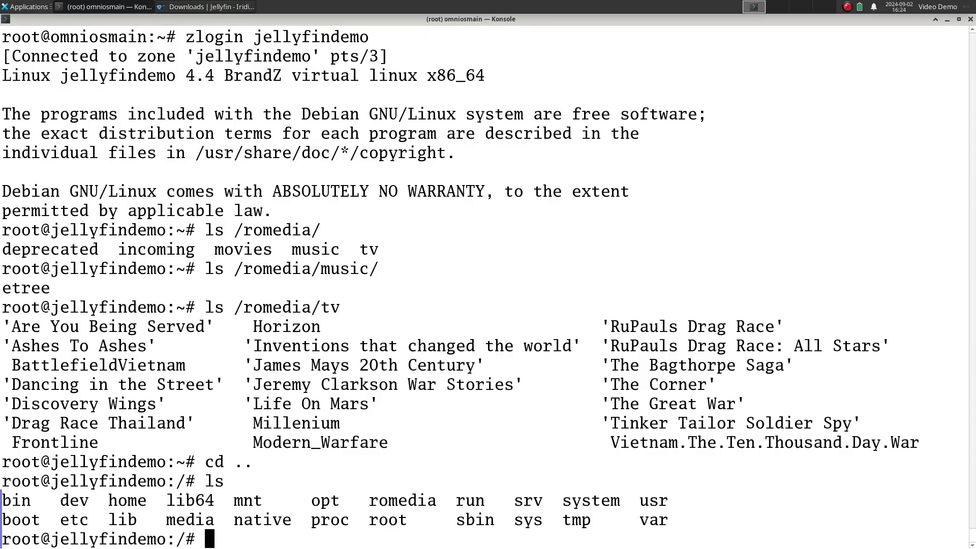
type("nslo")
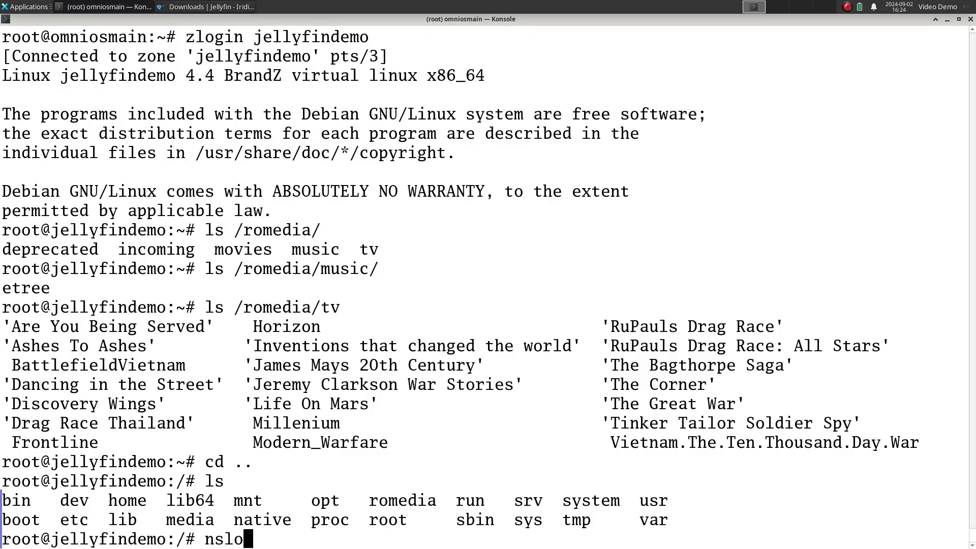
key("ctrl+u")
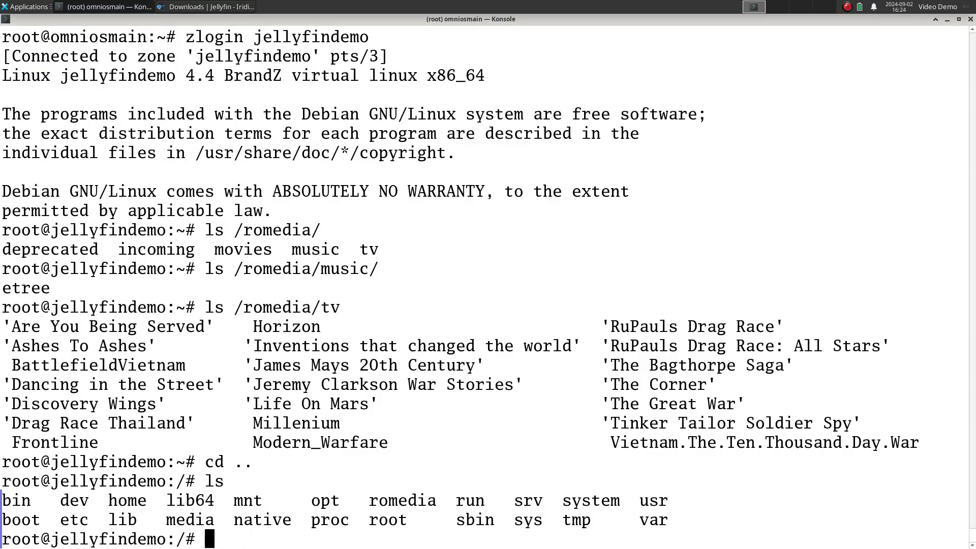
type("curl http")
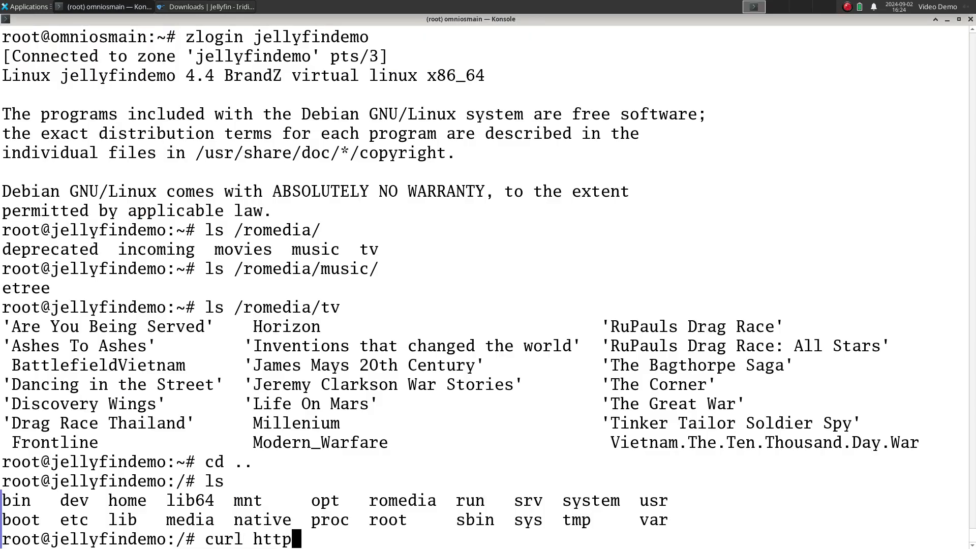
type("://ibm.")
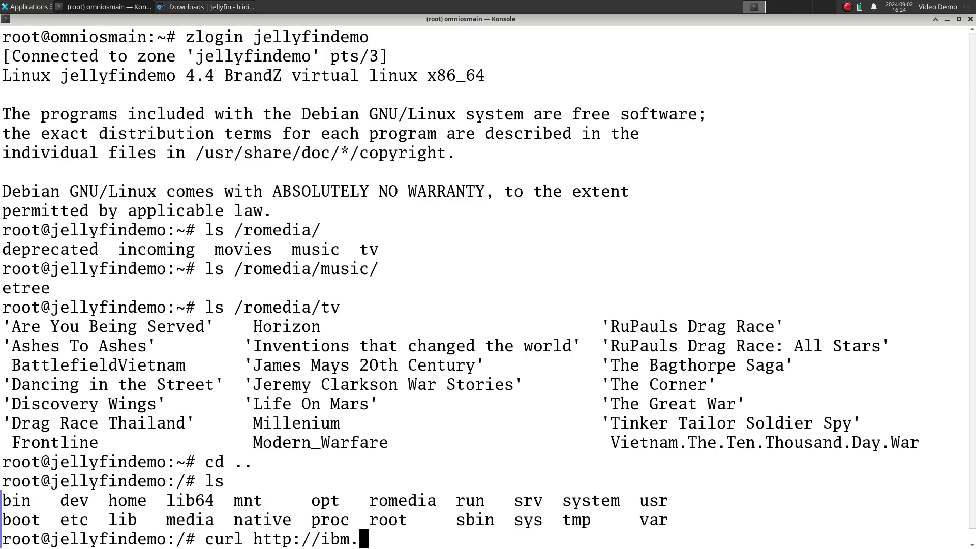
key("Return")
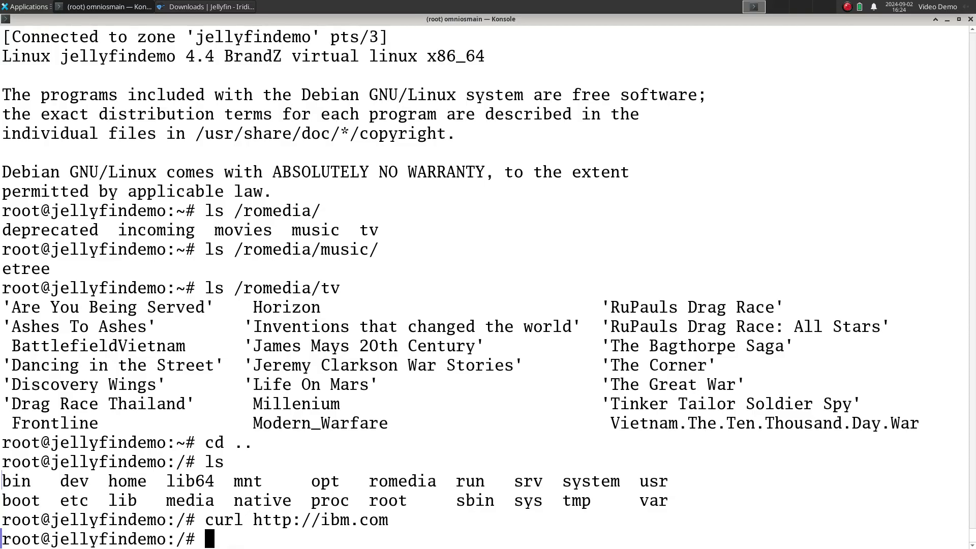
type("765d7dd5")
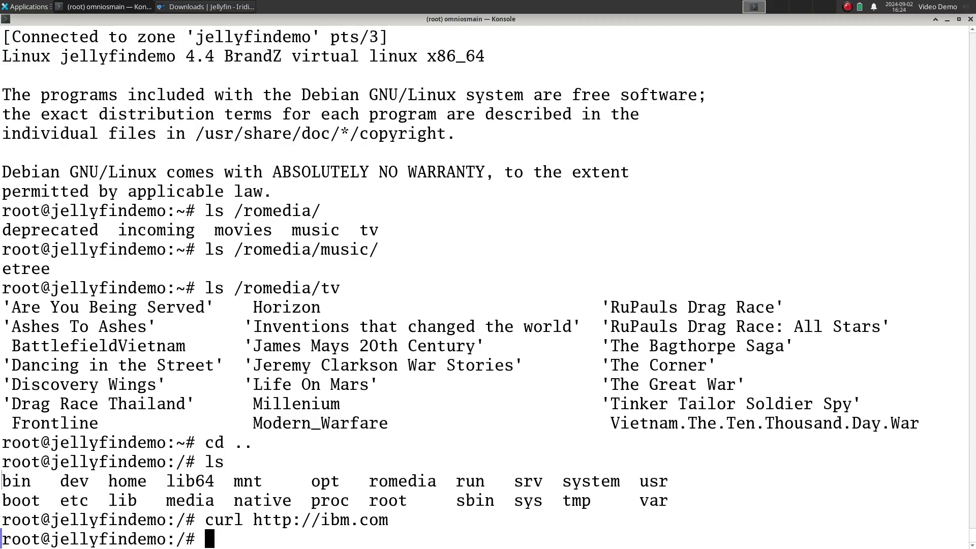
left_click(207, 7)
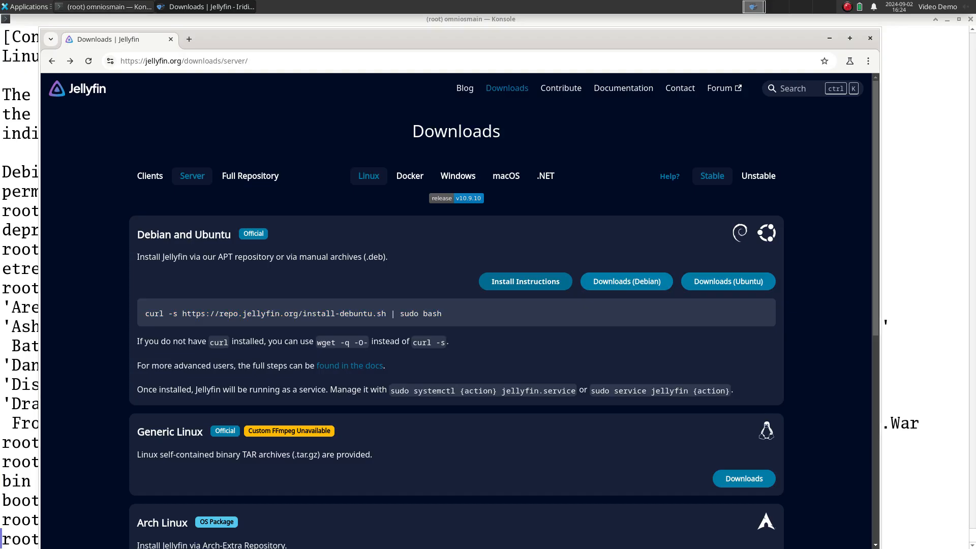
triple_click(293, 313)
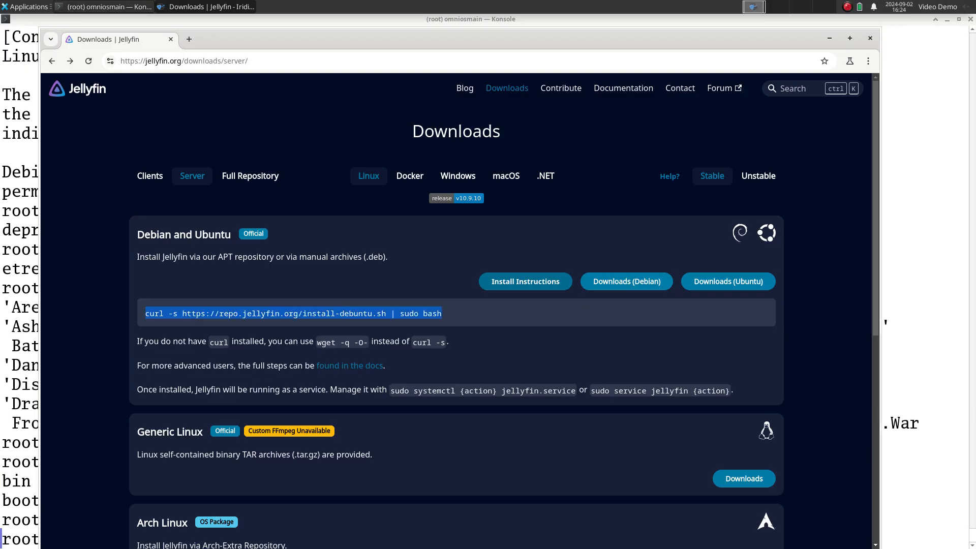
right_click(293, 313)
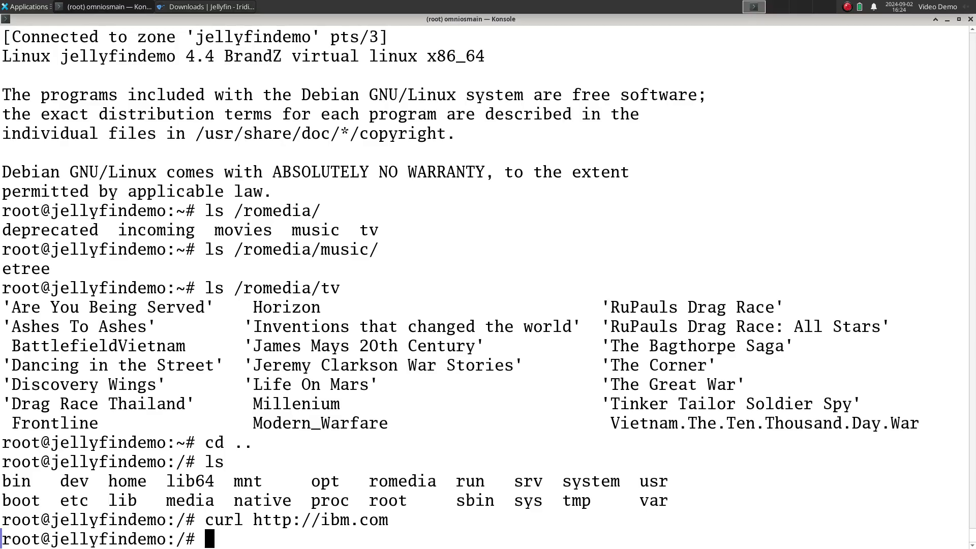
type("curl -s https://repo.jellyfin.org/install-debuntu.sh | sudo bash")
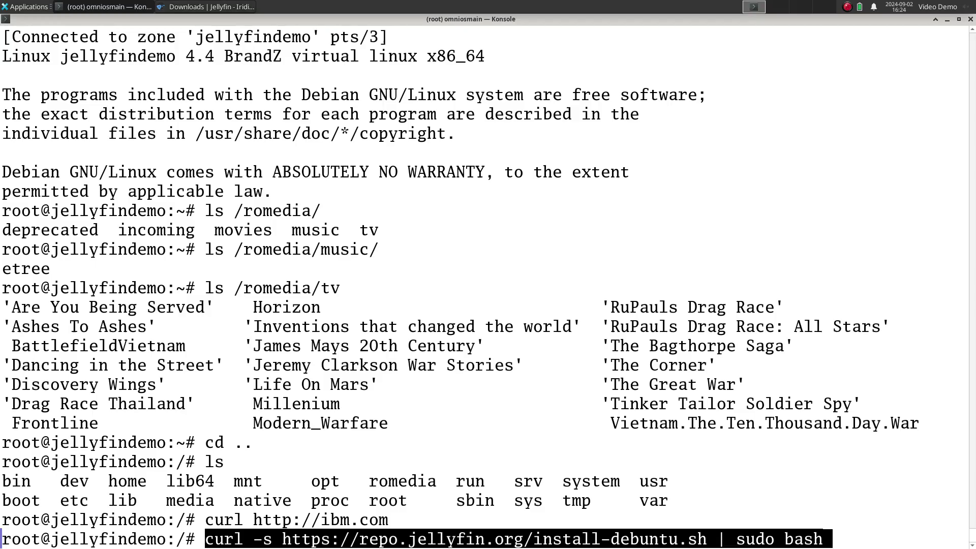
key("Return")
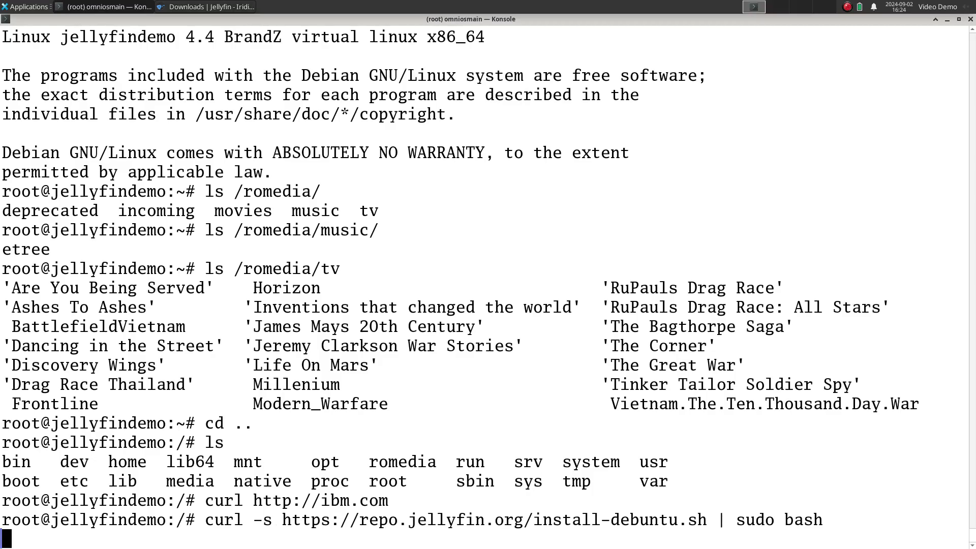
key("Return")
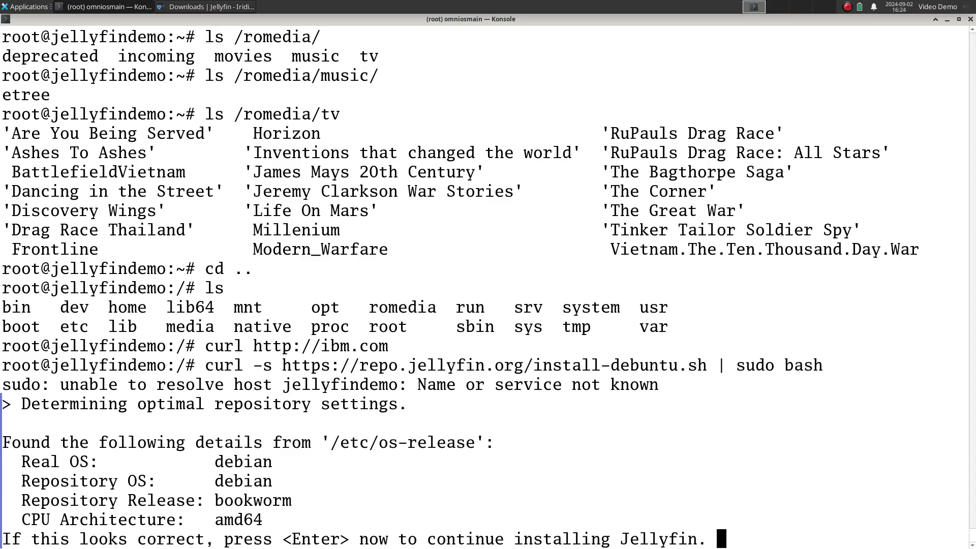
key("Return")
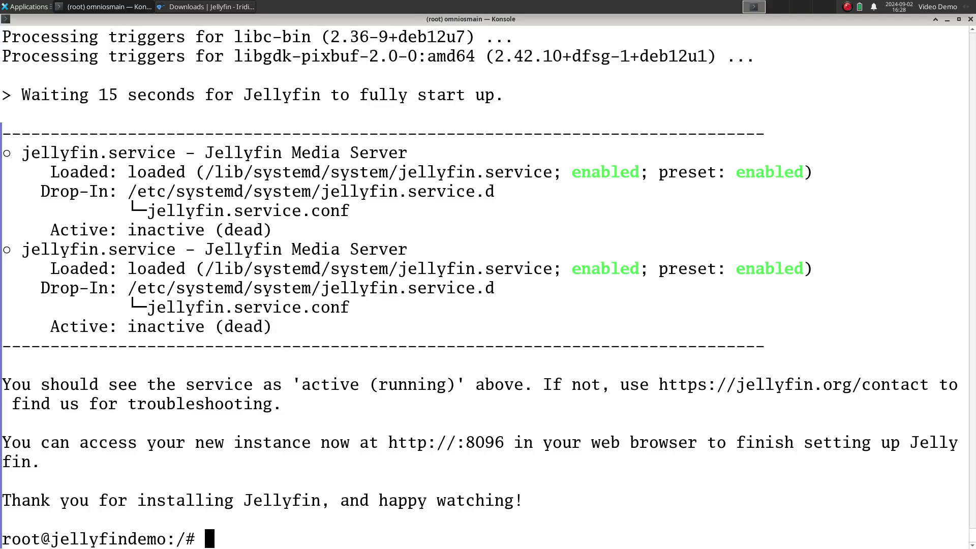
Step: Run ifconfig -a in the zone and copy its inet address 192.168.1.223
type("ifconfig -a")
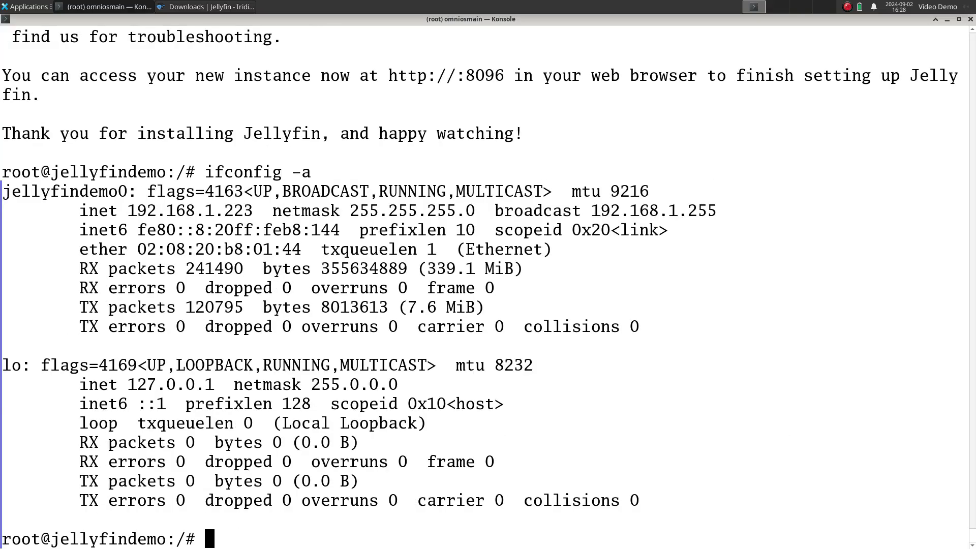
double_click(190, 210)
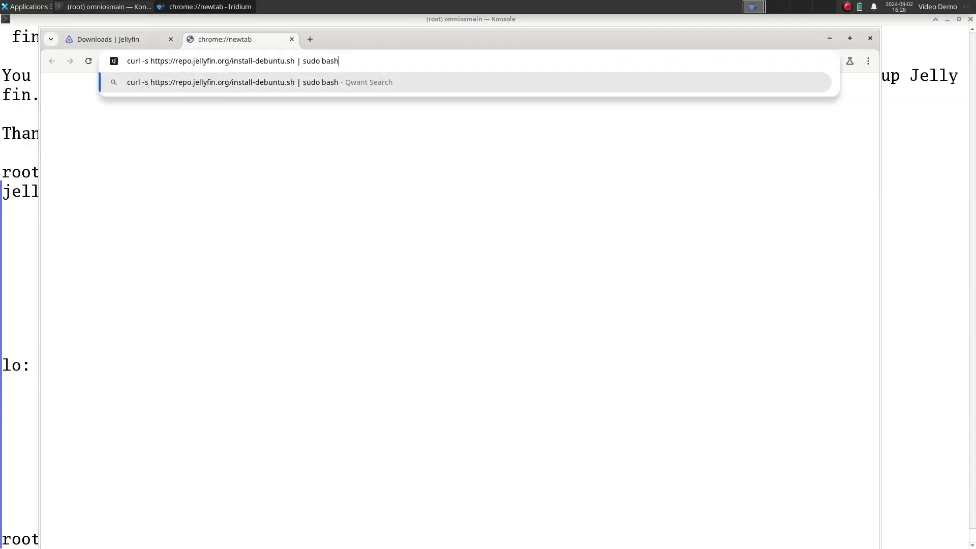
key("ctrl+a")
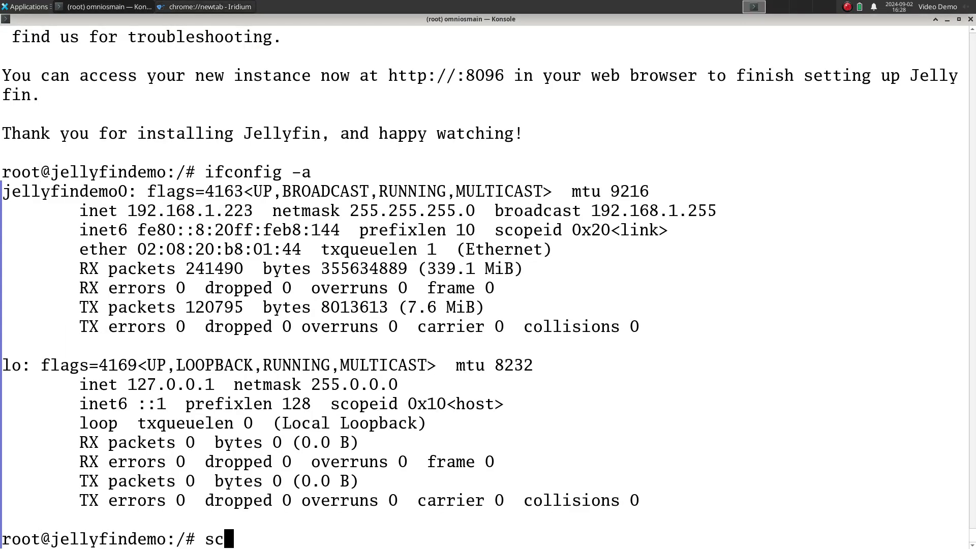
double_click(190, 211)
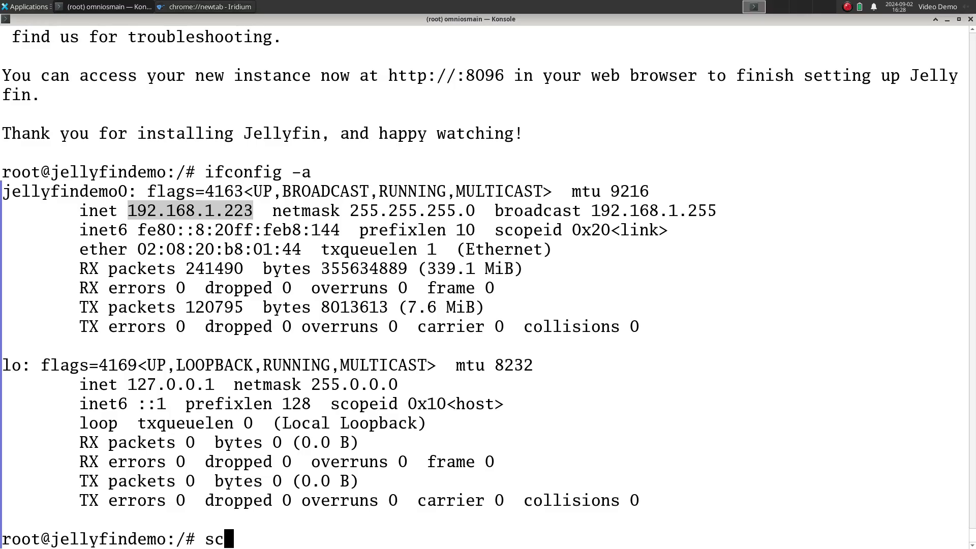
left_click(209, 7)
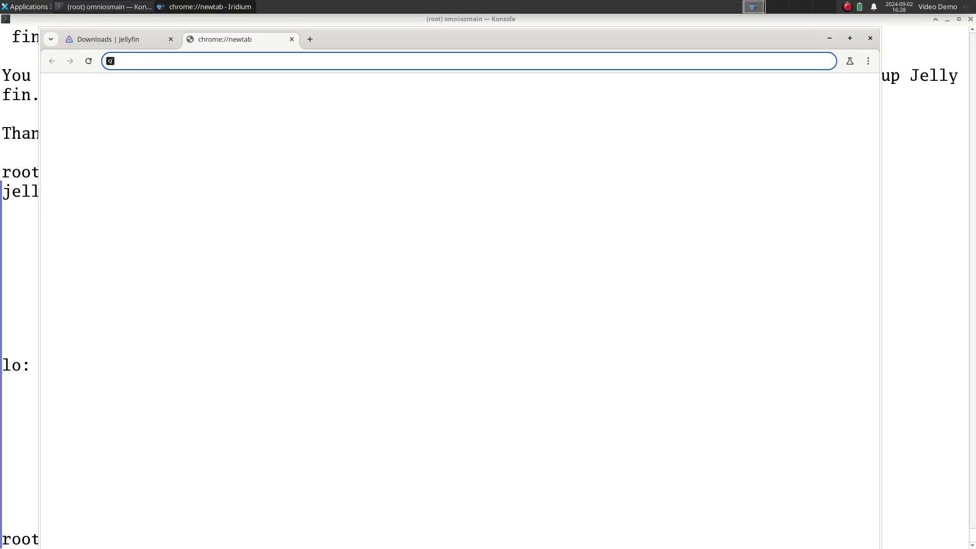
type("192.168.1.223")
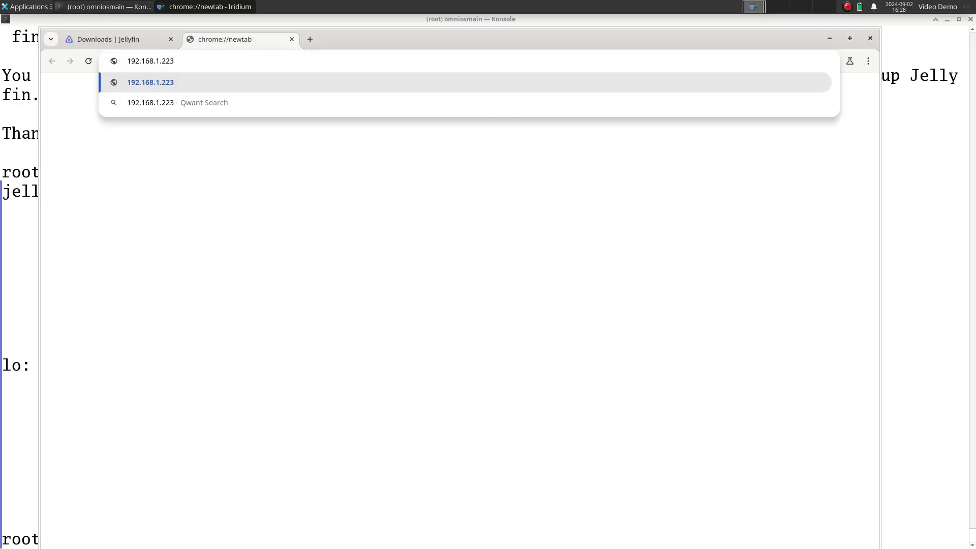
type(":8096")
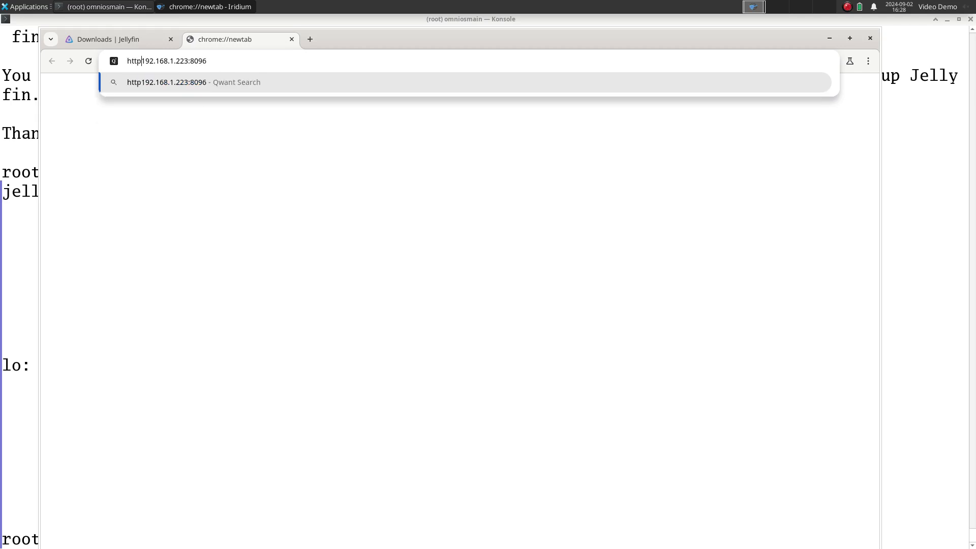
key("Return")
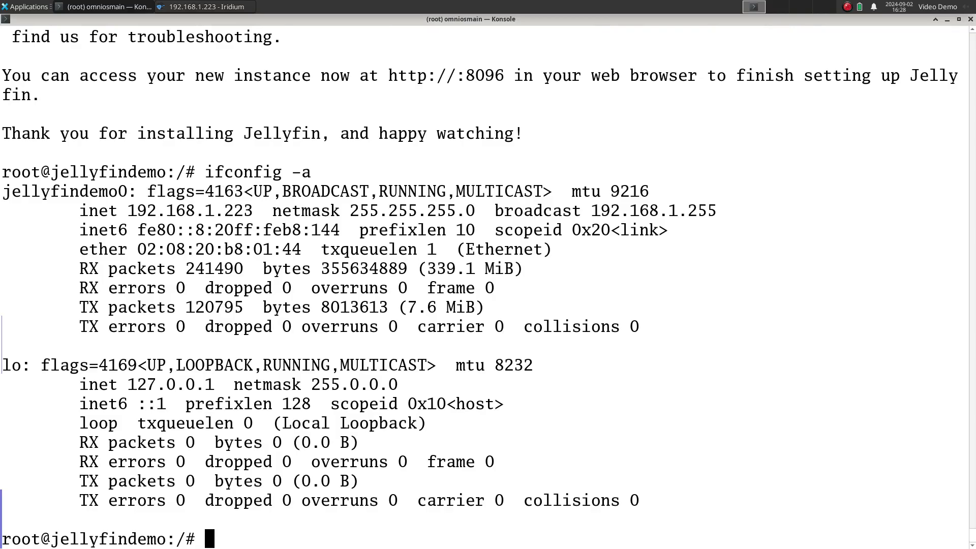
Step: Try telnet, then list systemctl services filtered with grep for jellyfin
type("tel")
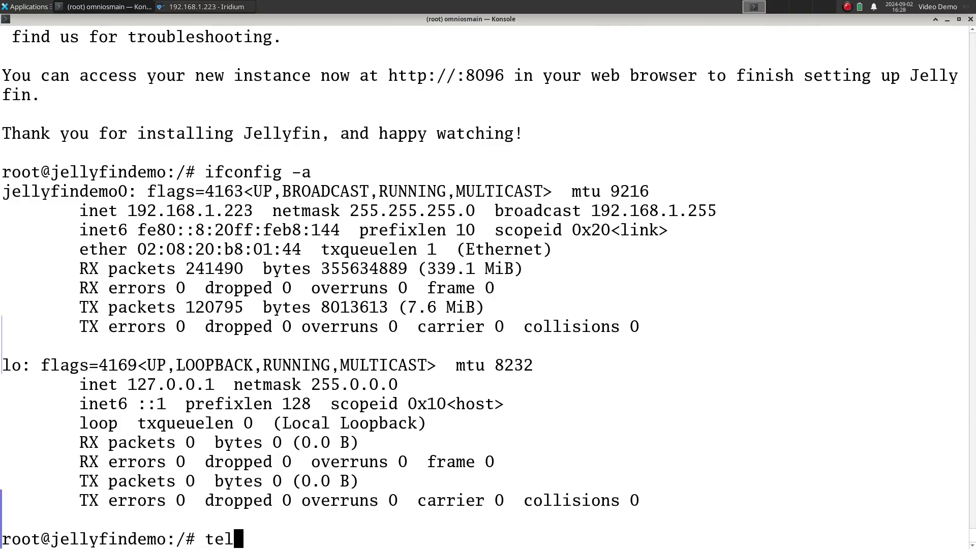
key("Return")
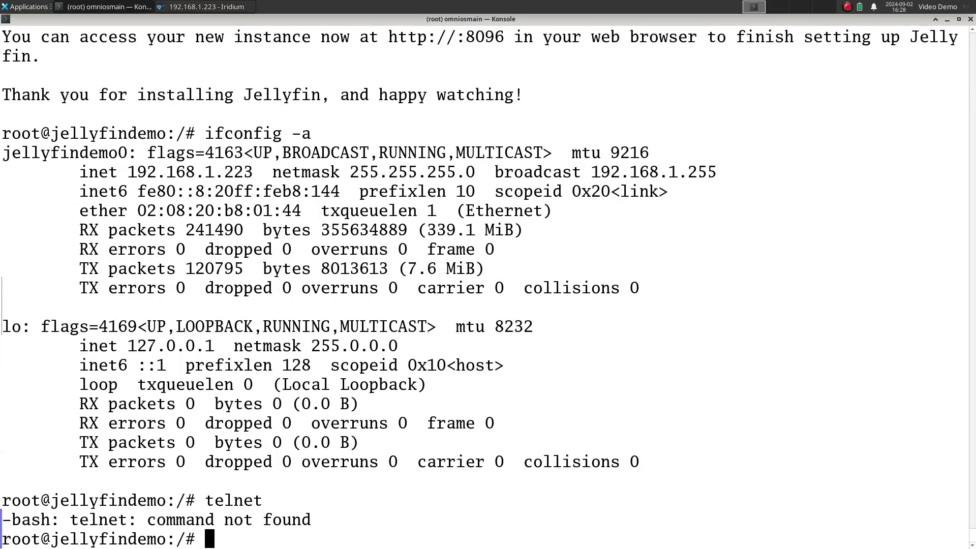
mouse_move(446, 37)
type("sys")
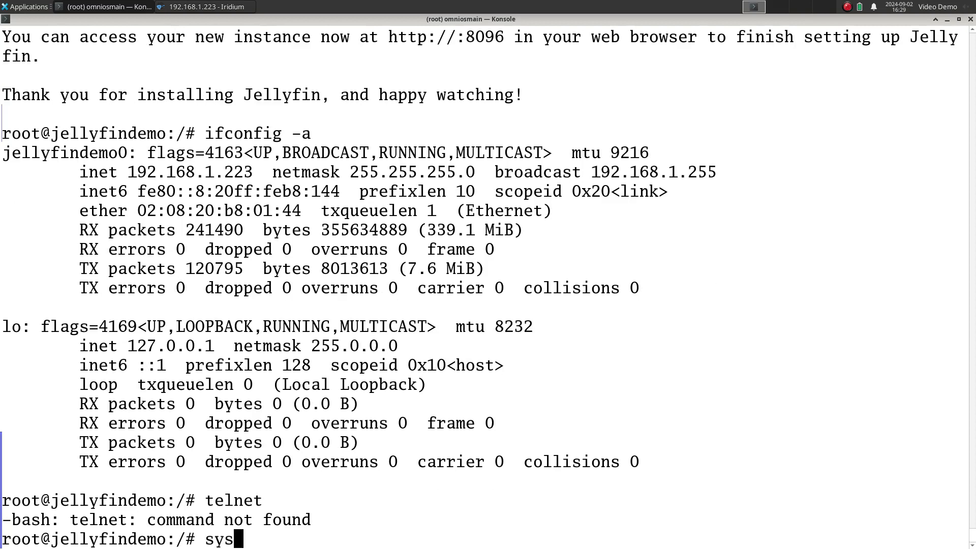
type("temctl statu")
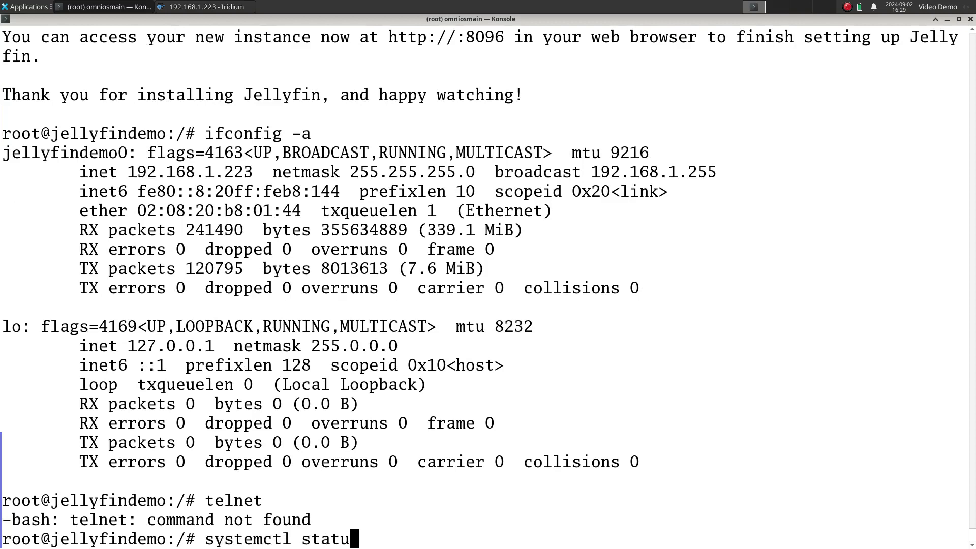
type("-a |gre")
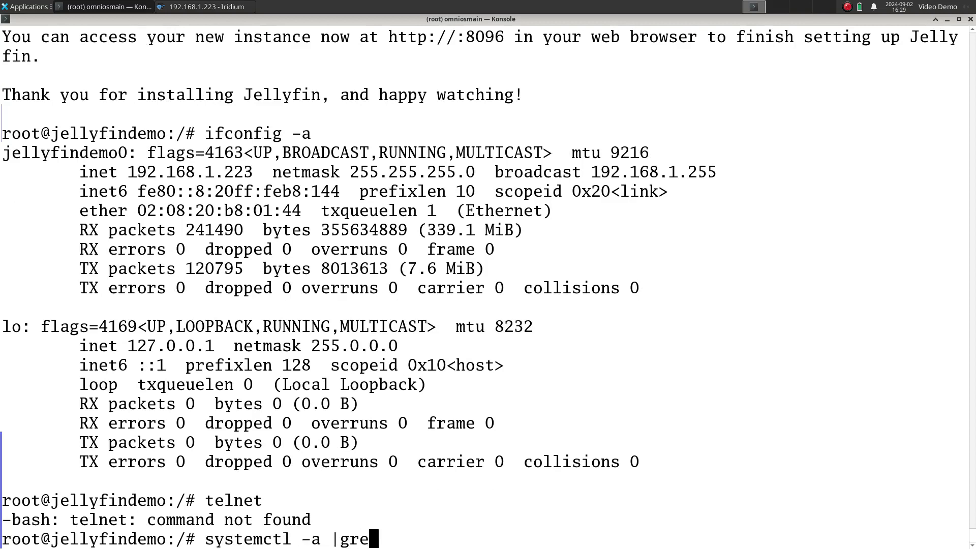
type("p jelluy")
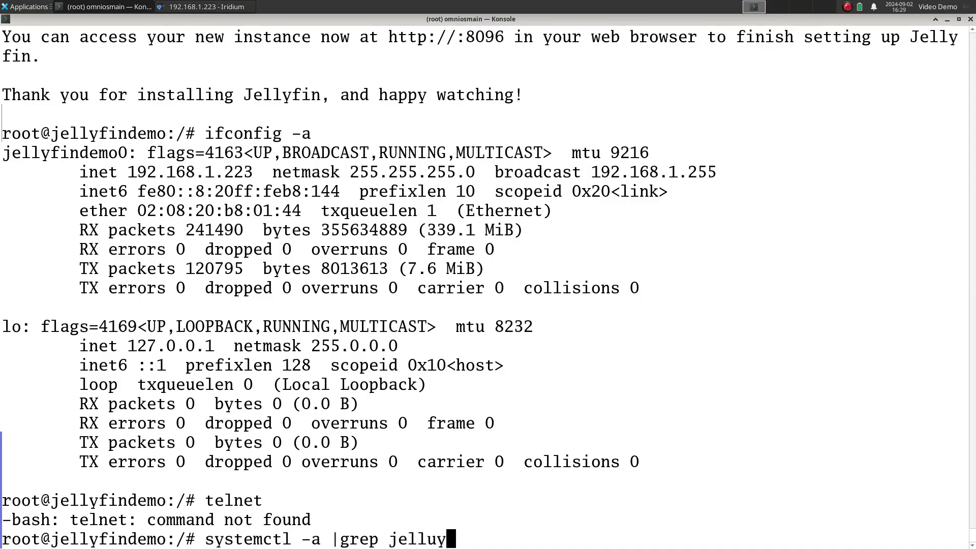
key("Return")
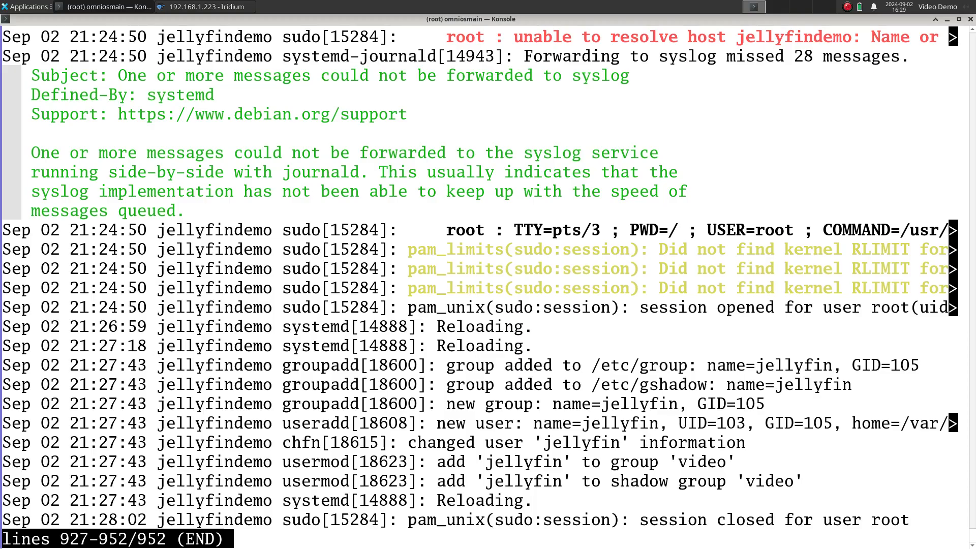
key("q")
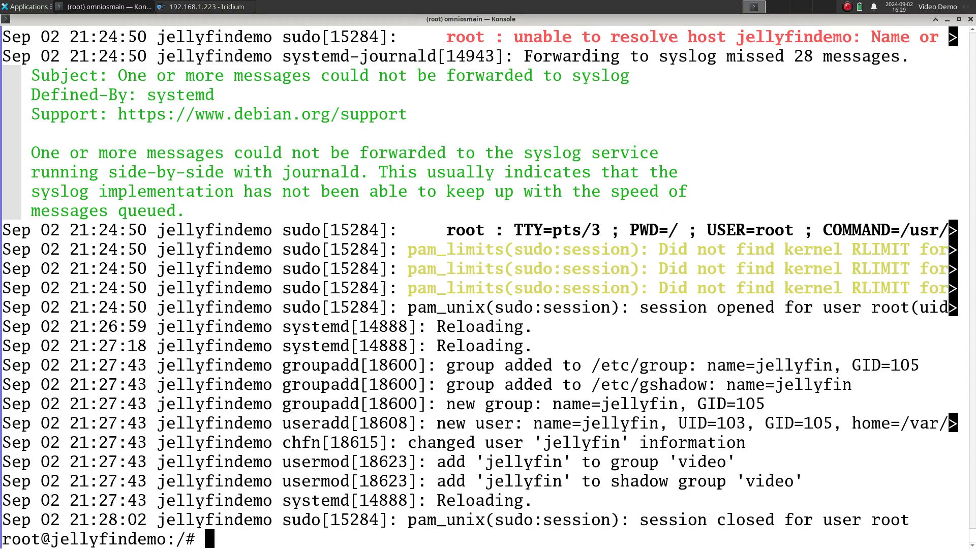
Step: Start jellyfin with systemctl and confirm its status shows active (running)
type("systemc")
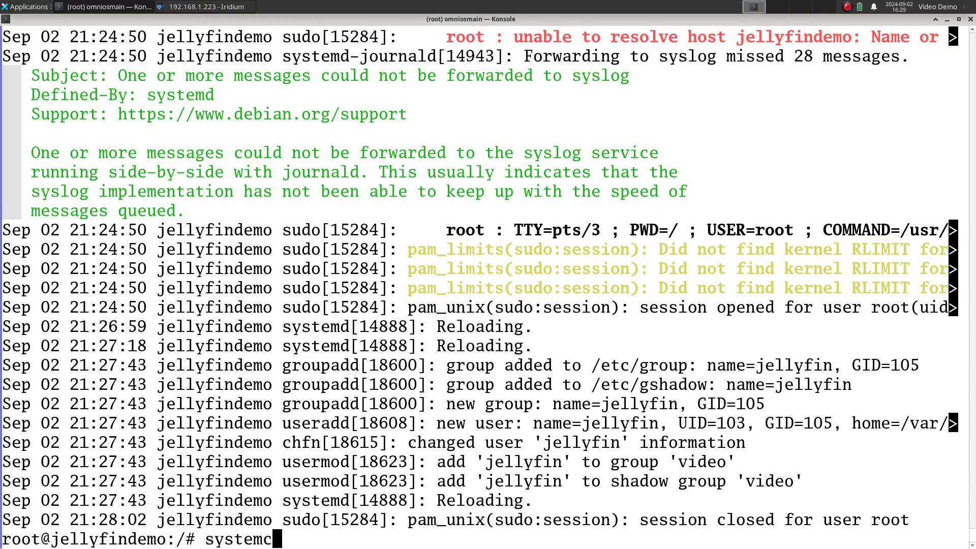
type("tl start jellyfin")
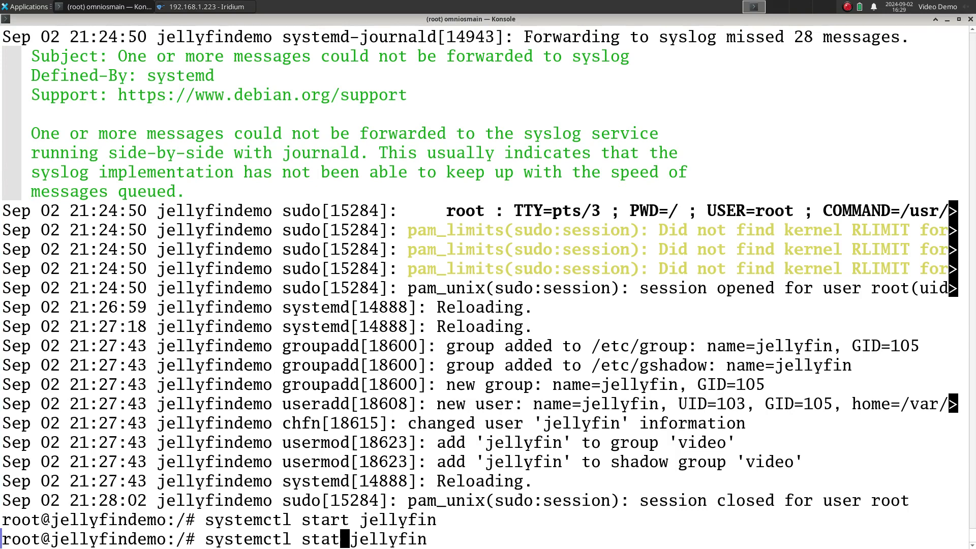
key("Return")
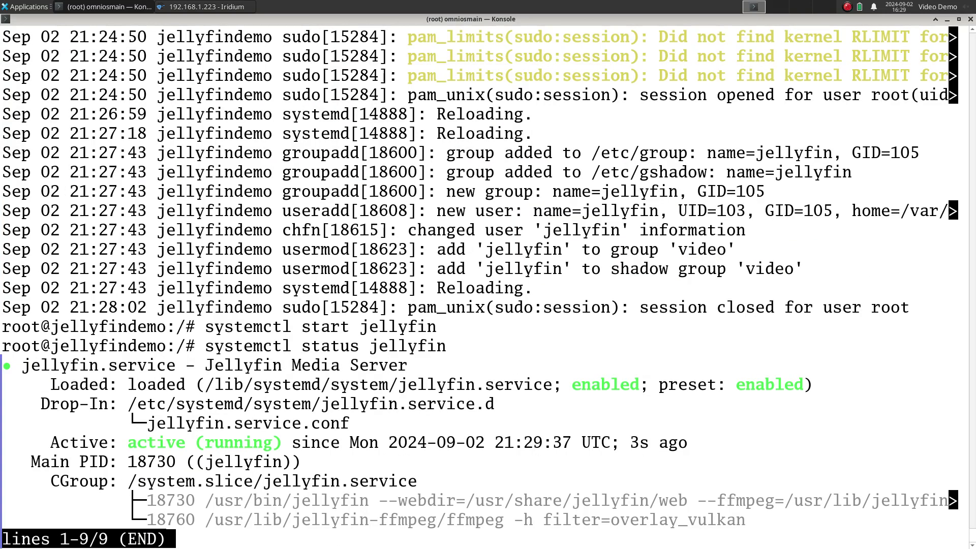
key("q")
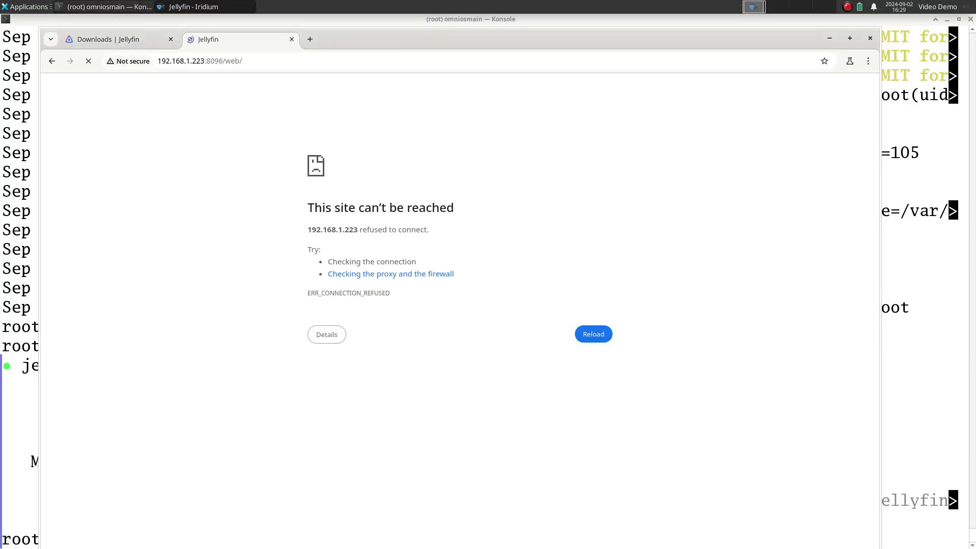
Step: Reload the Jellyfin page, keep English and create the admin account 'jellyfin'
left_click(591, 334)
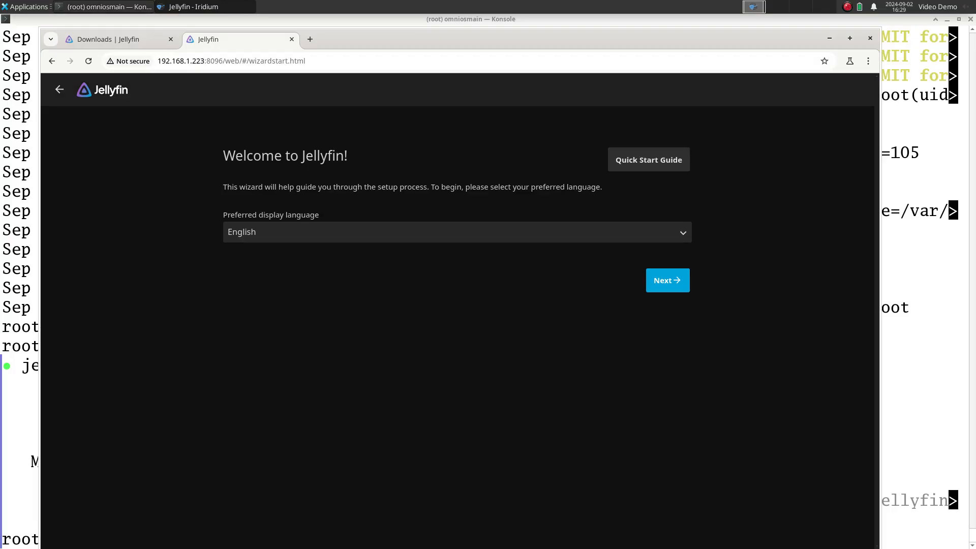
left_click(667, 280)
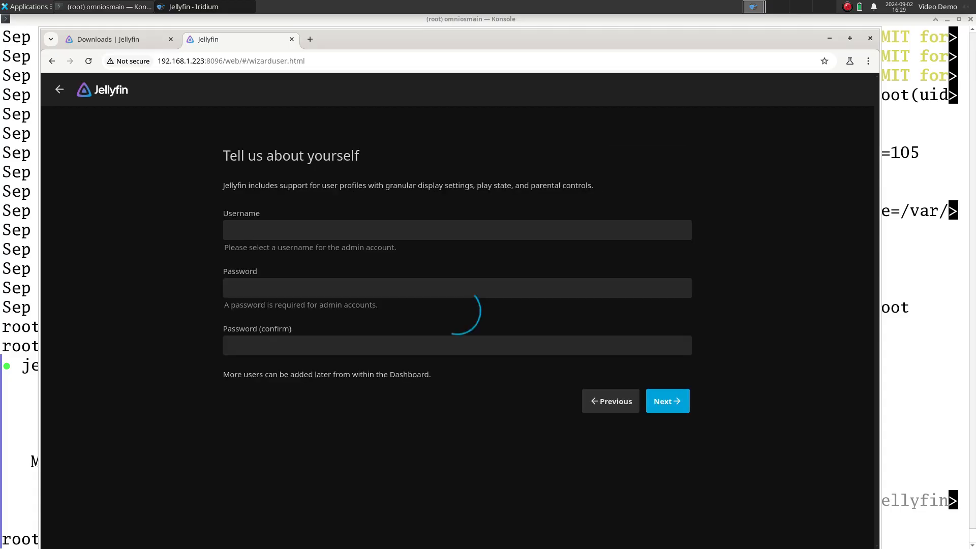
type("jellyfin")
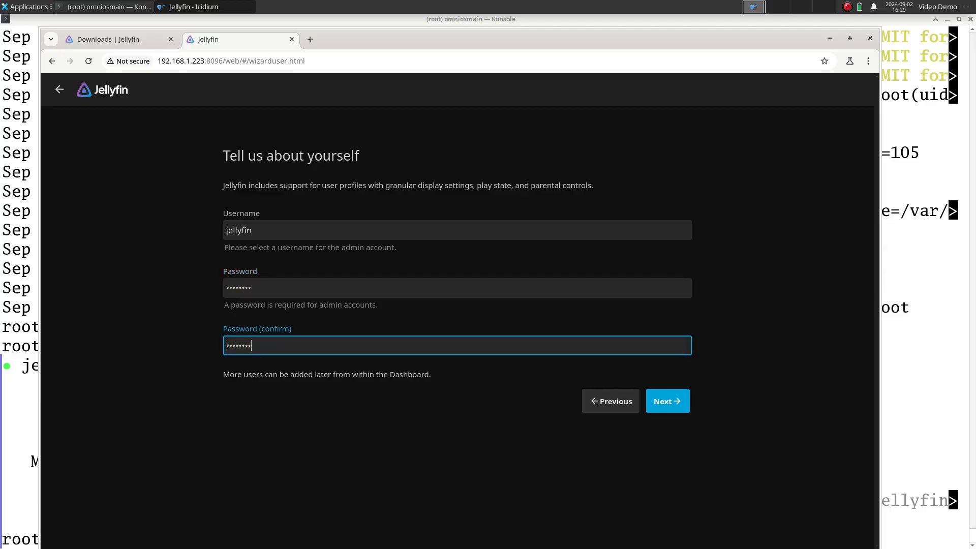
left_click(667, 401)
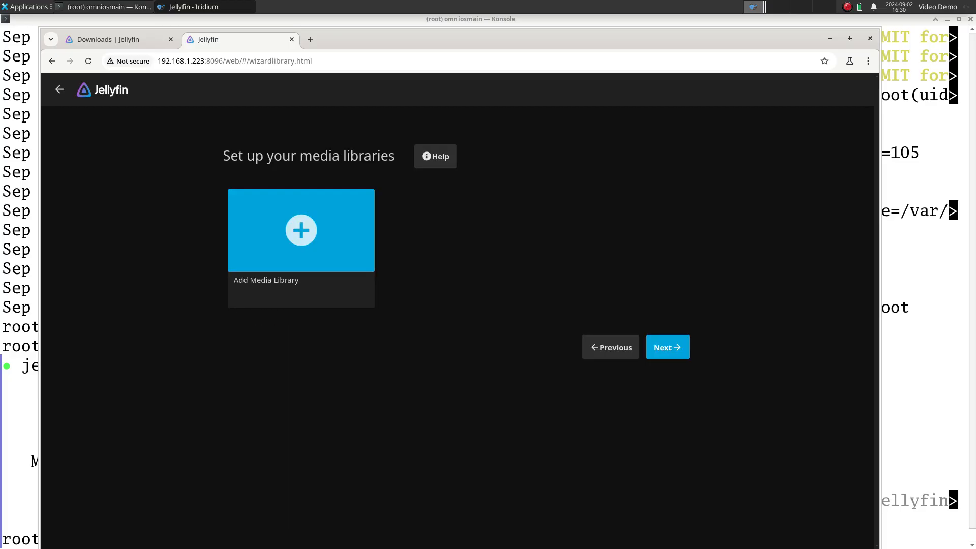
Step: Add a Movies media library using the folder /romedia/movies
left_click(301, 230)
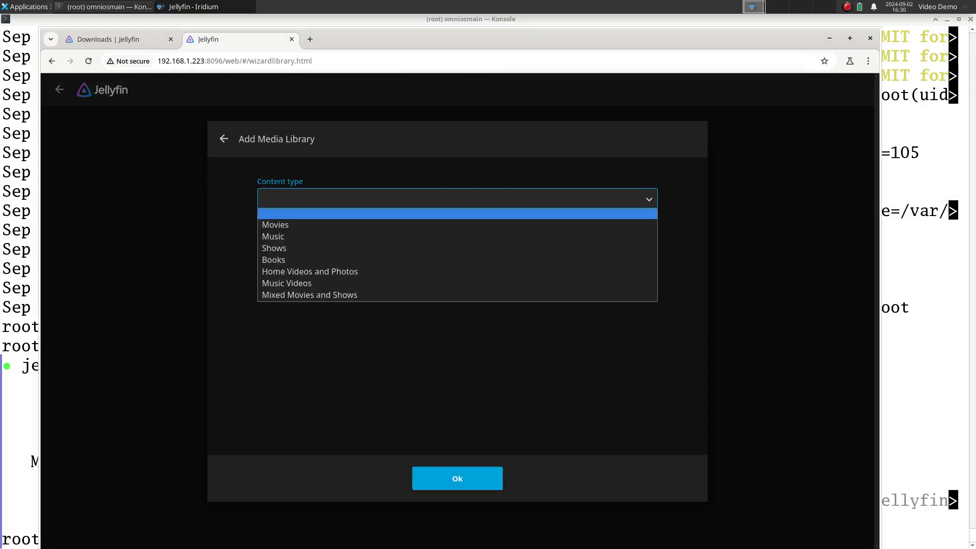
left_click(275, 223)
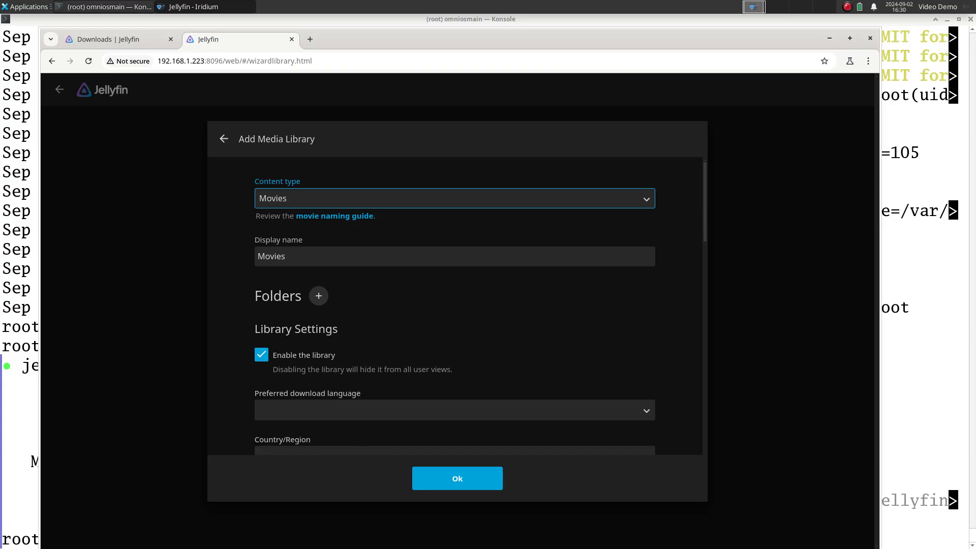
scroll("down", 3)
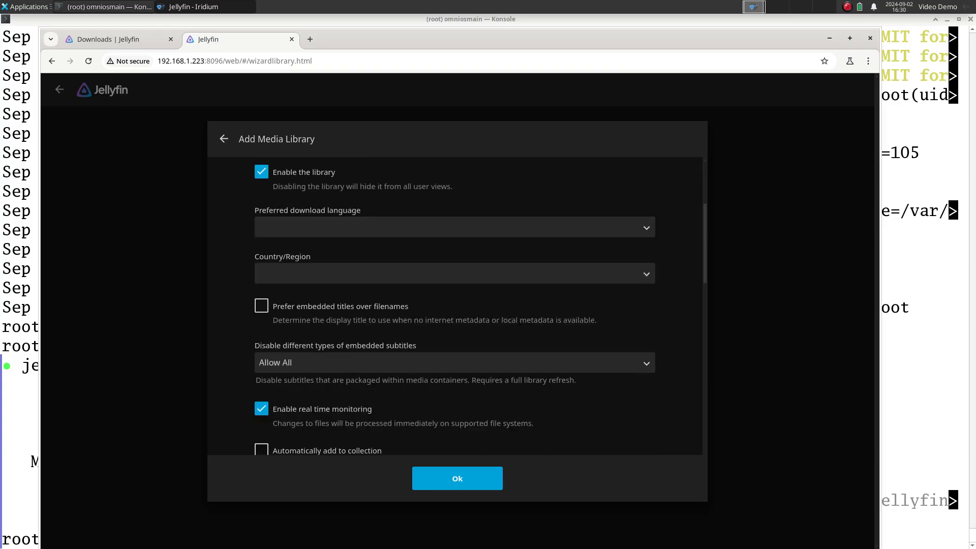
scroll("down", 3)
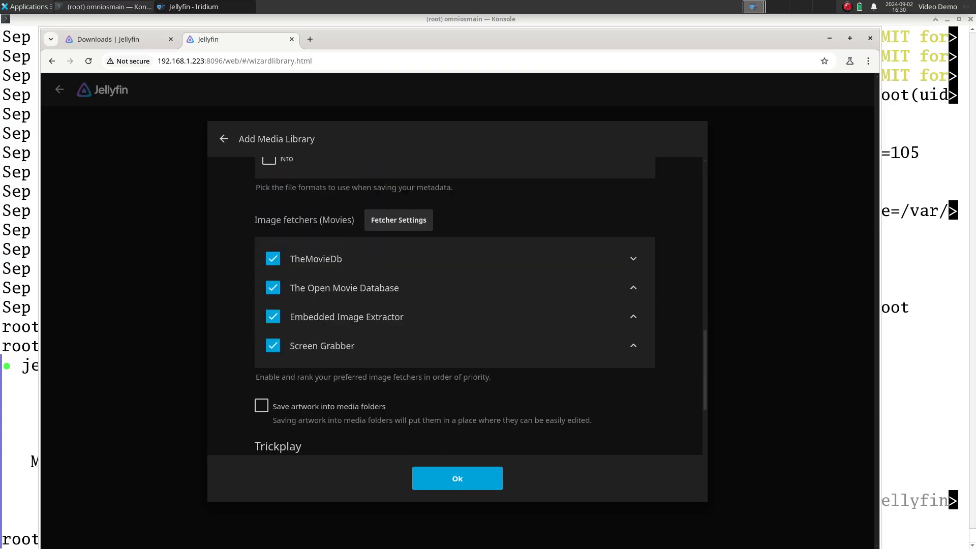
scroll("up", 3)
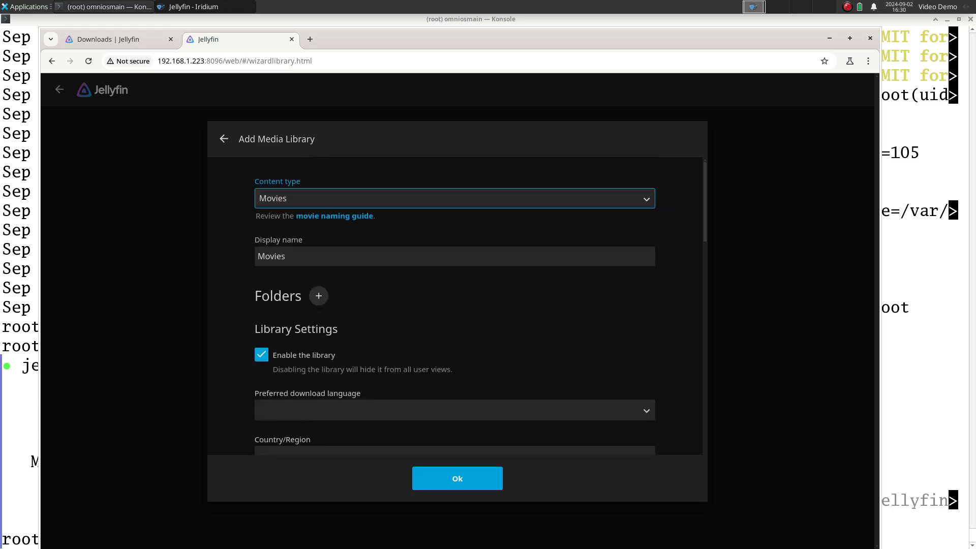
left_click(318, 296)
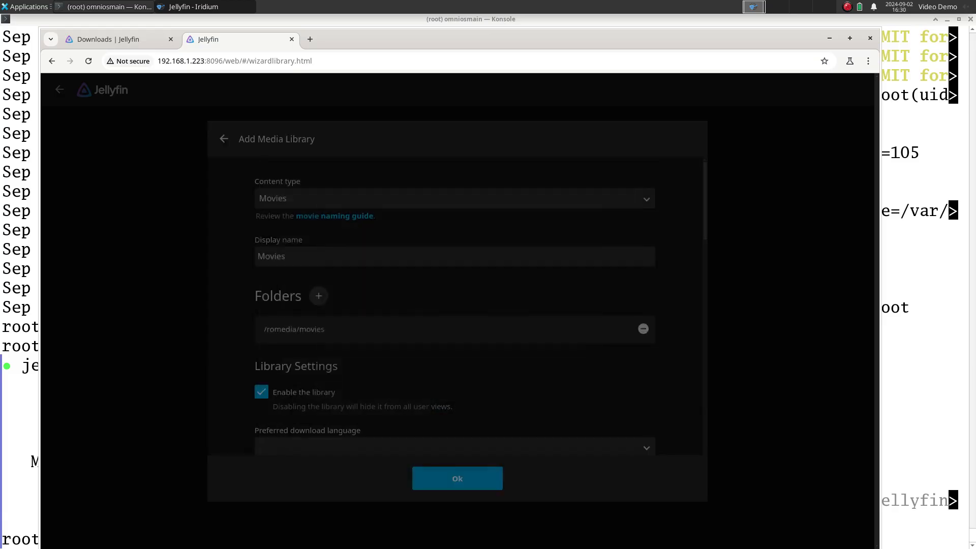
left_click(456, 478)
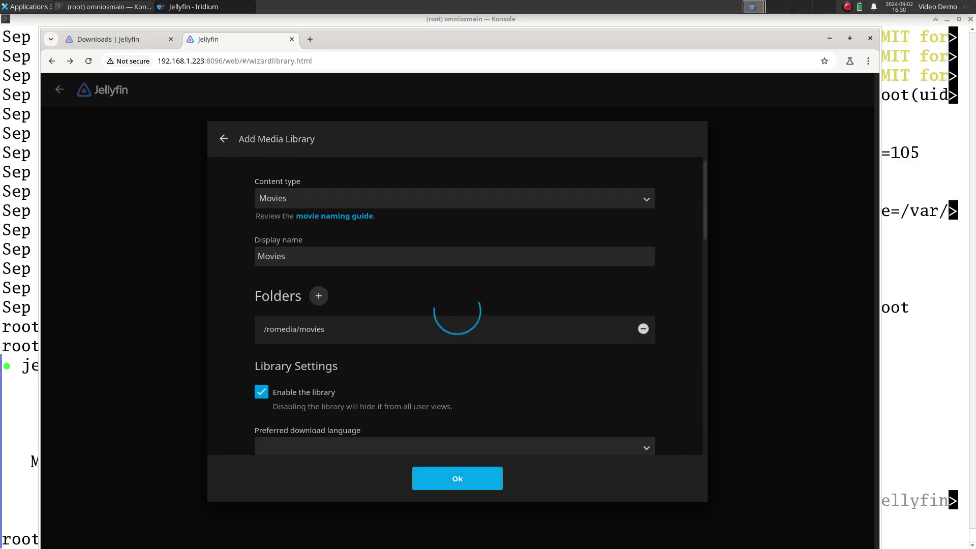
left_click(457, 478)
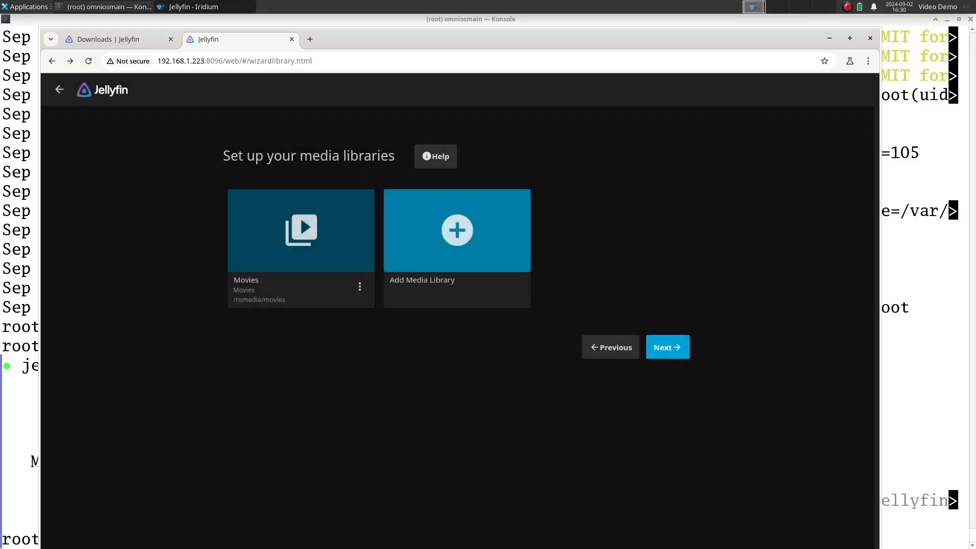
Step: Add a Shows media library using the folder /romedia/tv
left_click(457, 231)
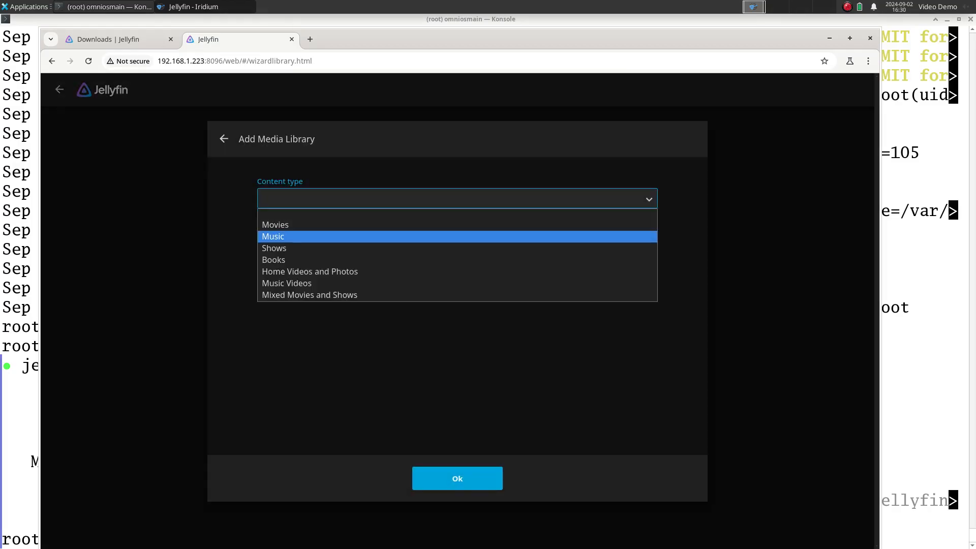
left_click(273, 249)
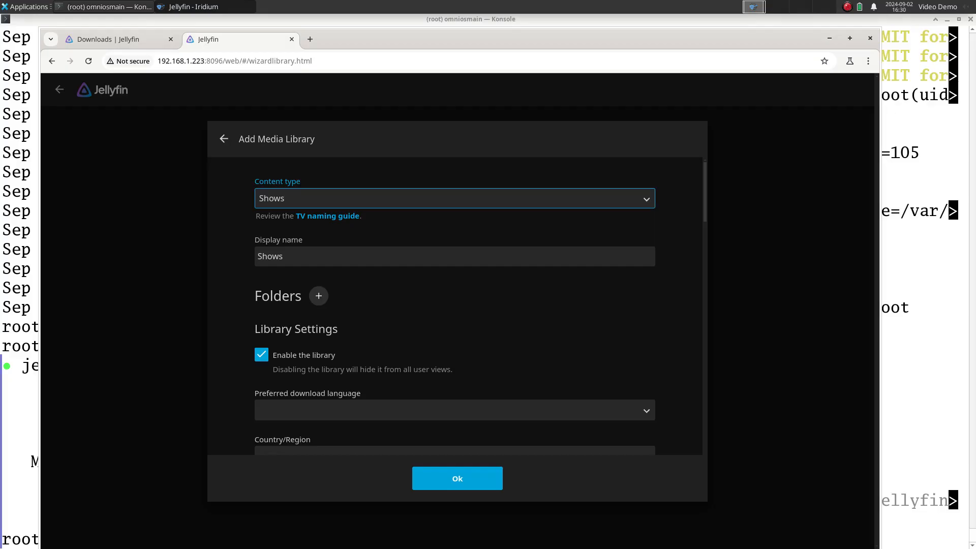
left_click(318, 296)
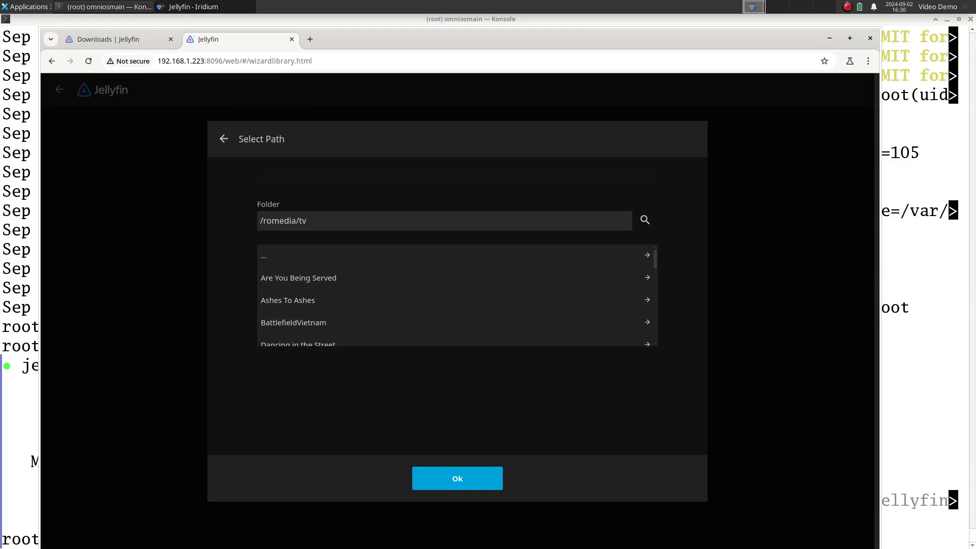
left_click(457, 478)
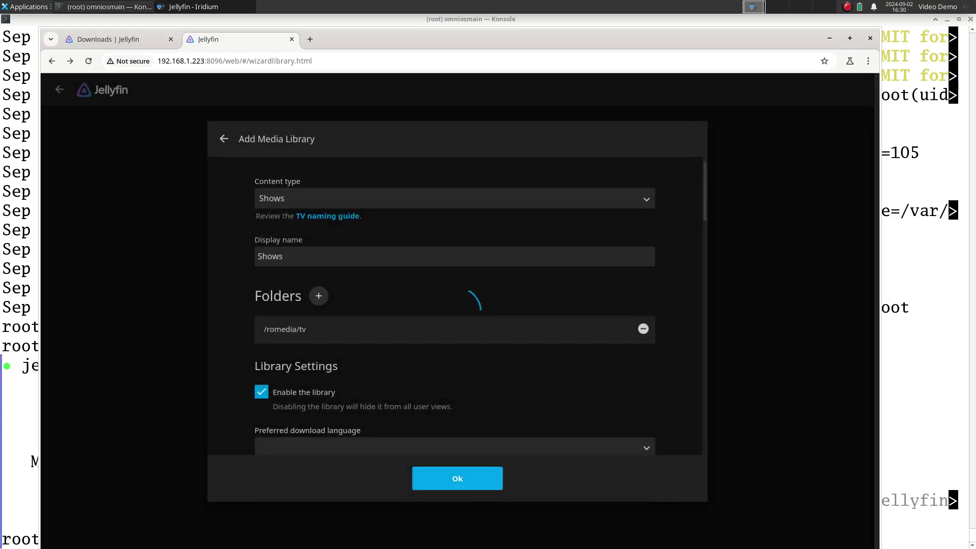
left_click(456, 478)
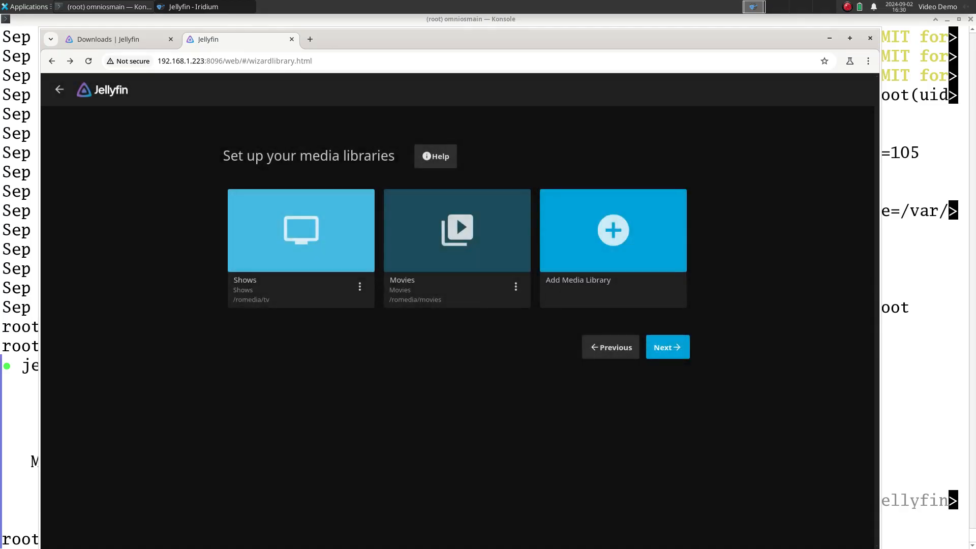
Step: Accept default metadata language and remote access, finish the wizard and sign in as jellyfin
left_click(667, 347)
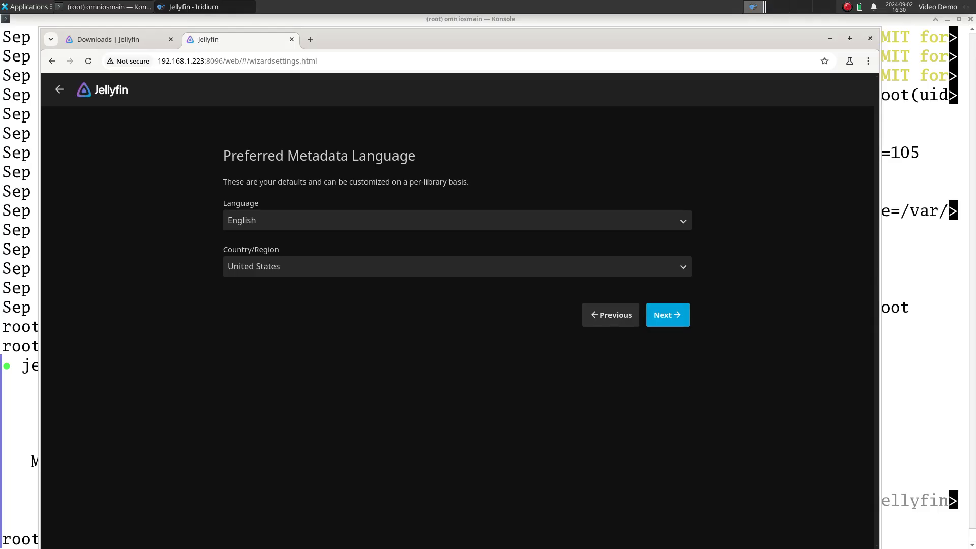
left_click(667, 314)
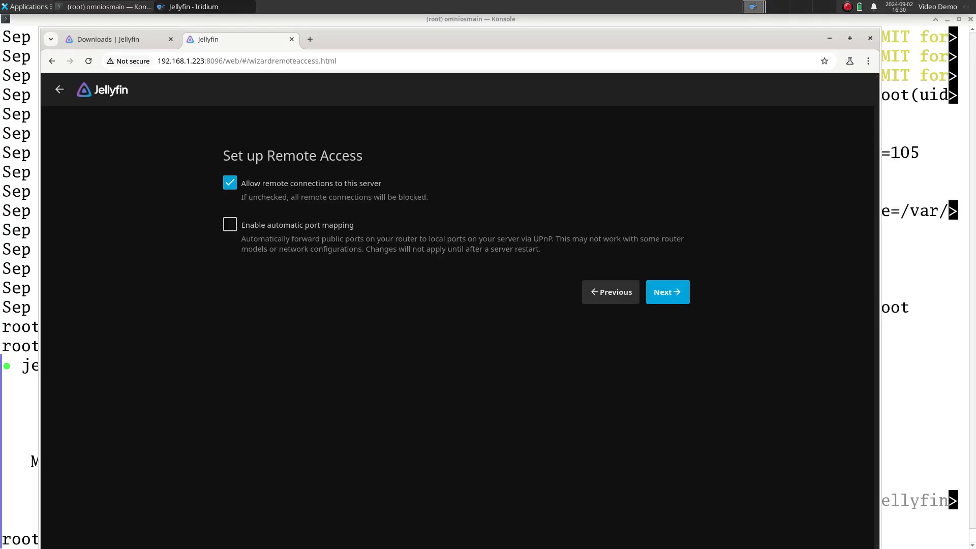
left_click(667, 292)
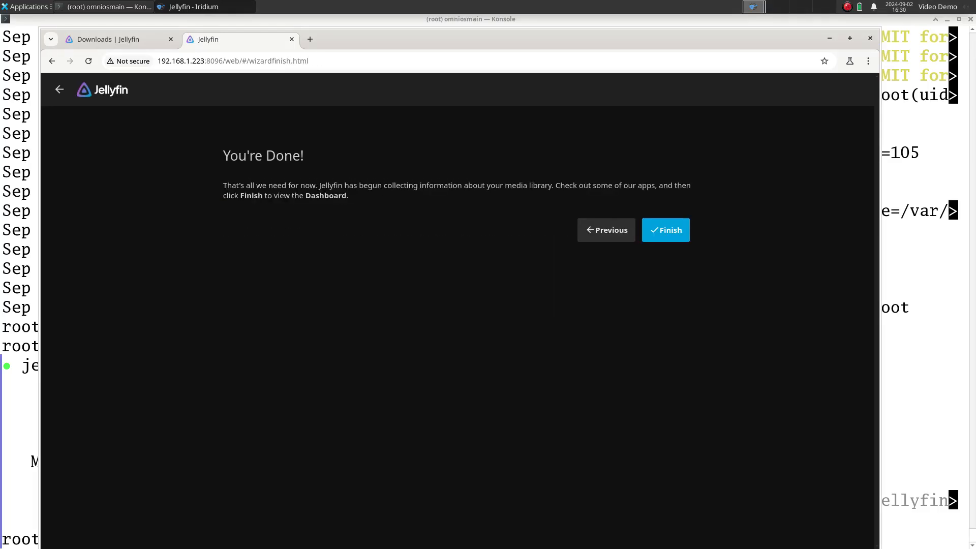
left_click(665, 230)
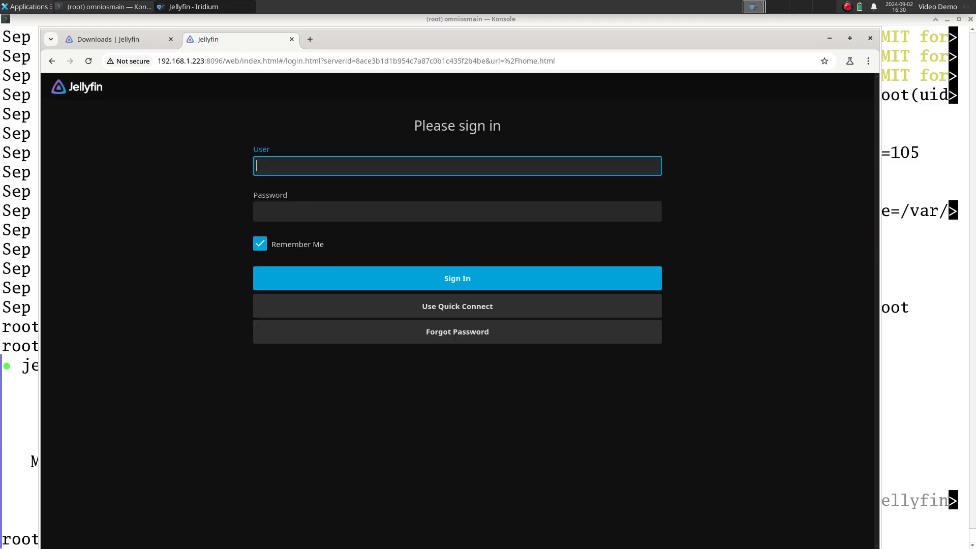
type("jellyfin")
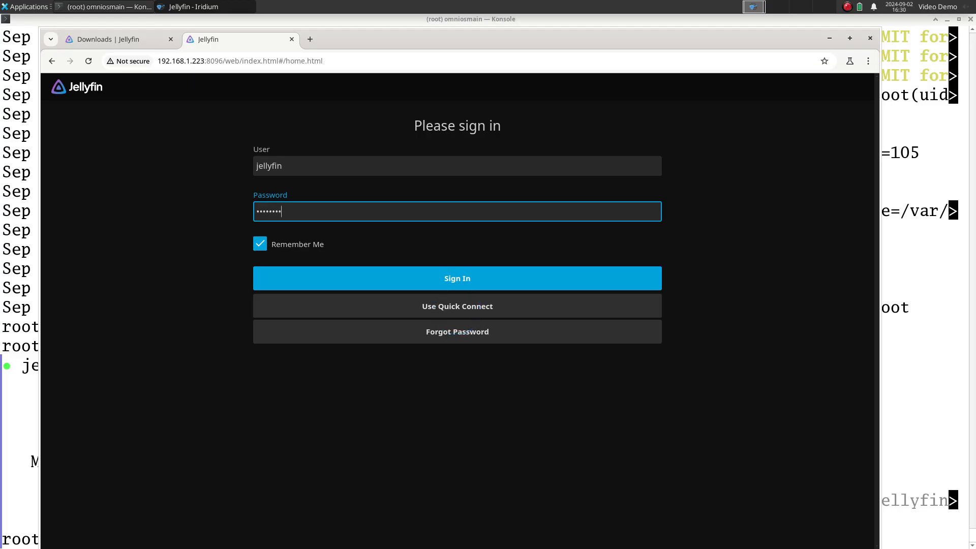
left_click(457, 279)
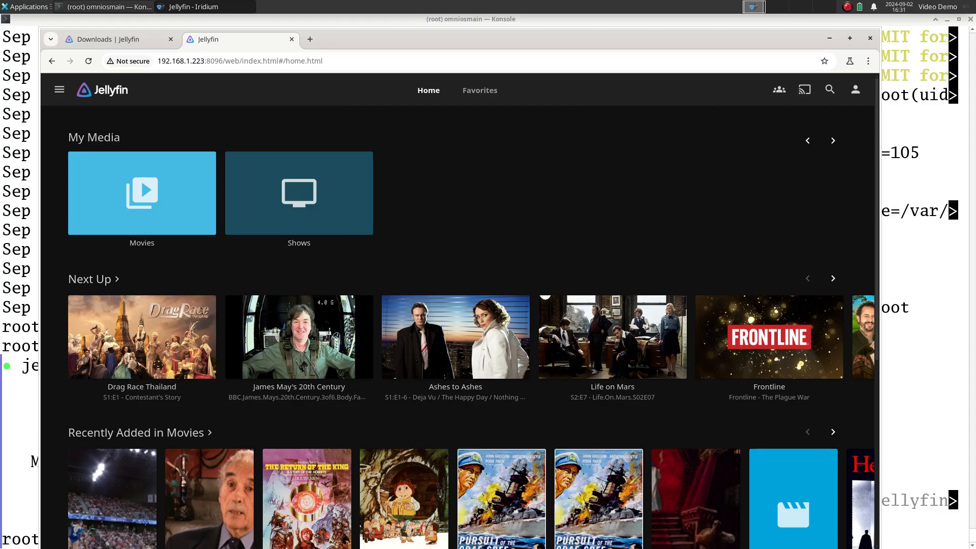
Step: Switch the Movies library from Suggestions to the full alphabetical movie grid and browse it
scroll("down", 3)
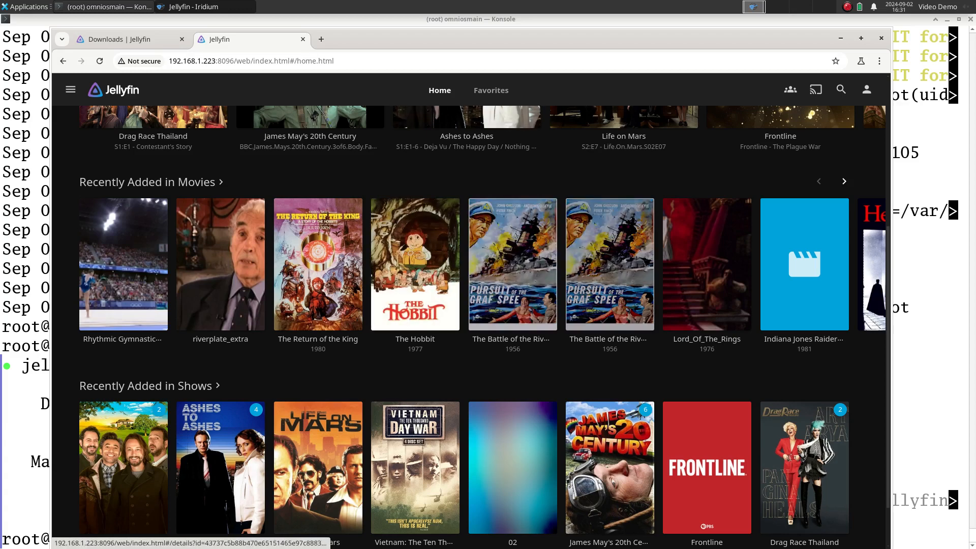
mouse_move(609, 264)
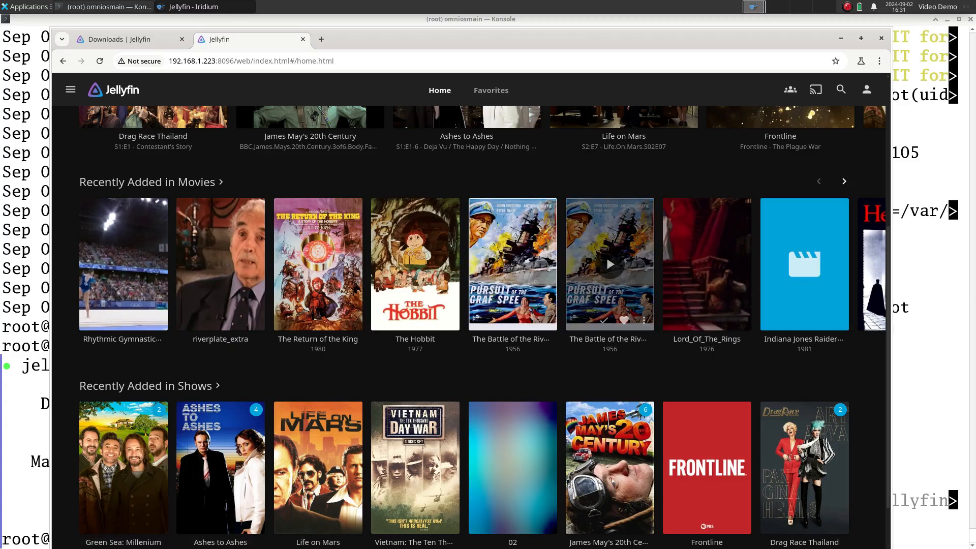
mouse_move(415, 265)
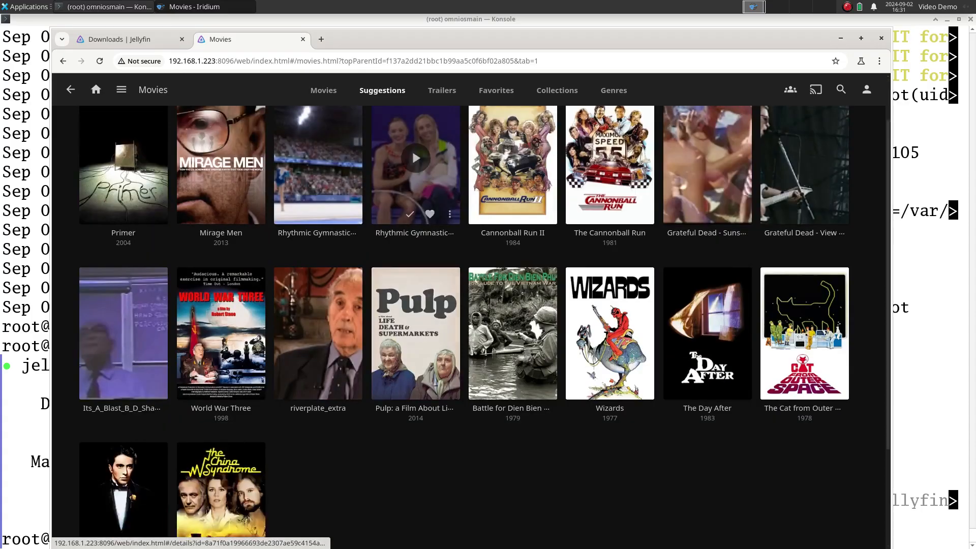
scroll("up", 3)
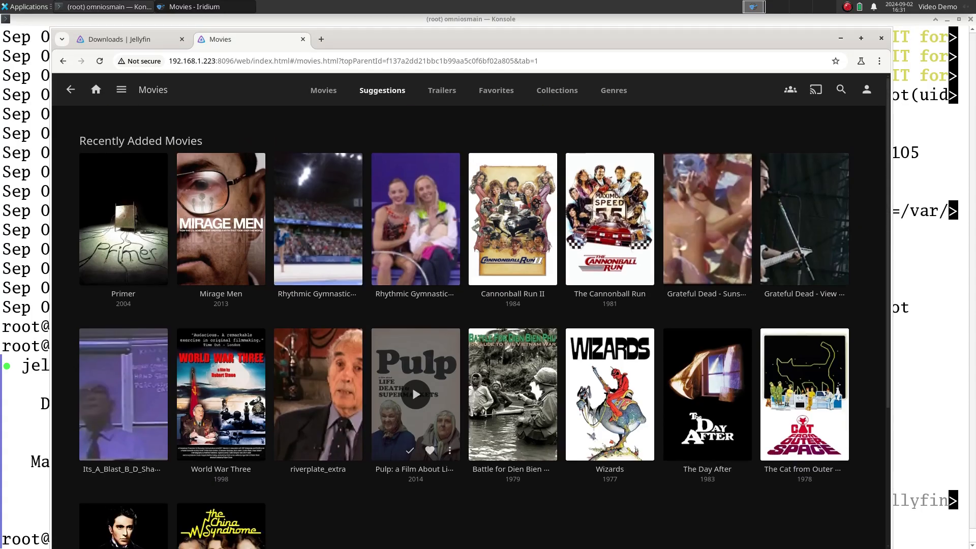
left_click(323, 90)
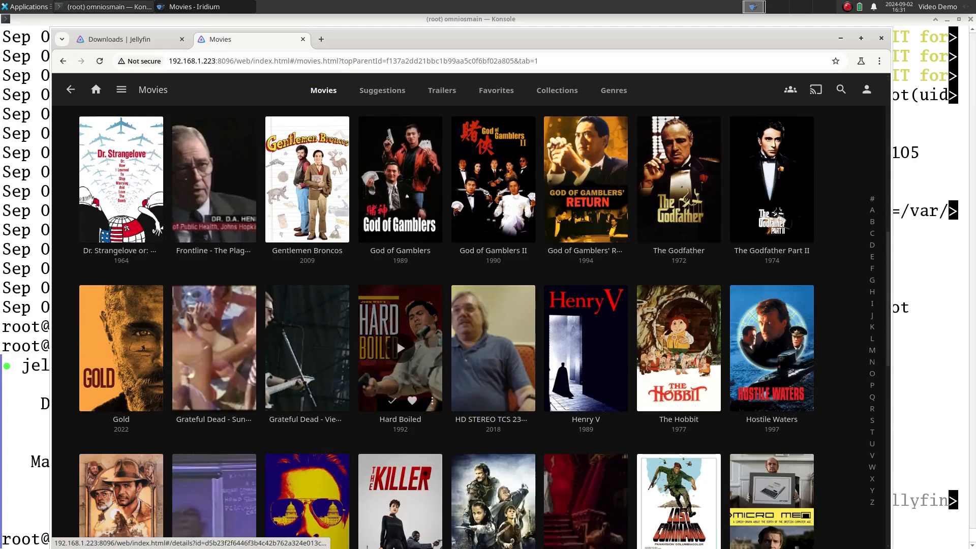
scroll("down", 3)
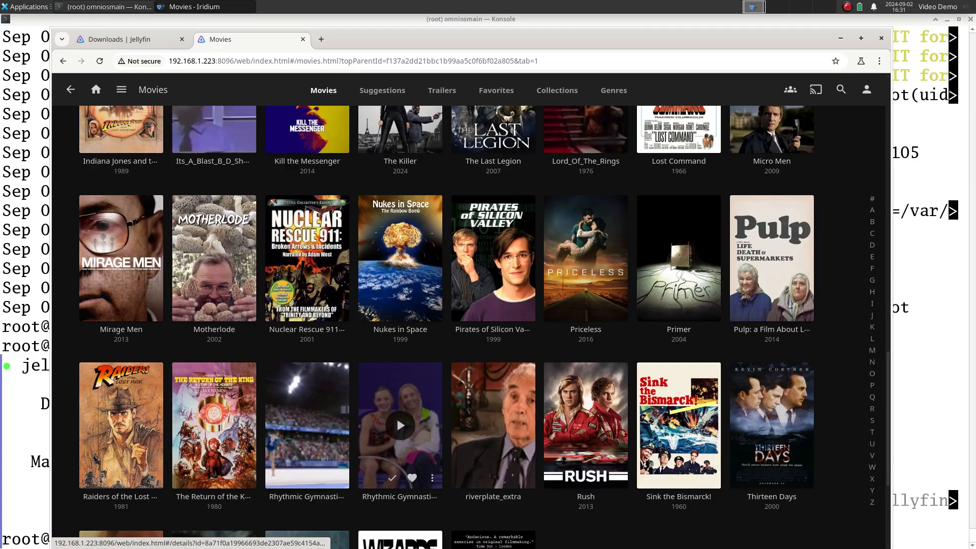
scroll("down", 3)
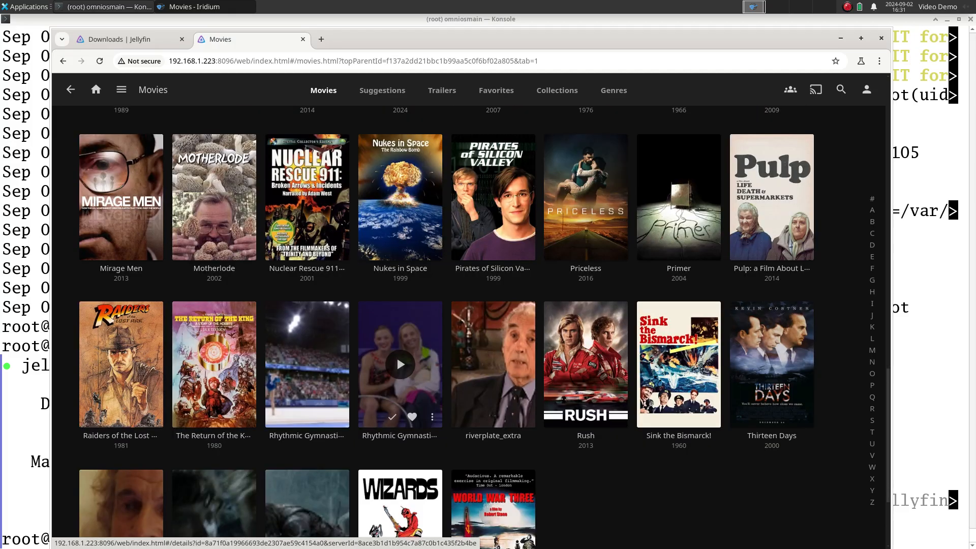
scroll("up", 3)
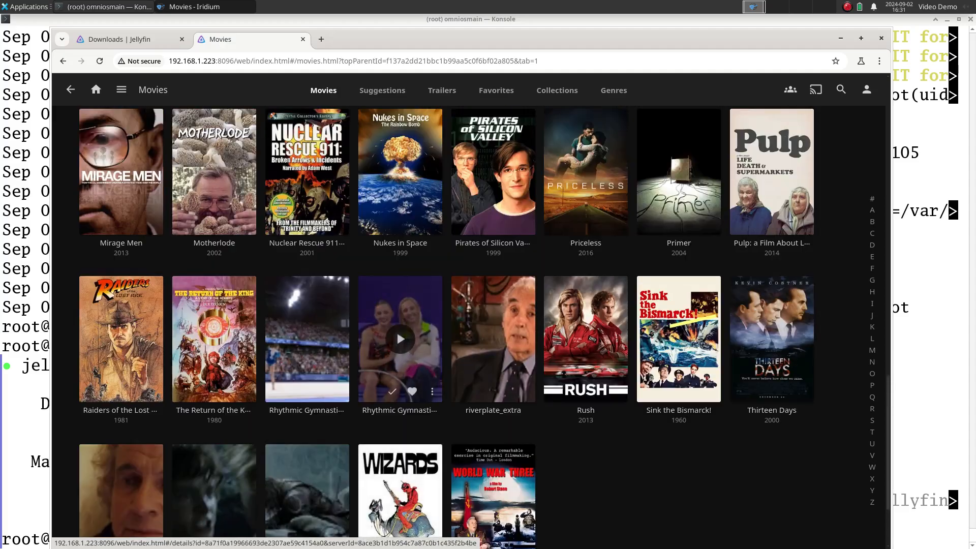
scroll("up", 3)
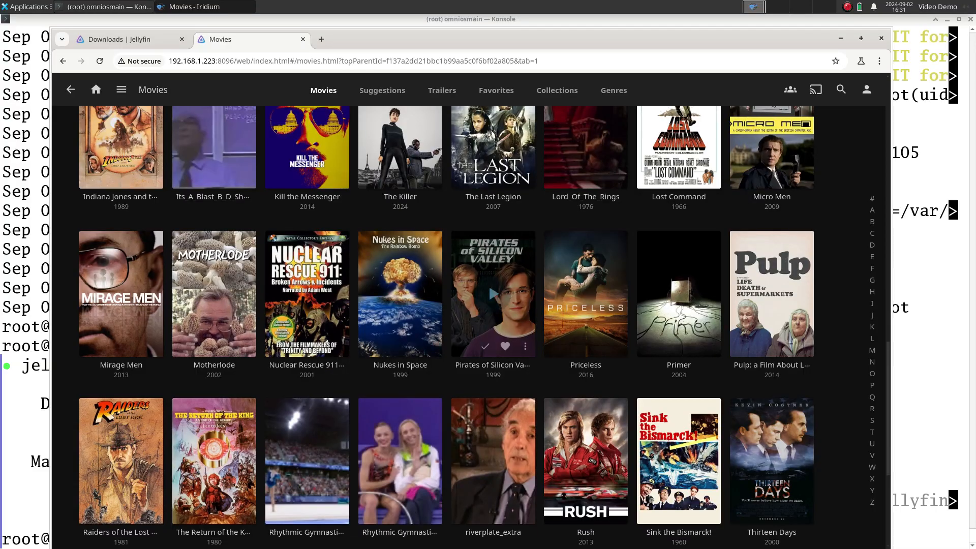
mouse_move(492, 293)
type("zad")
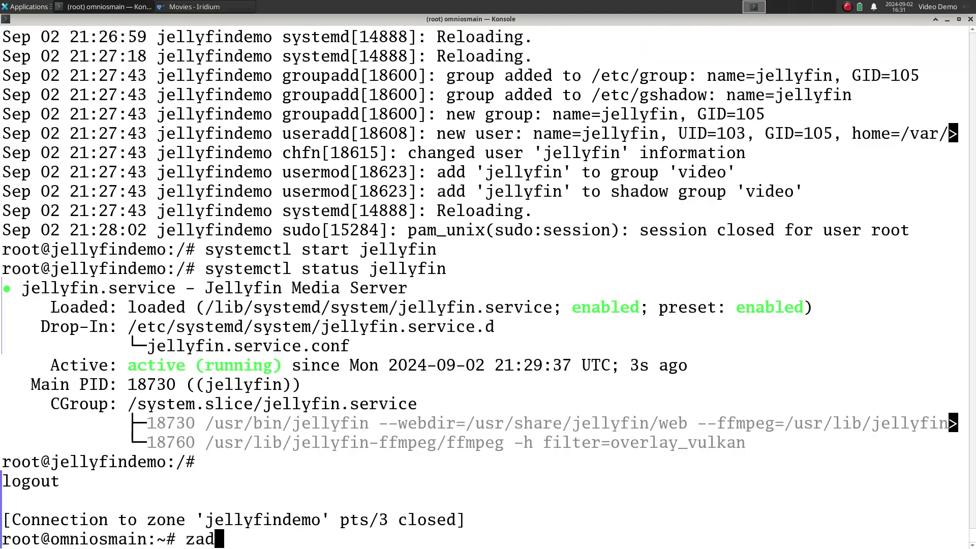
Step: Run zadm list in the global zone and bring Konsole in front of the browser
key("Return")
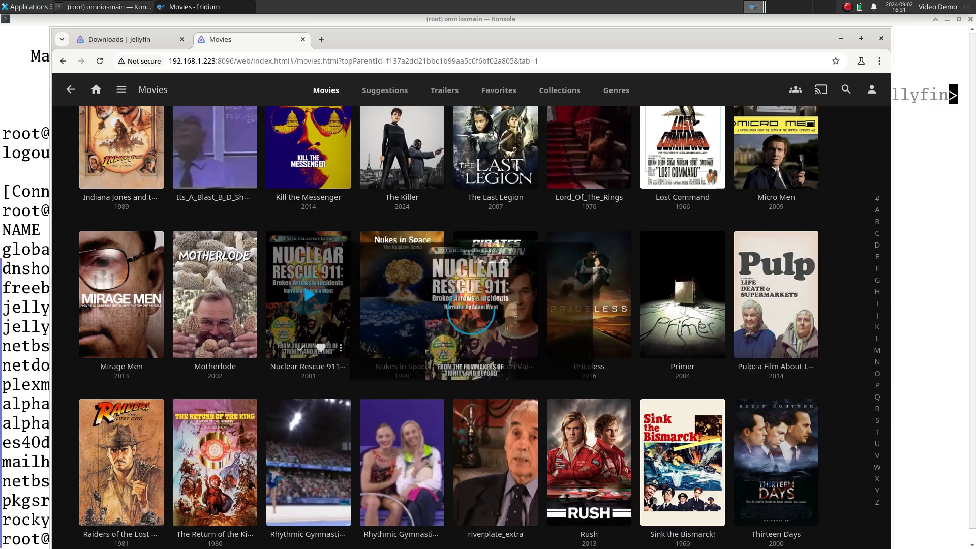
left_click(307, 295)
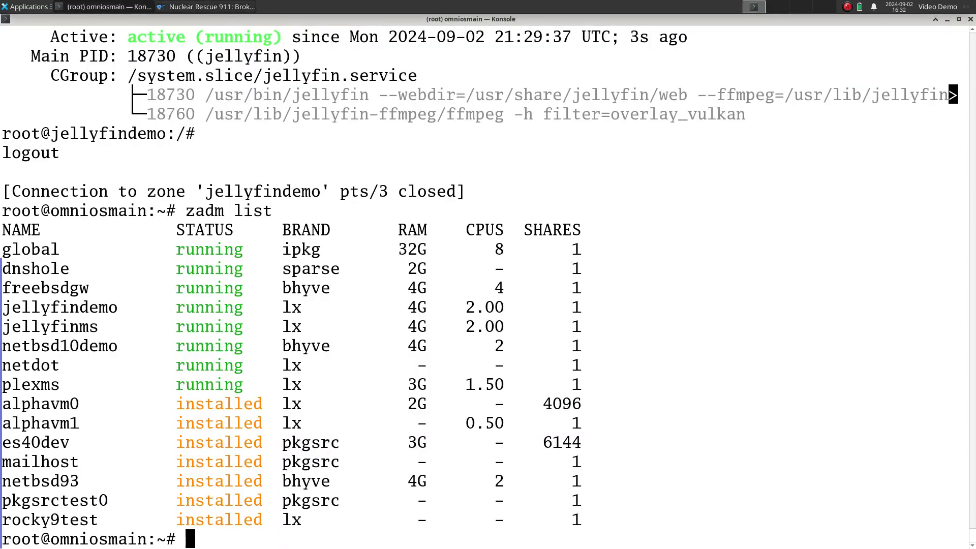
Step: Run prstat -z jellyfindemo, then prstat again to show per-zone totals
type("pr")
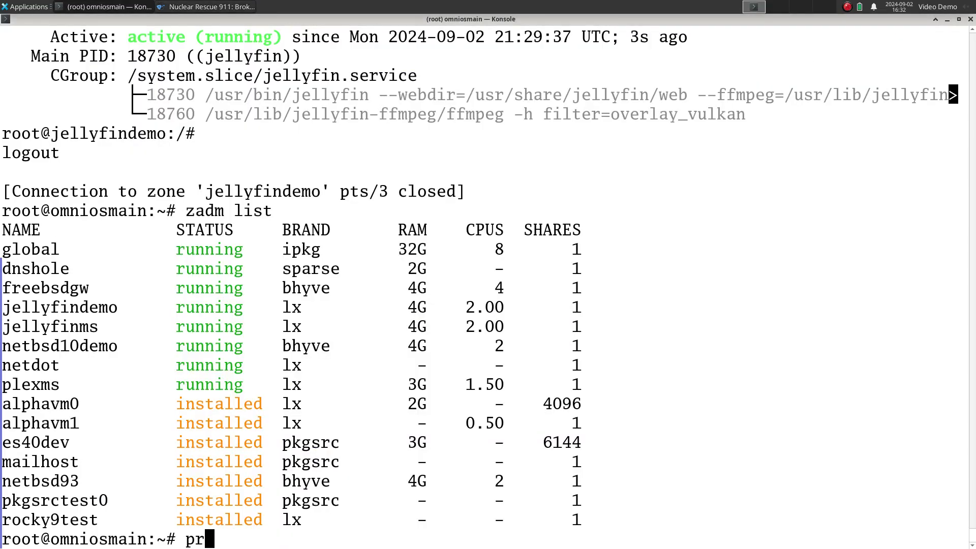
type("stat -")
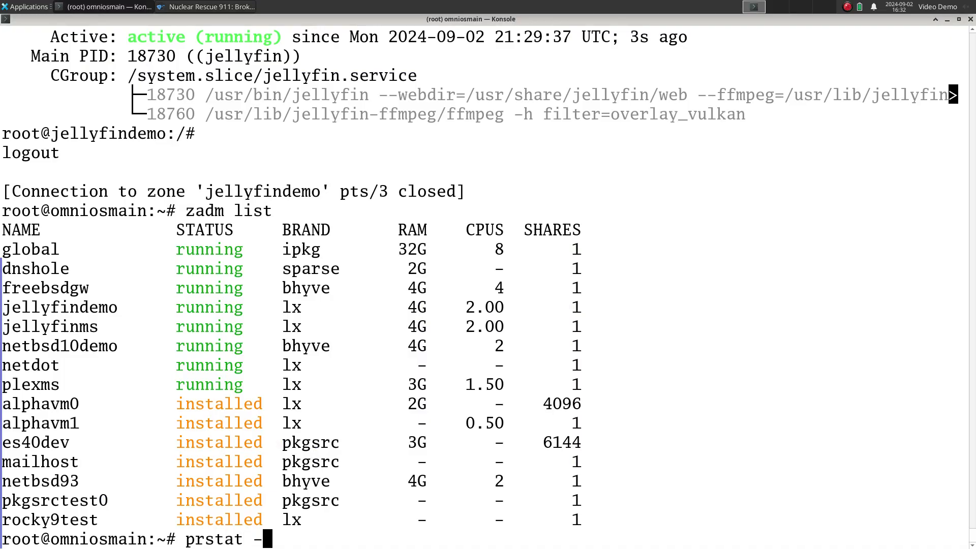
type("z")
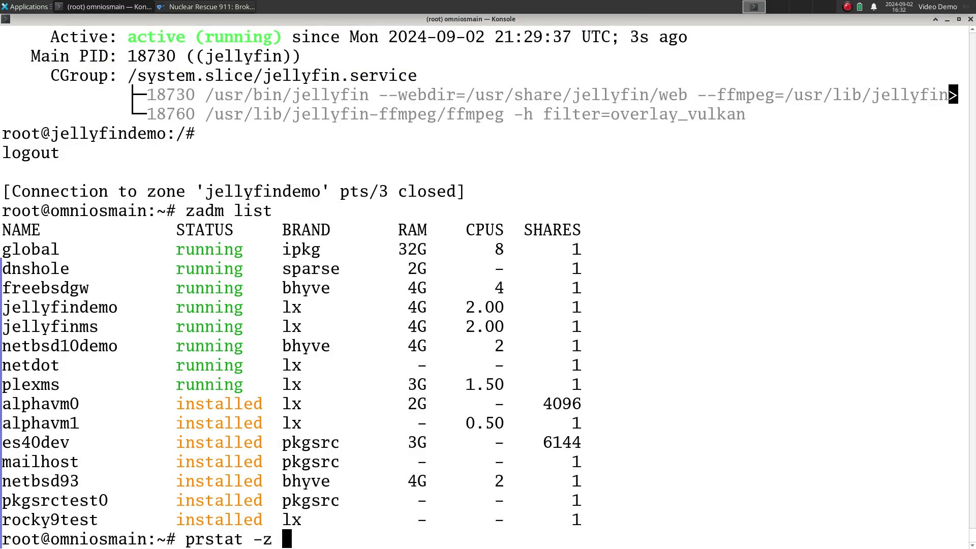
type("je")
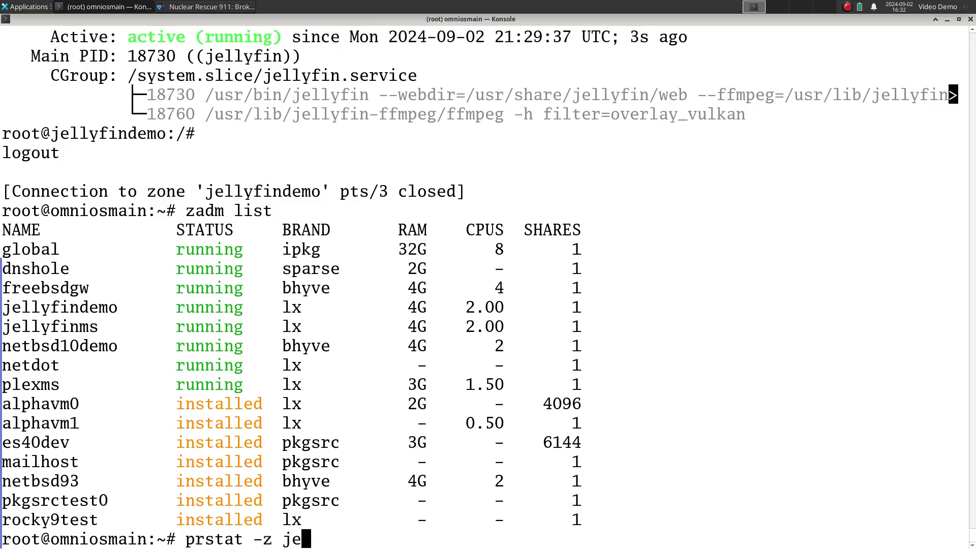
type("llyfinde")
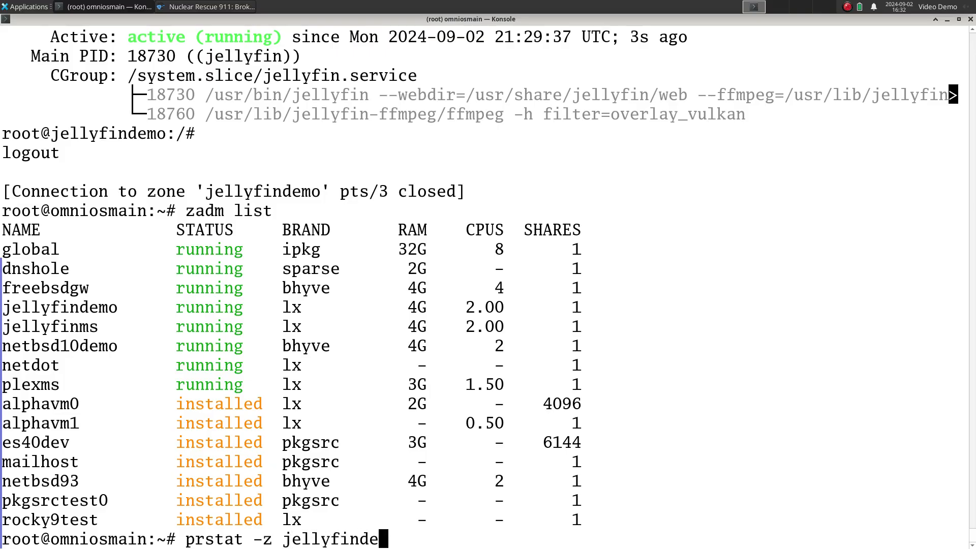
key("Return")
type("prstat -")
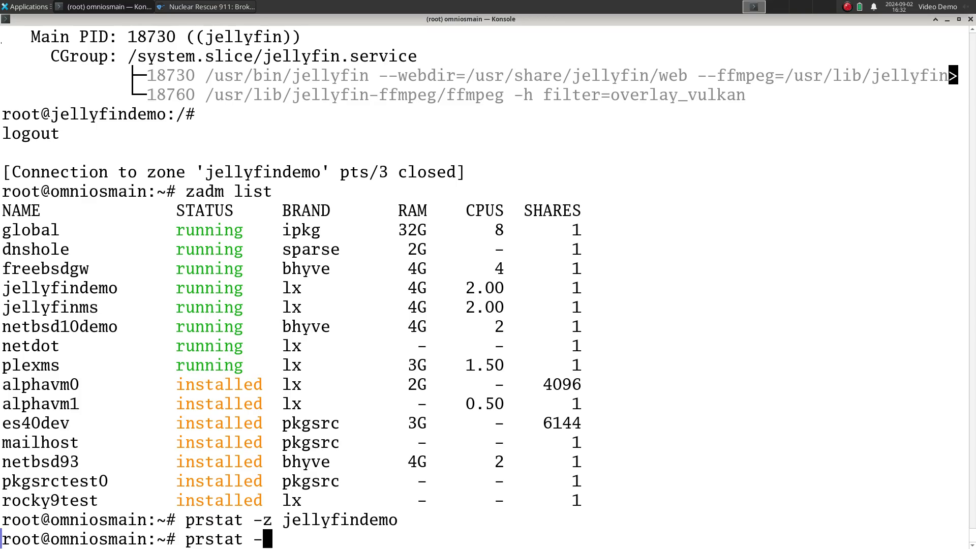
key("Return")
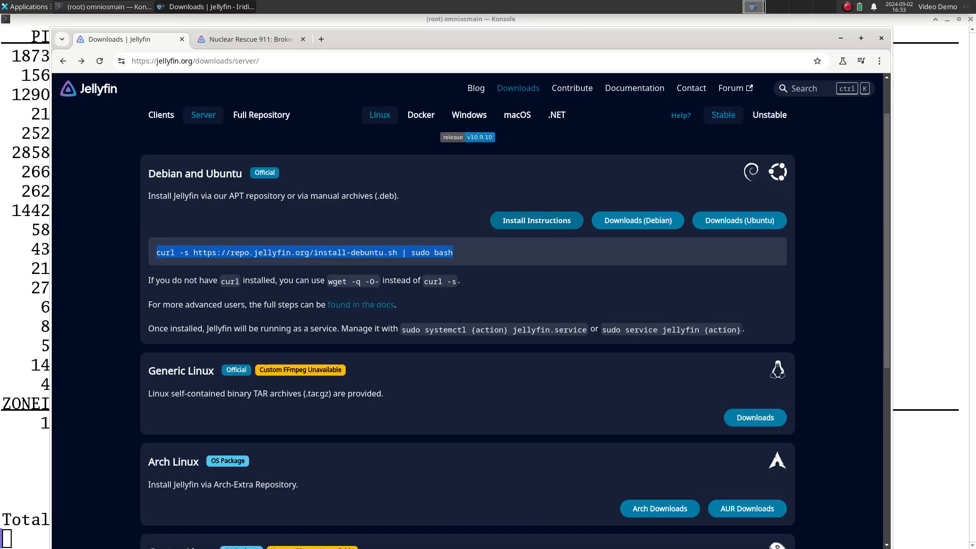
Step: Scroll the server downloads page, return to Downloads and show the .NET portable version
scroll("down", 3)
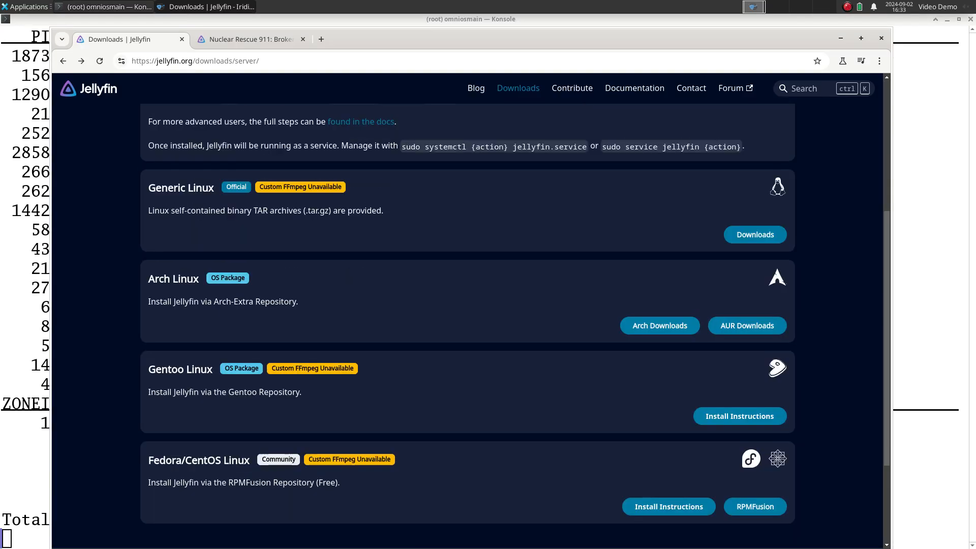
scroll("up", 3)
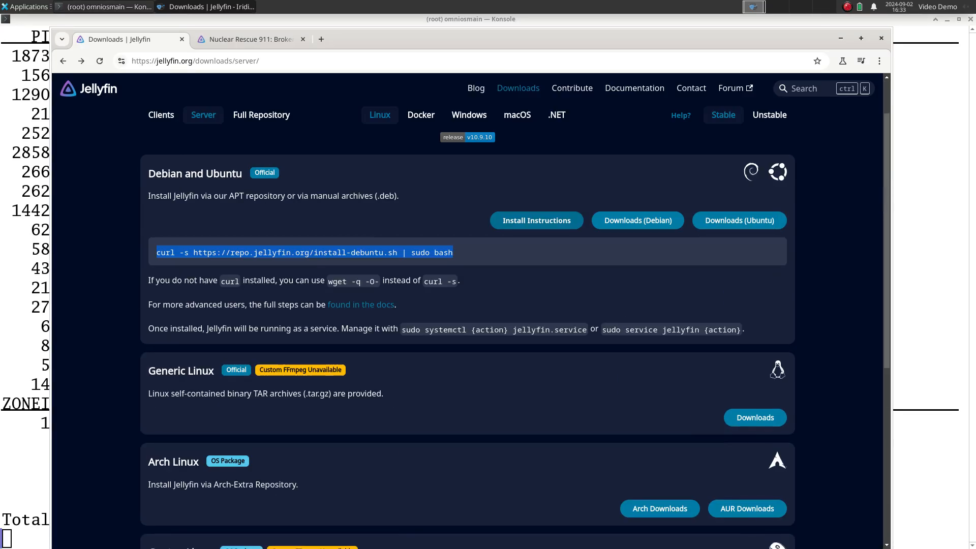
scroll("down", 3)
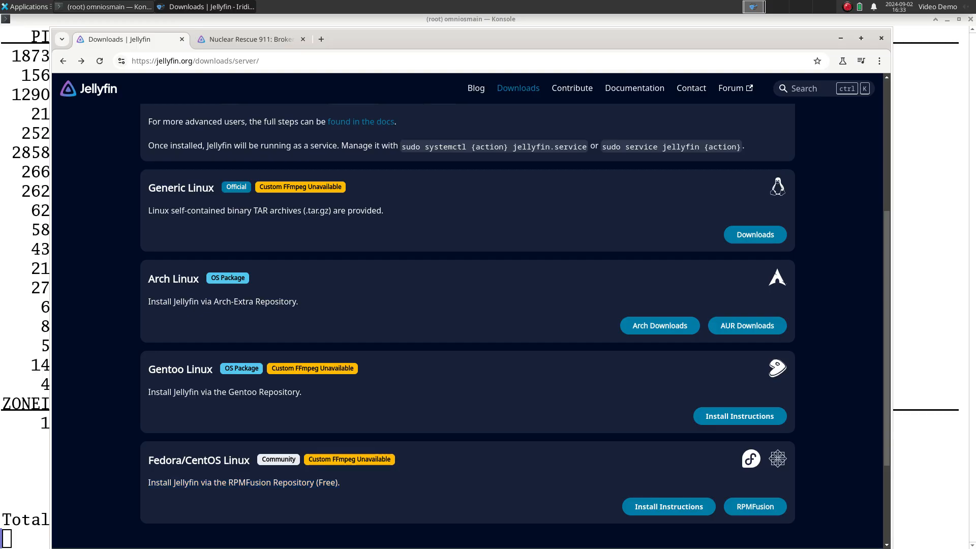
mouse_move(349, 460)
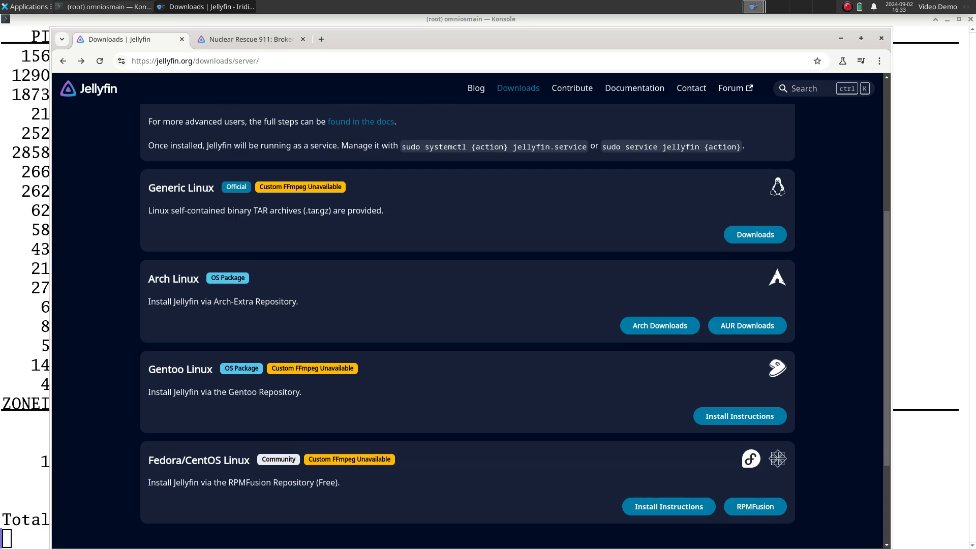
mouse_move(755, 506)
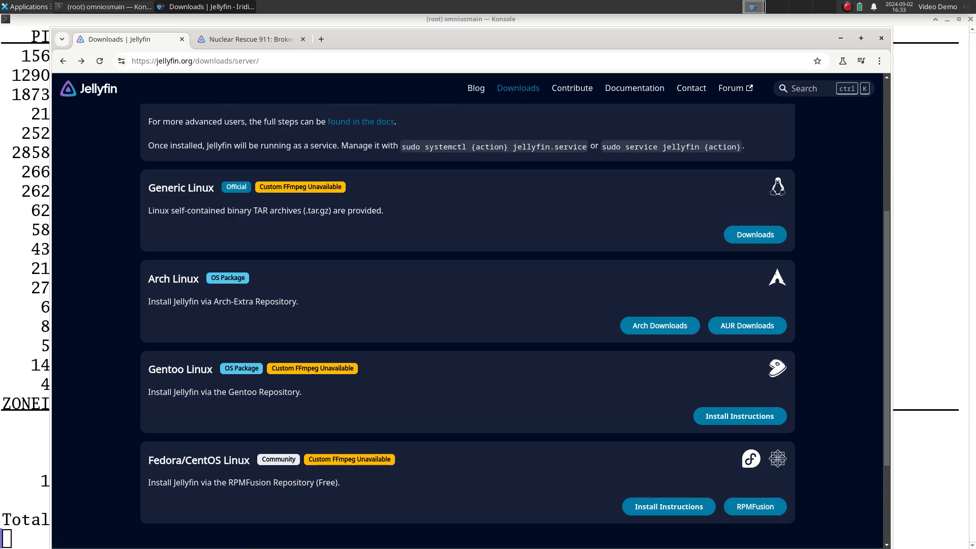
scroll("up", 3)
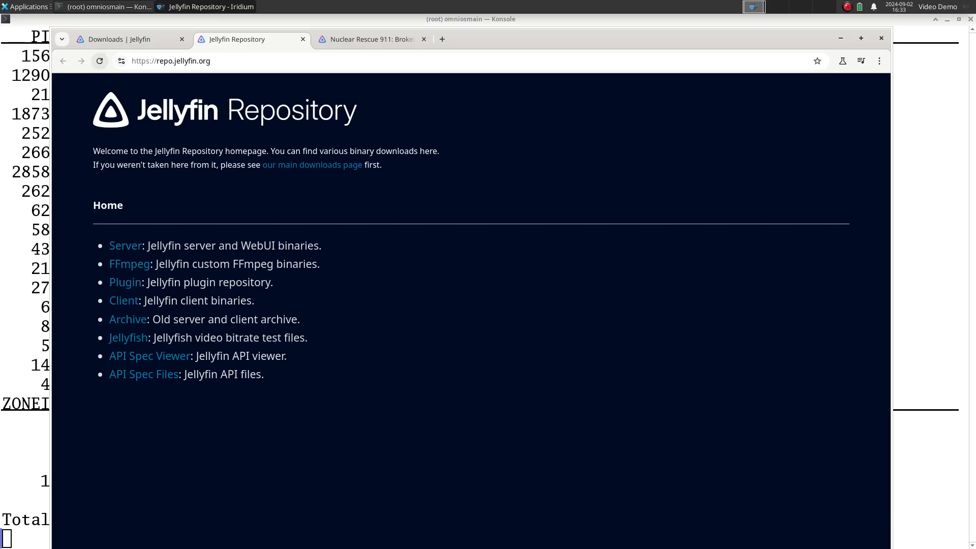
left_click(121, 40)
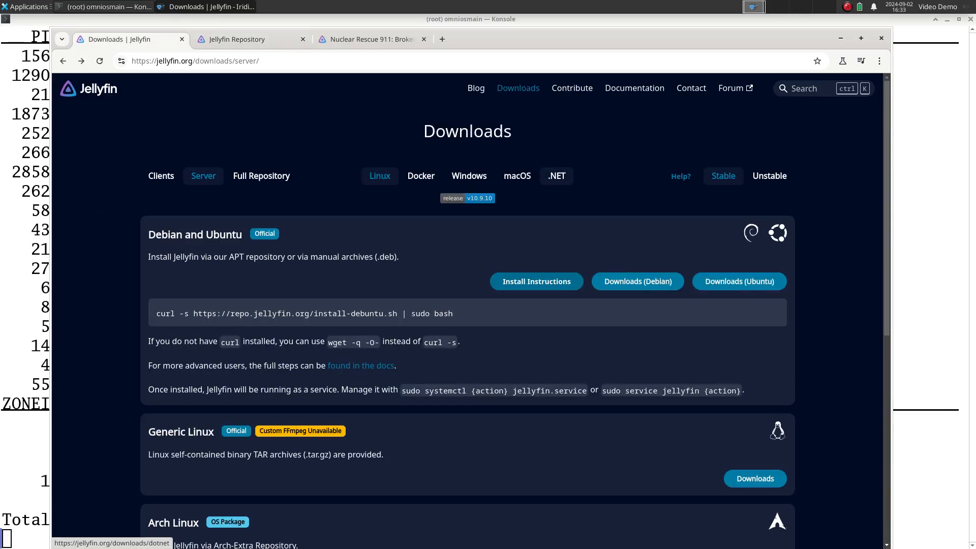
left_click(555, 176)
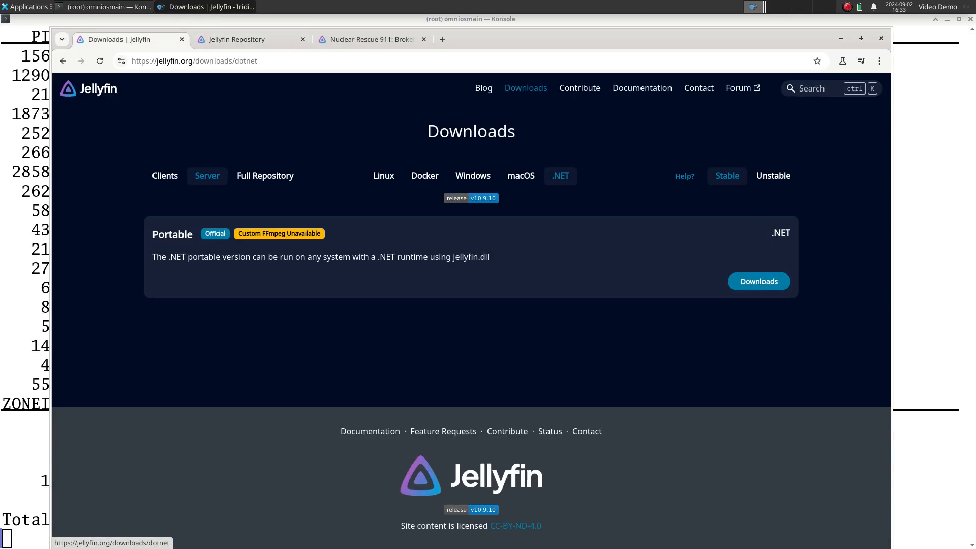